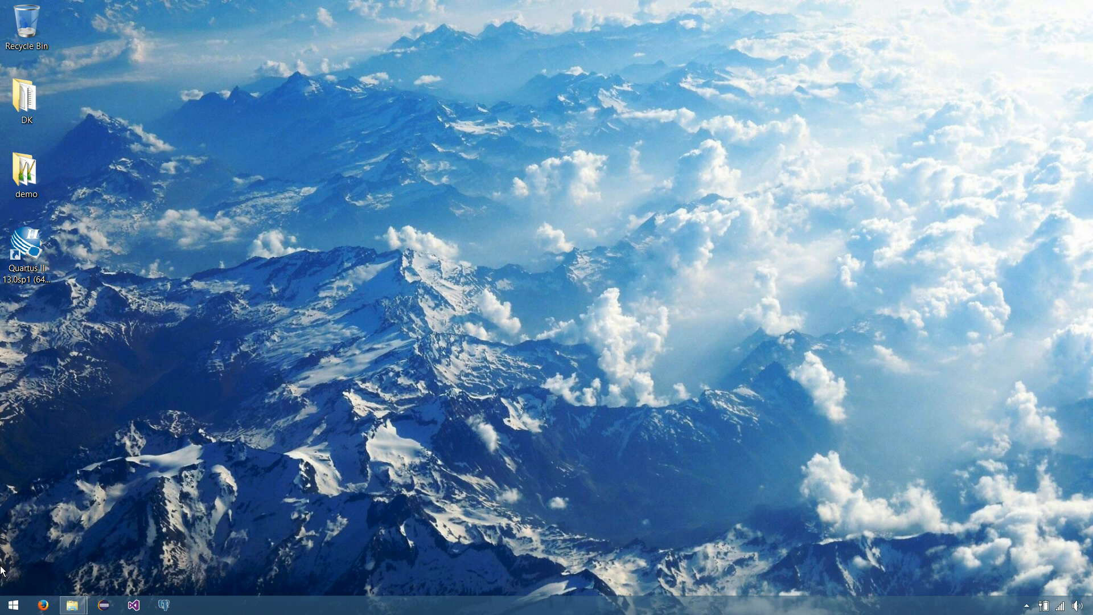
Launch a command prompt, start python, exit it with quit() and close the prompt
left_click(12, 604)
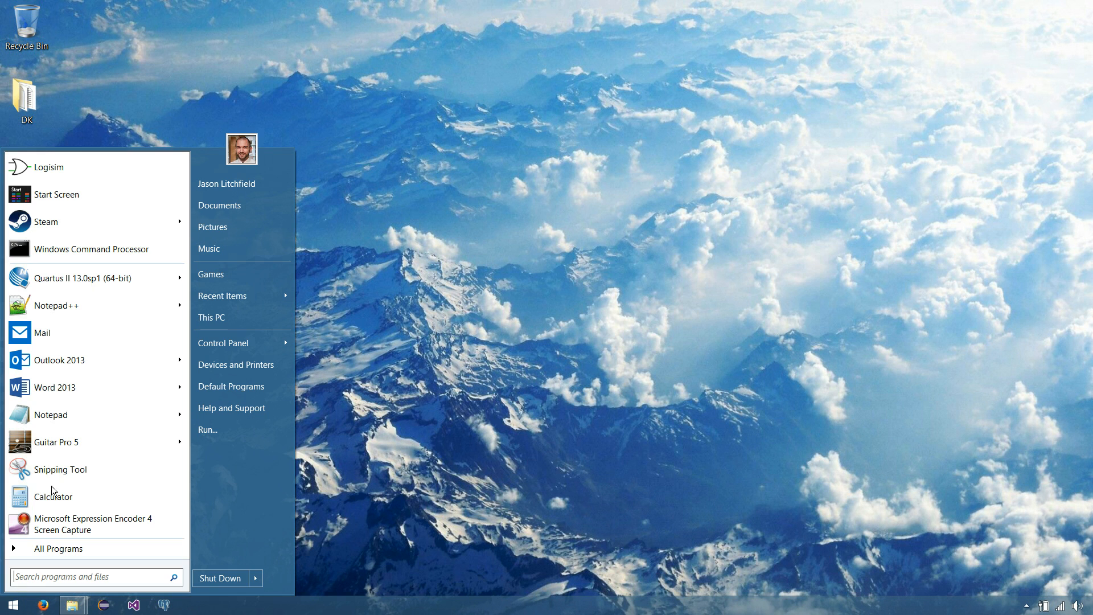
left_click(91, 249)
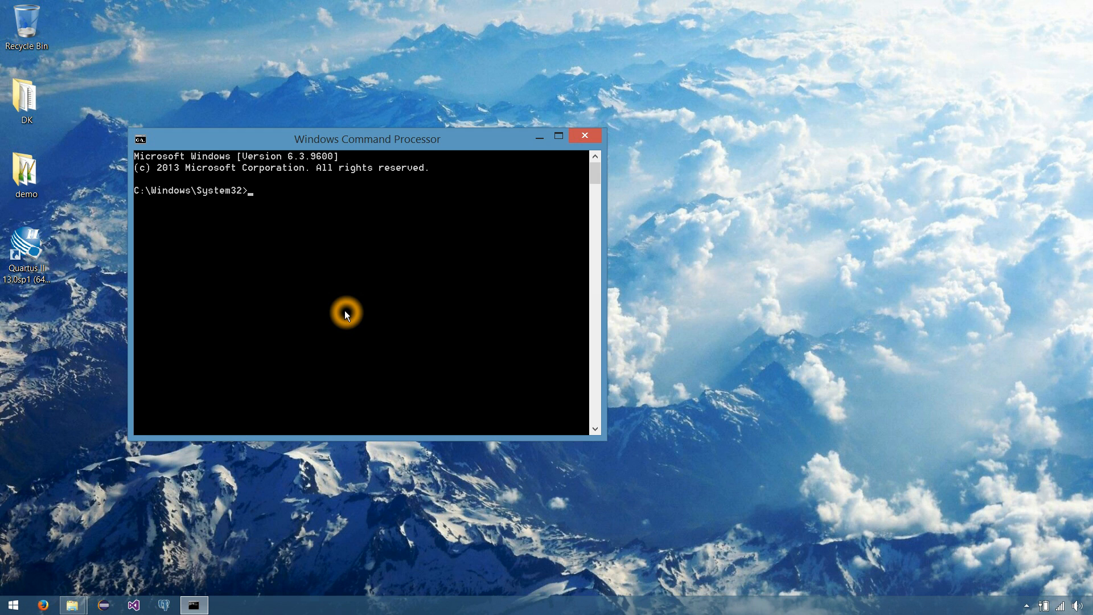
type("python")
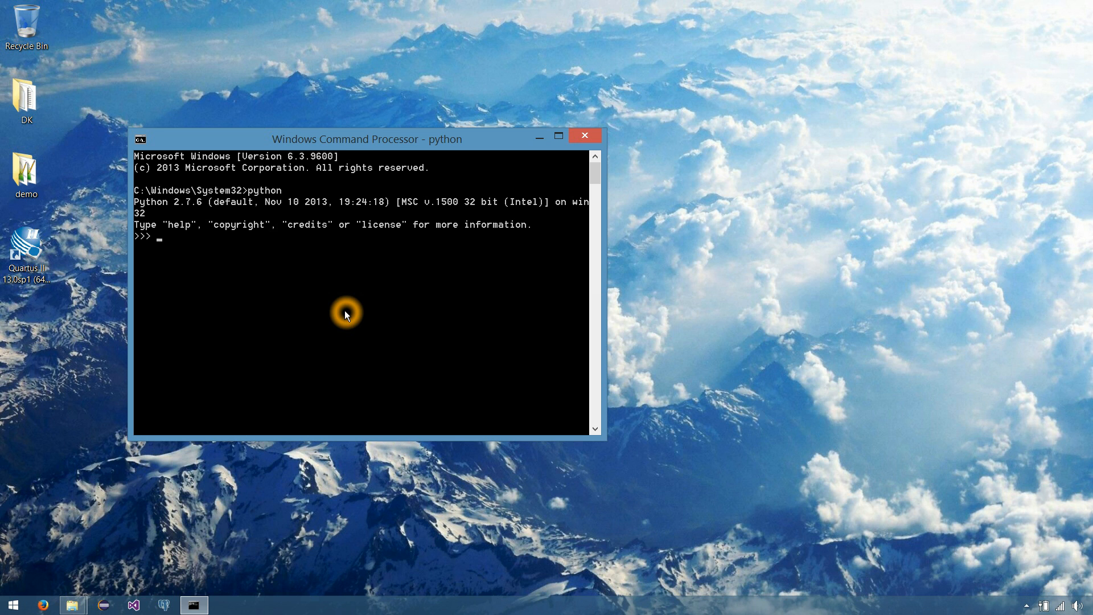
type("q")
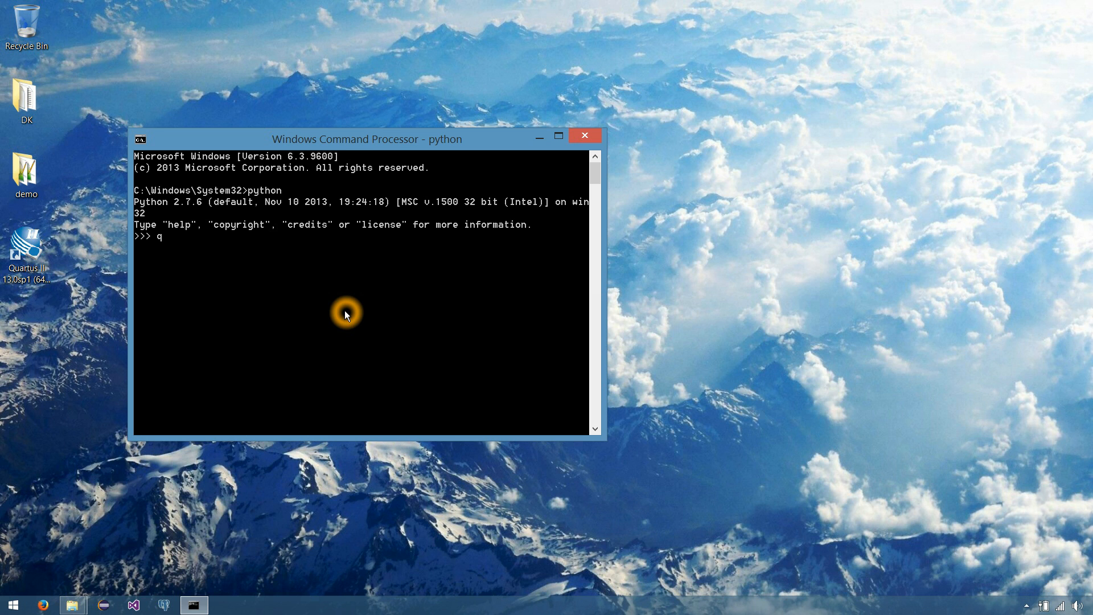
type("uit()")
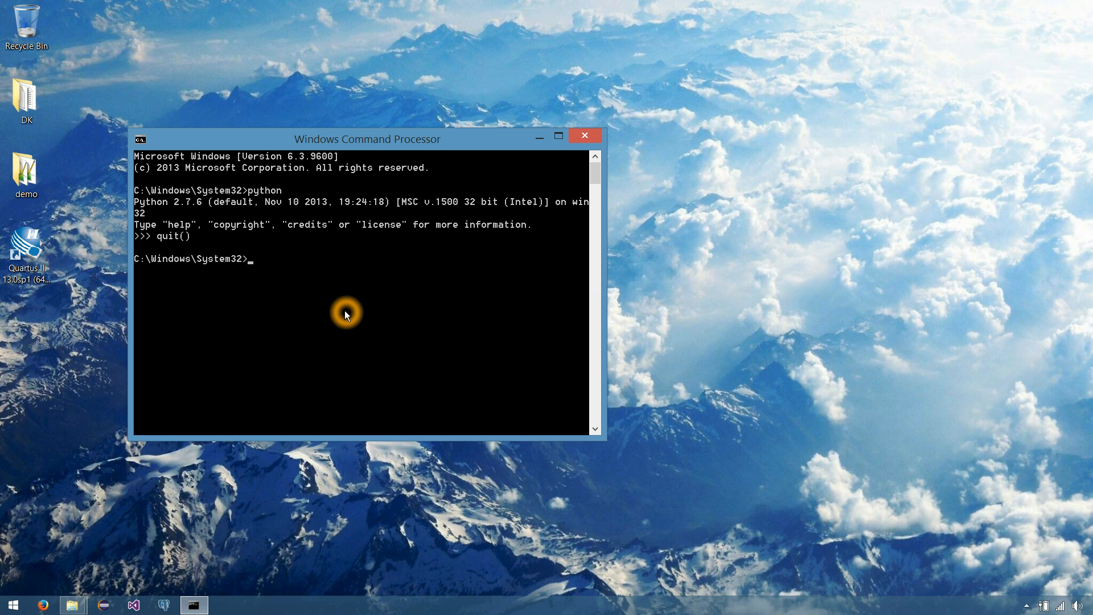
left_click(584, 135)
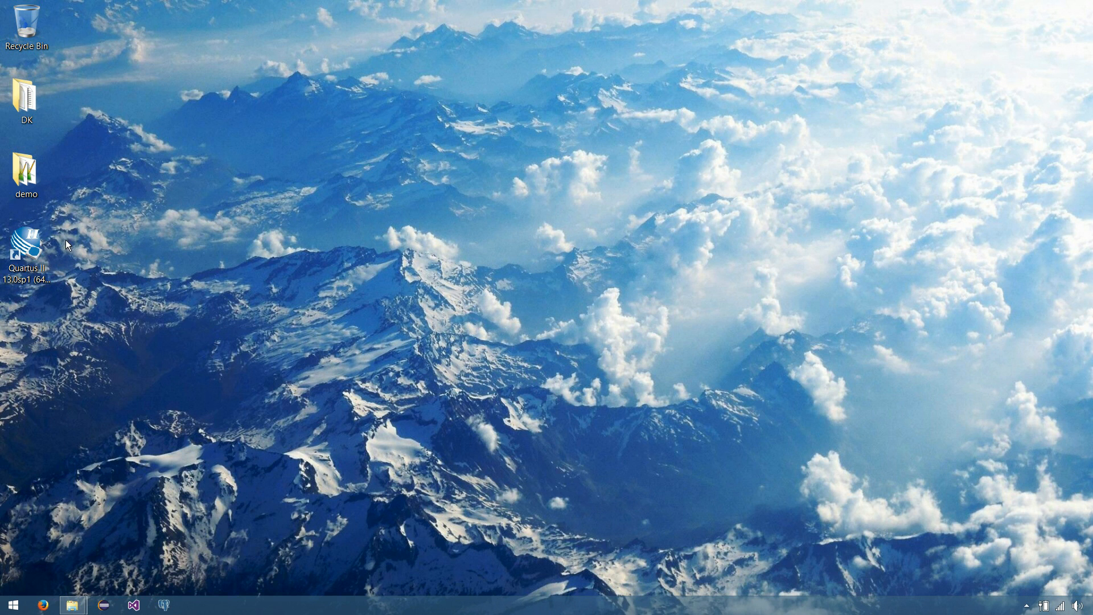
Open the demo folder on the desktop and go to the Downloads folder
left_click(121, 270)
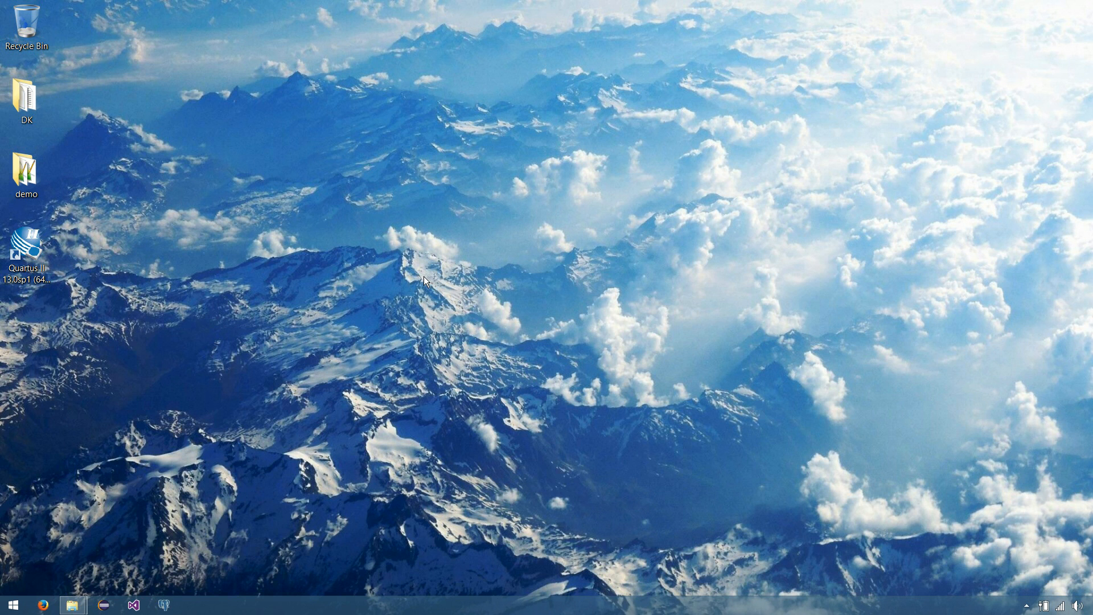
mouse_move(130, 255)
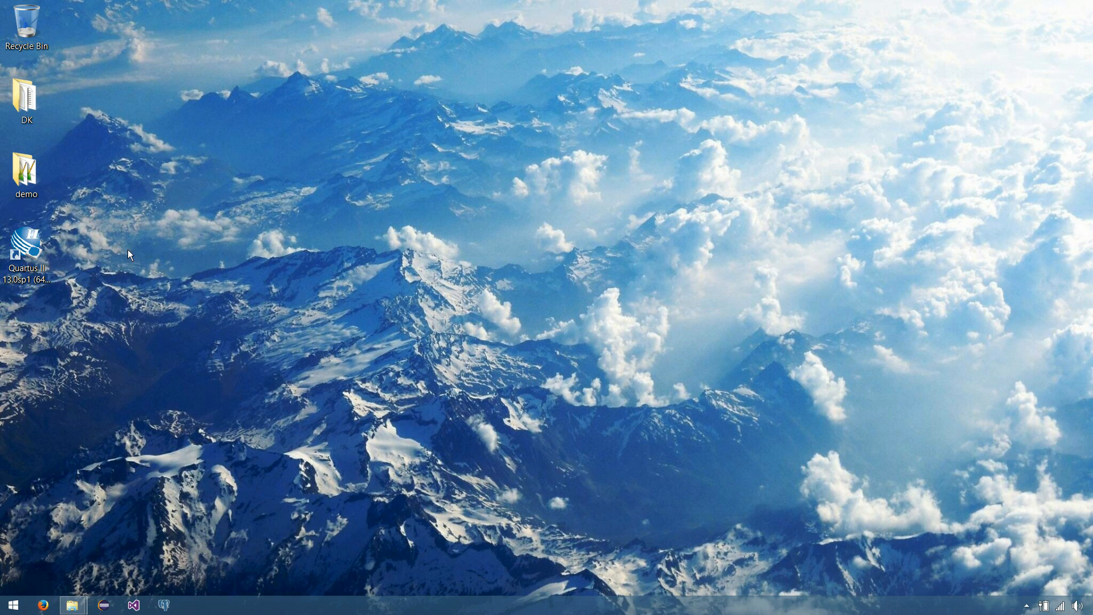
mouse_move(129, 202)
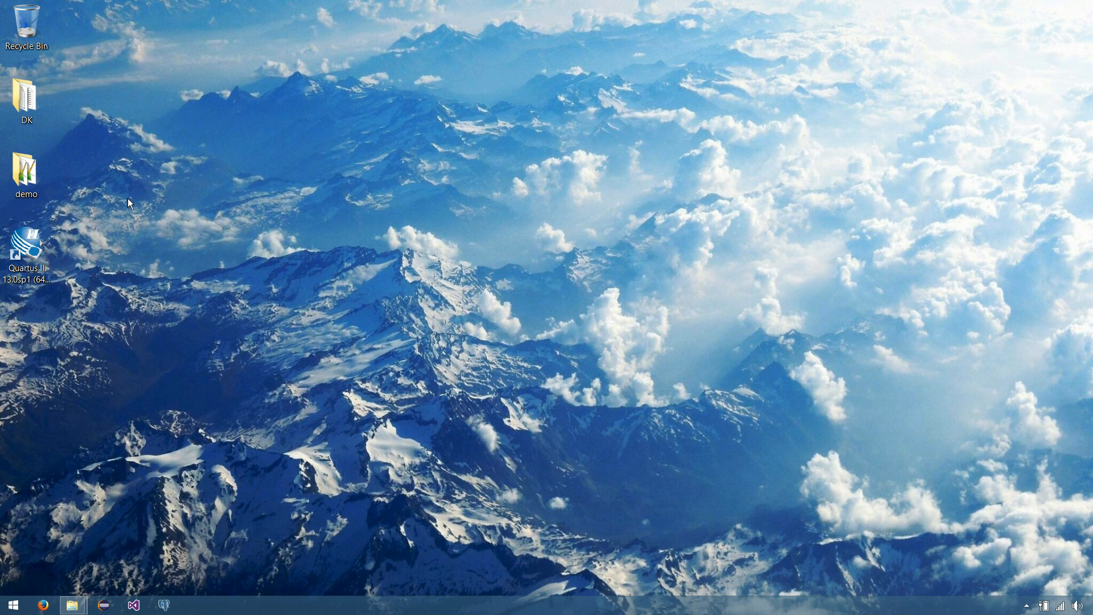
mouse_move(103, 140)
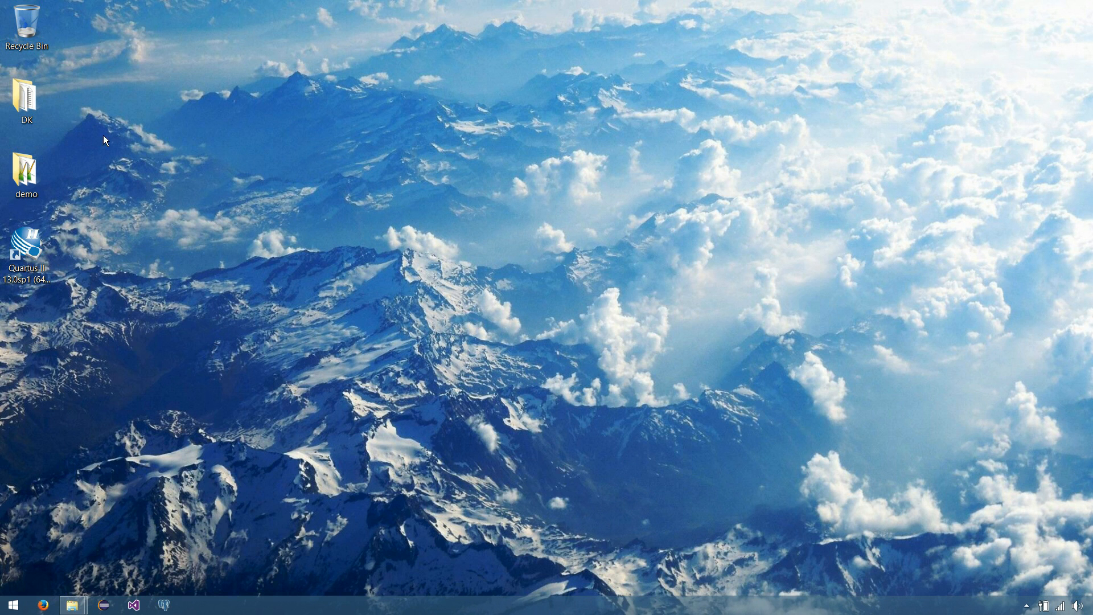
left_click(26, 171)
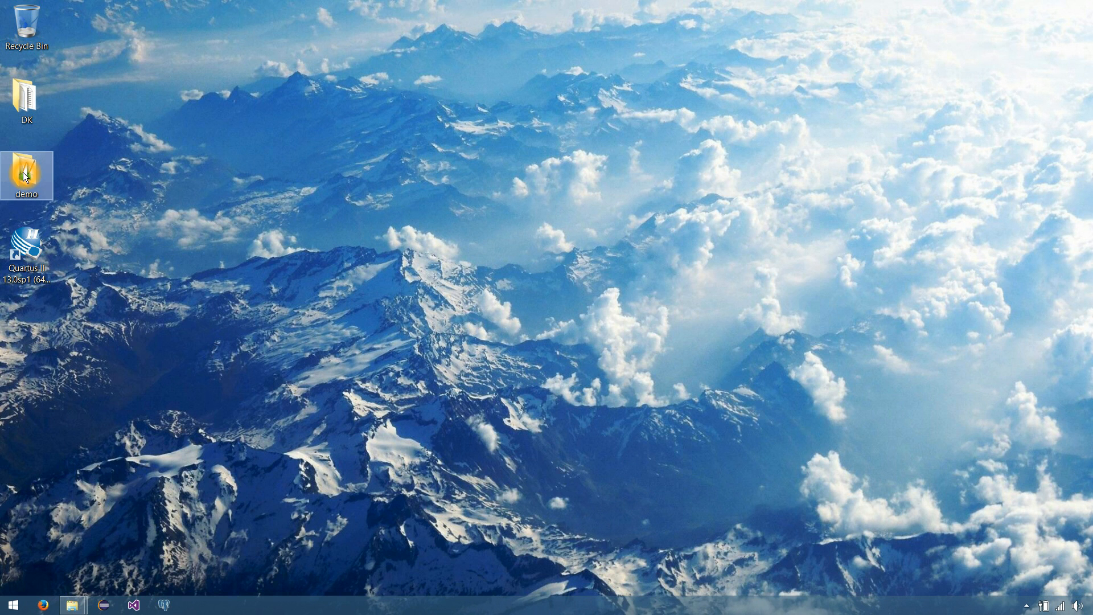
double_click(26, 172)
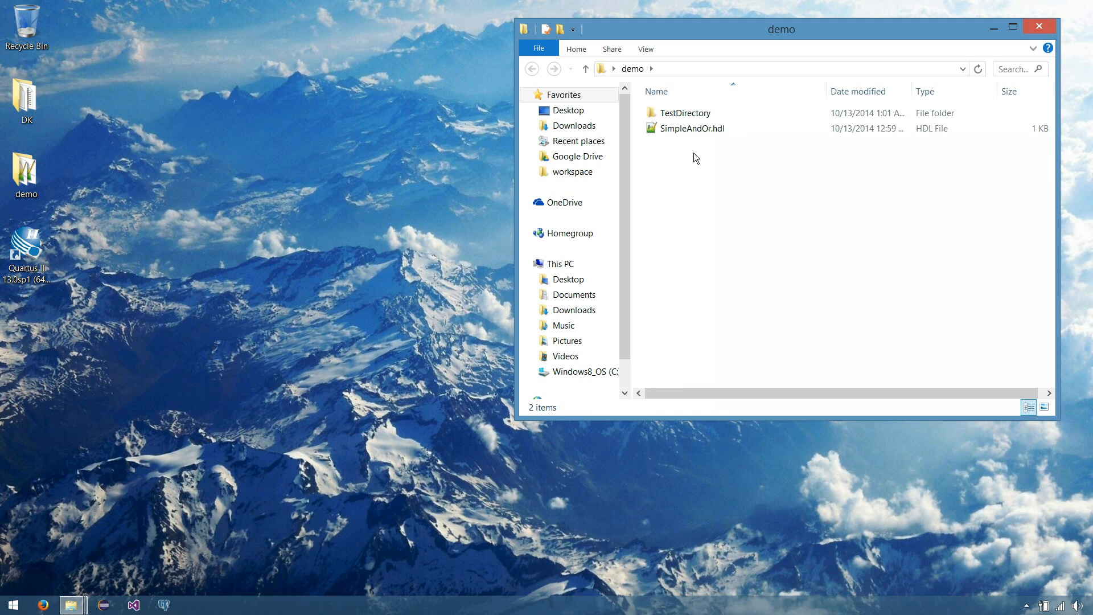
mouse_move(682, 113)
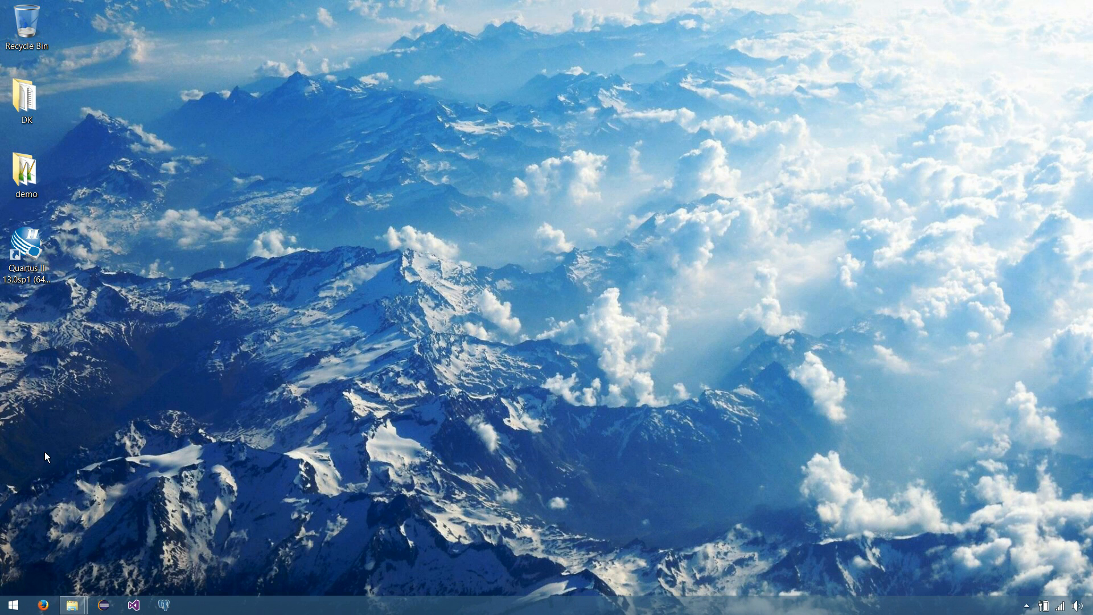
mouse_move(72, 604)
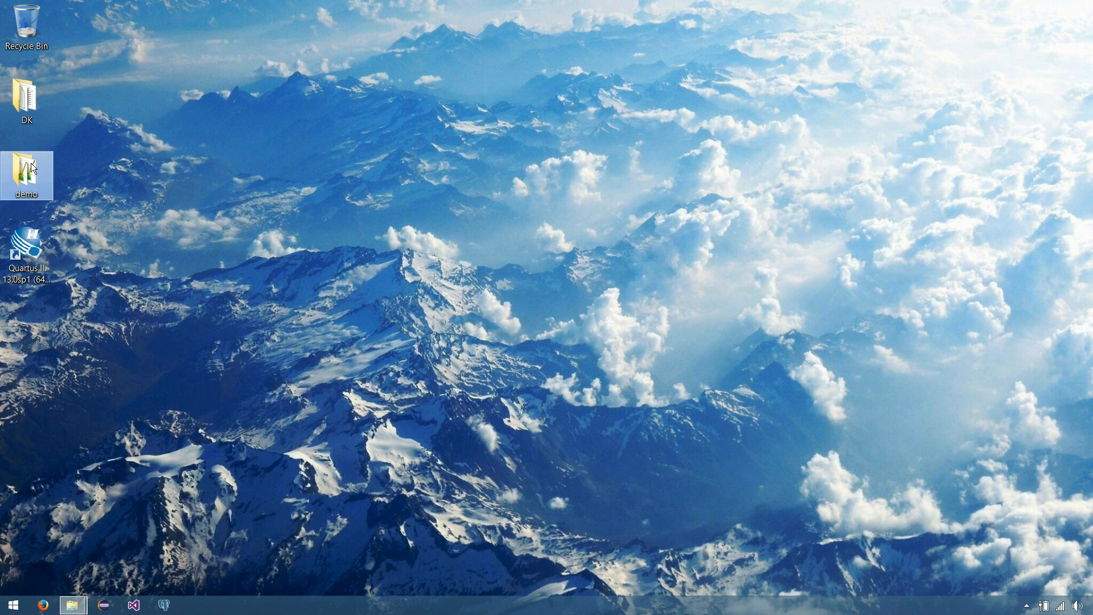
double_click(26, 167)
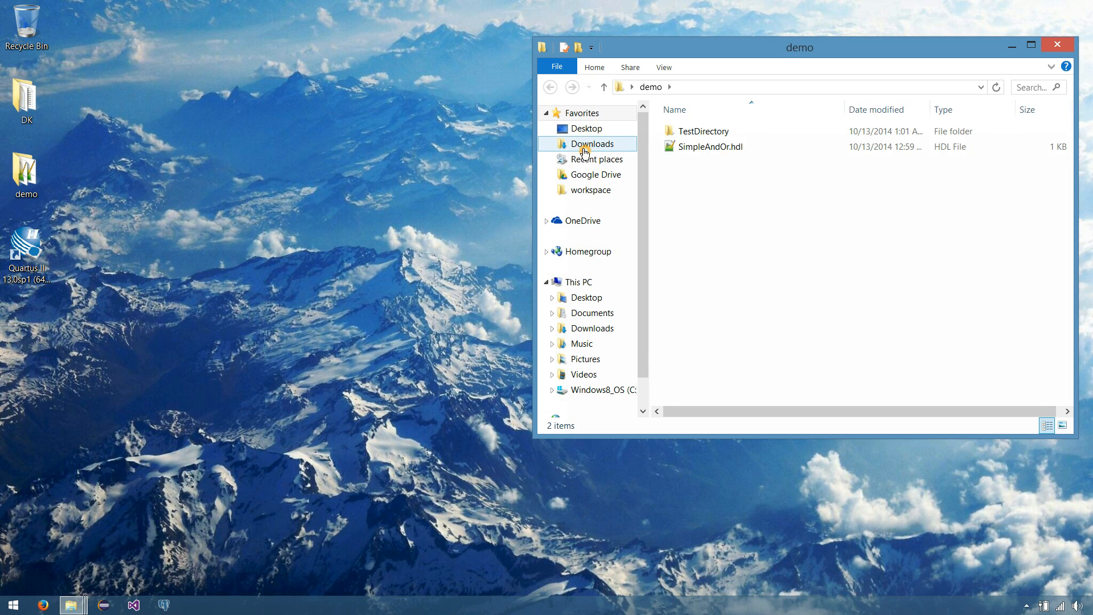
left_click(593, 143)
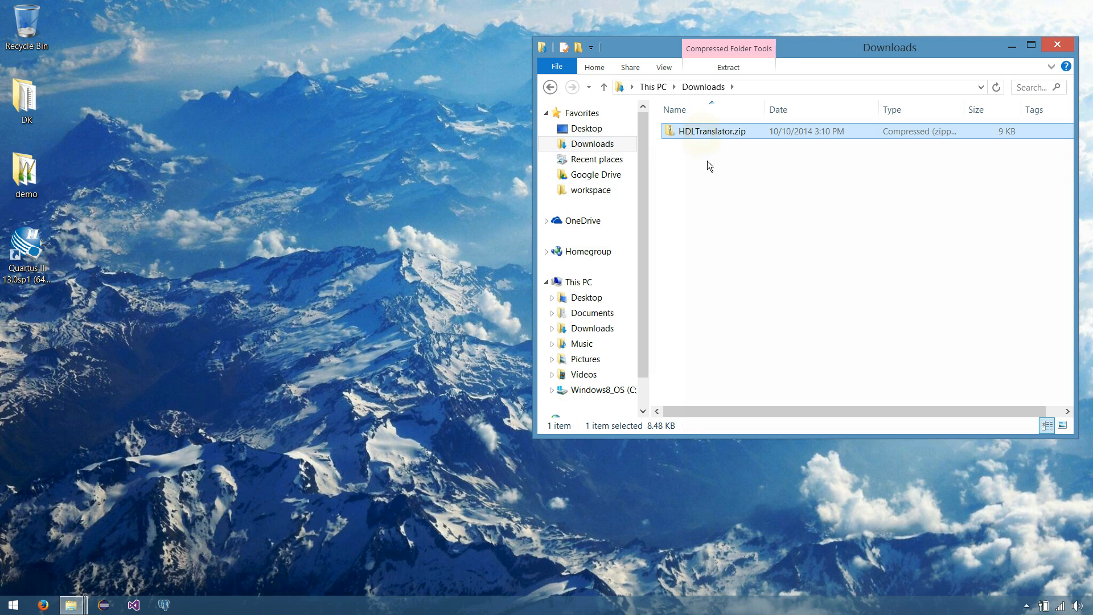
left_click(730, 190)
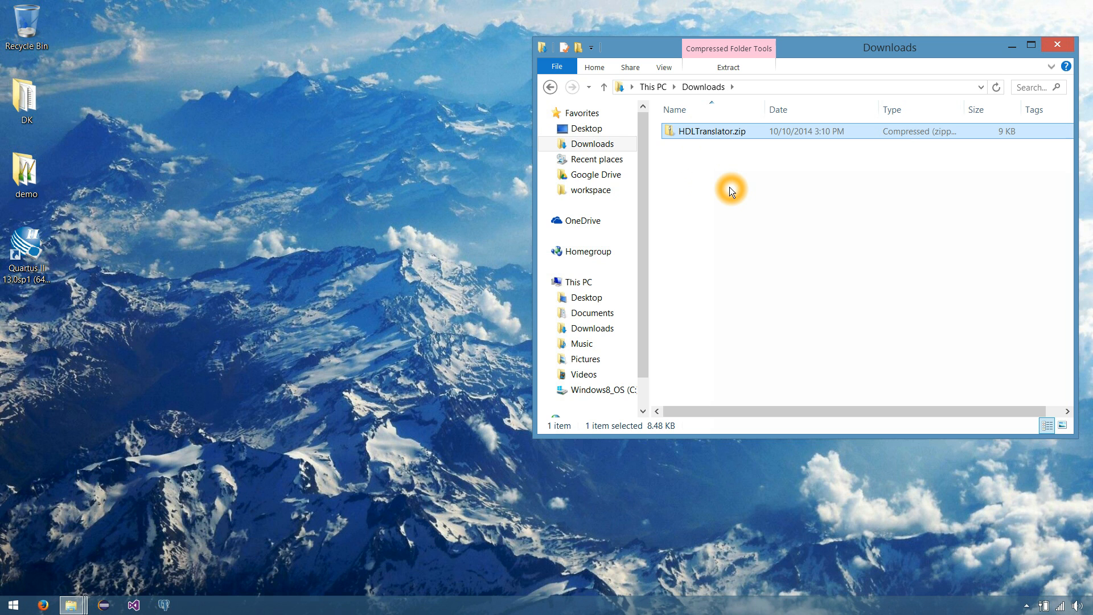
mouse_move(800, 180)
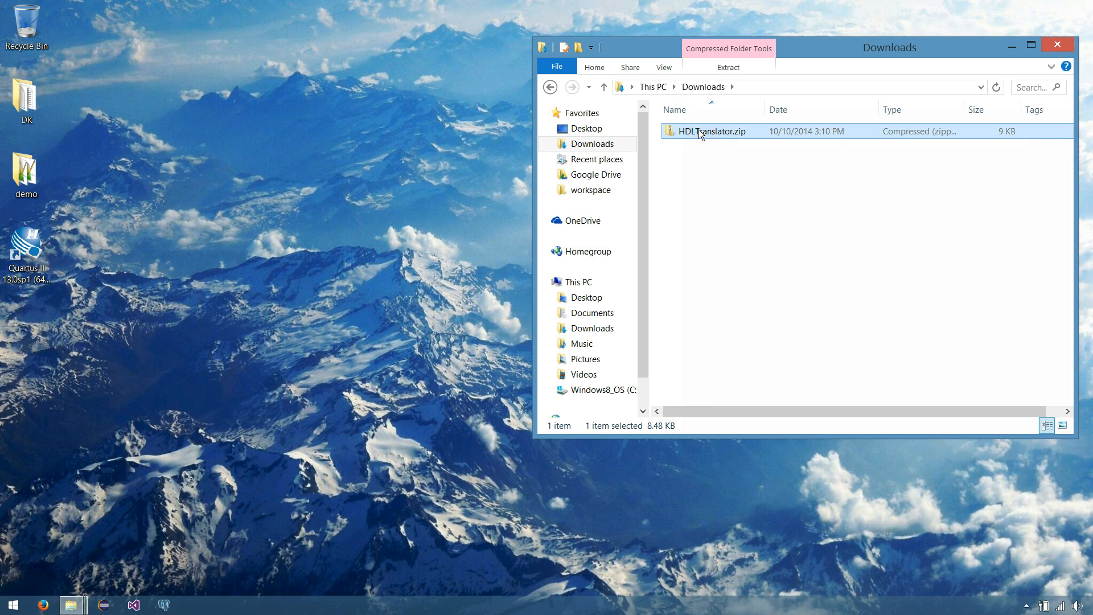
Extract HDLTranslator.zip with Extract All into the Desktop\demo folder
right_click(712, 131)
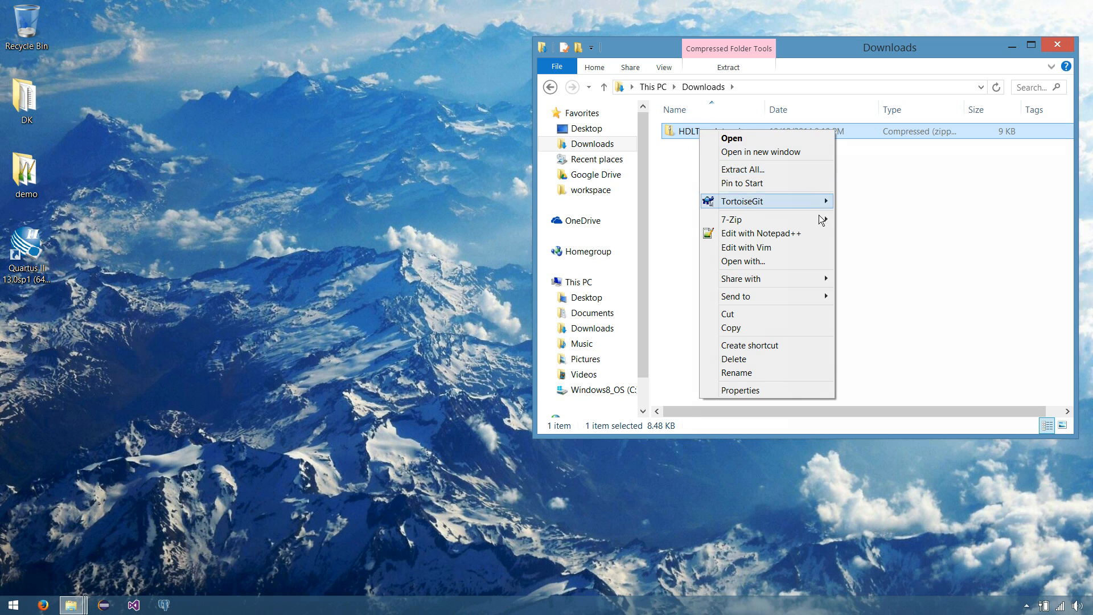
left_click(742, 169)
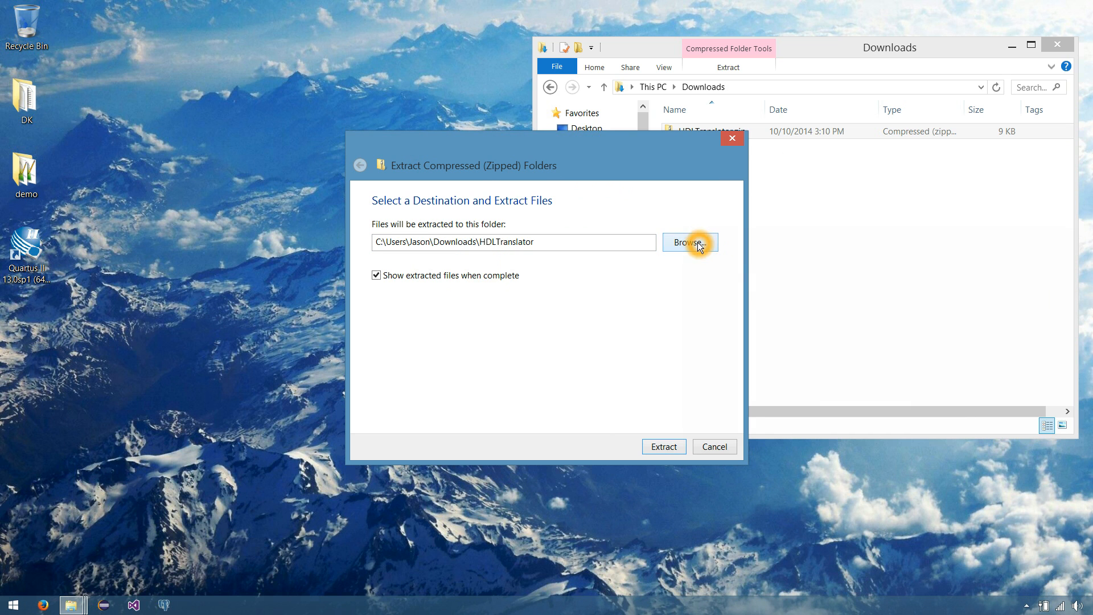
left_click(689, 242)
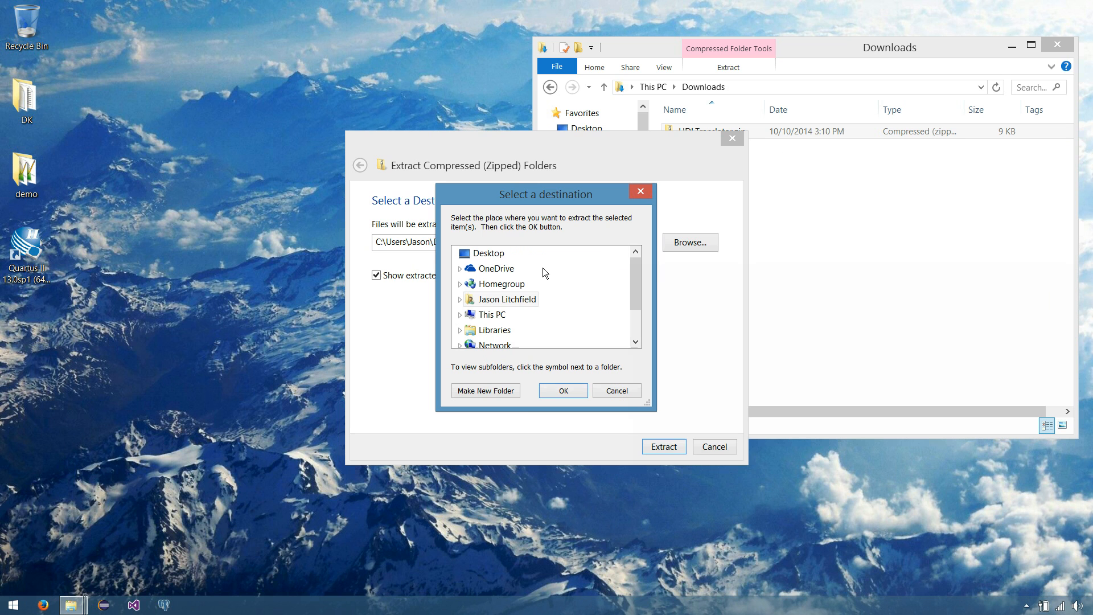
left_click(491, 252)
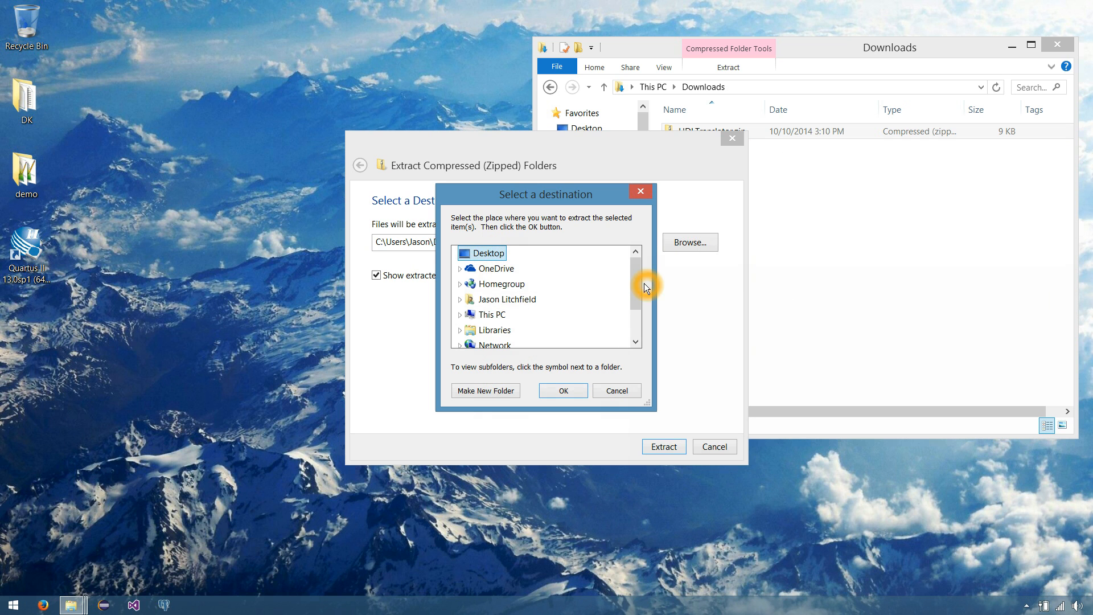
scroll("down", 3)
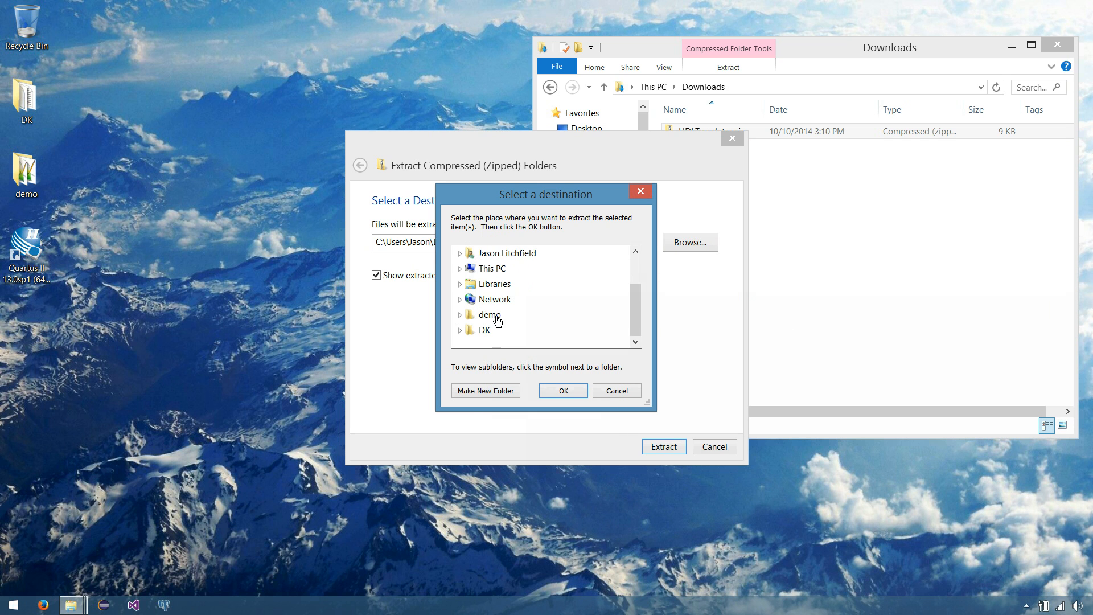
left_click(563, 390)
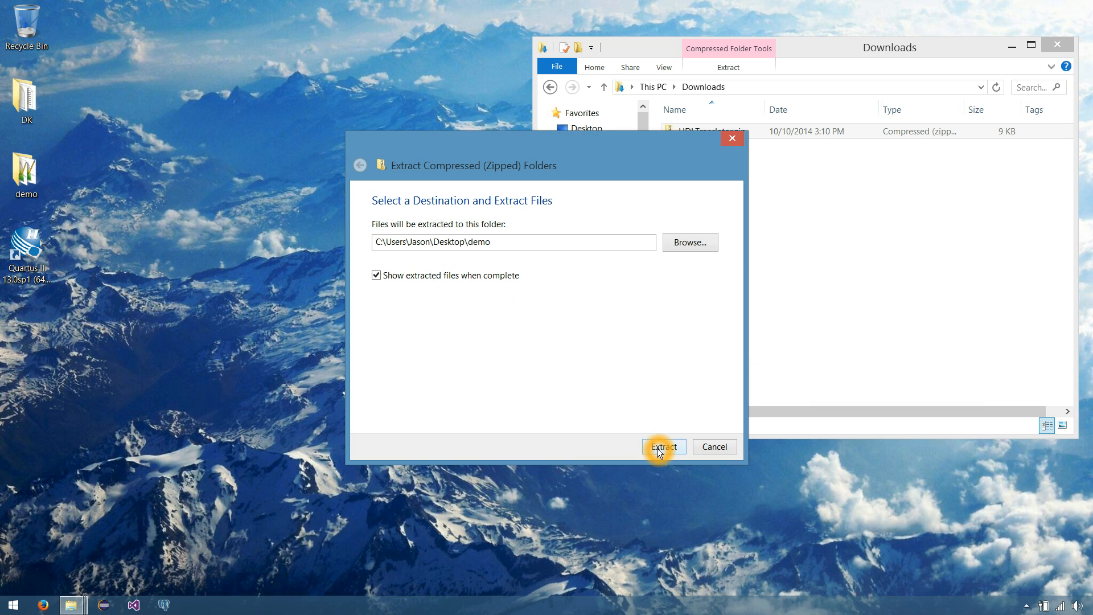
left_click(662, 446)
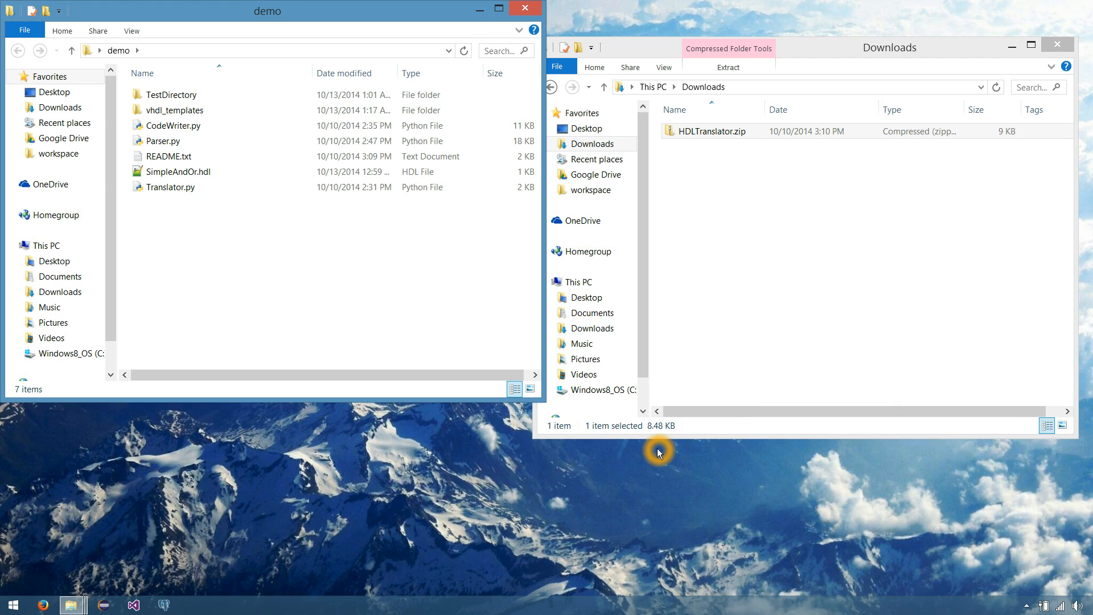
left_click_drag(264, 10, 322, 63)
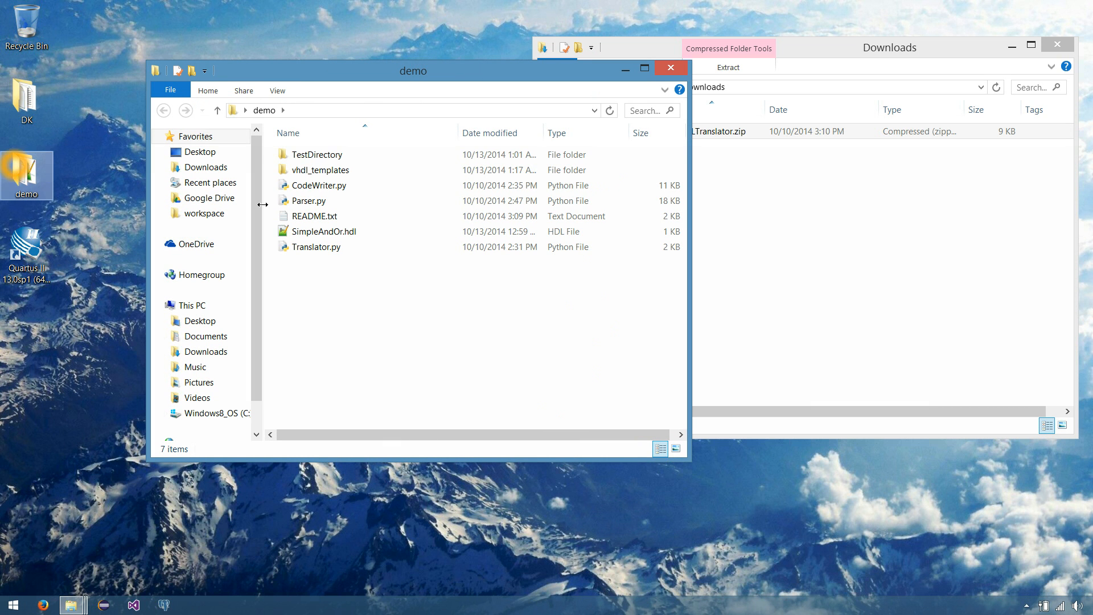
left_click(320, 170)
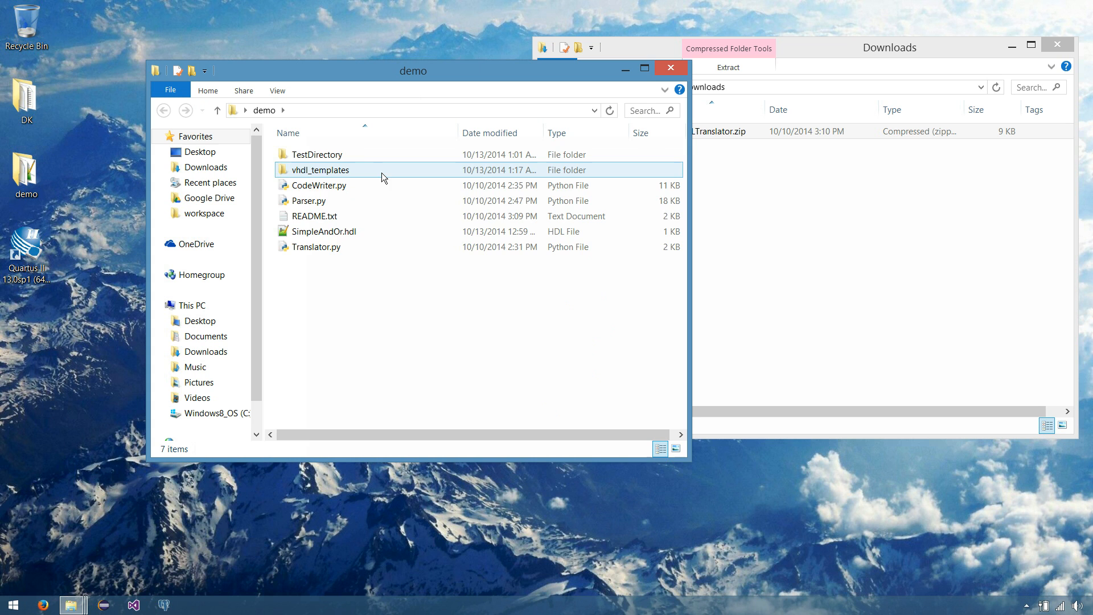
left_click(324, 231)
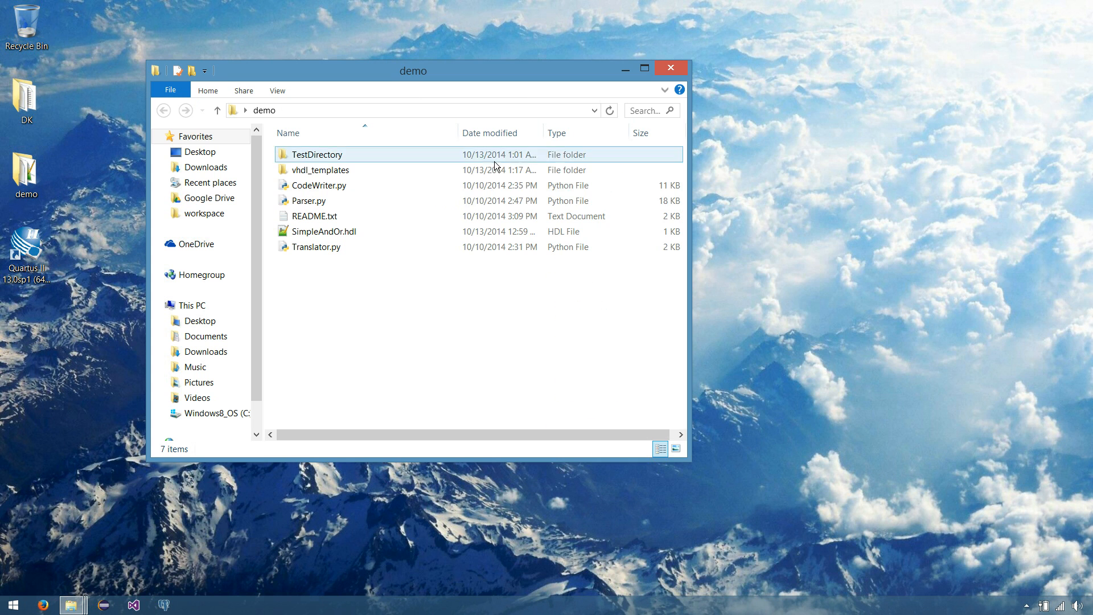
left_click(320, 184)
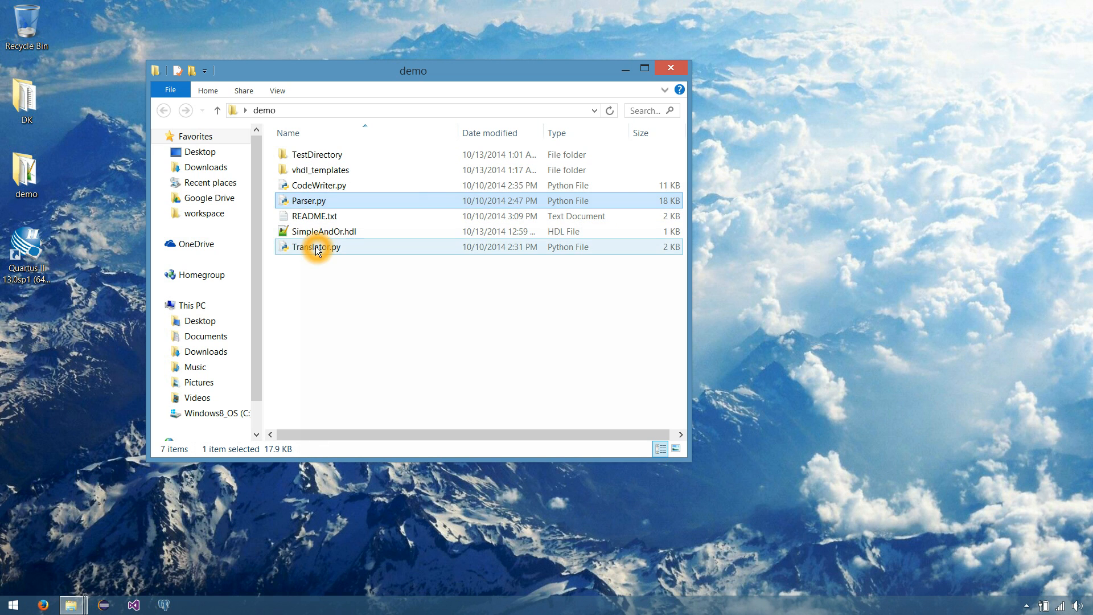
left_click(314, 215)
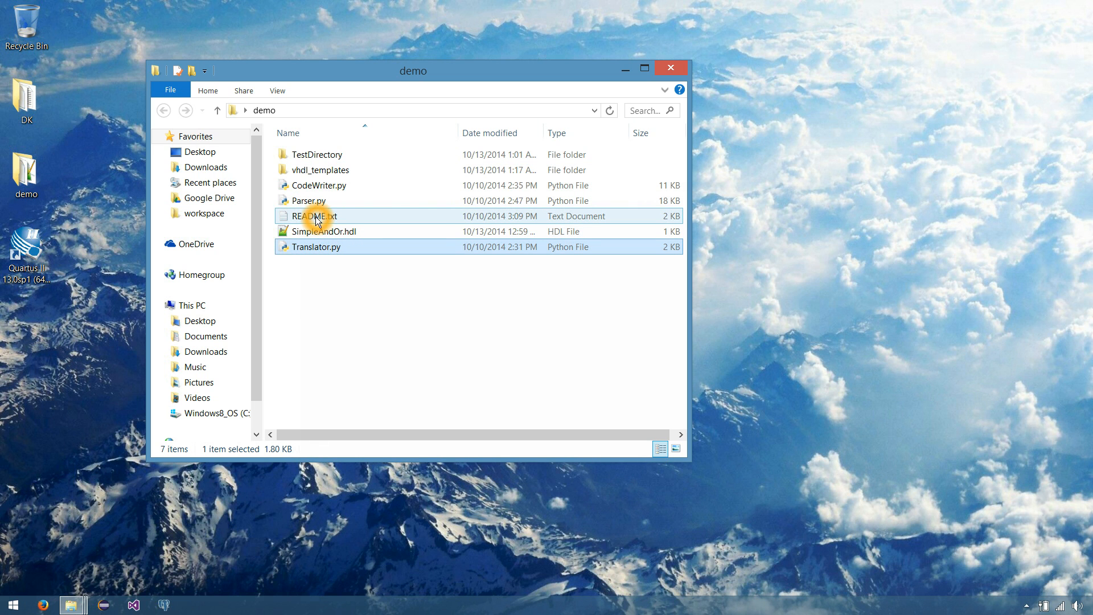
left_click(317, 247)
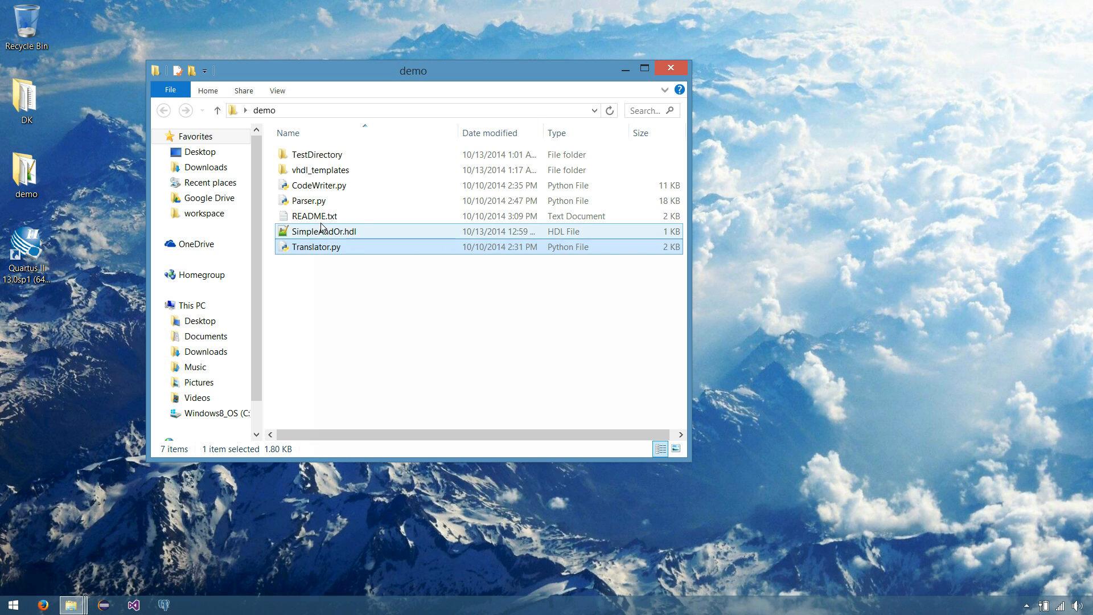
Open README.txt in Notepad and scroll through its files list, directions and notes
double_click(313, 215)
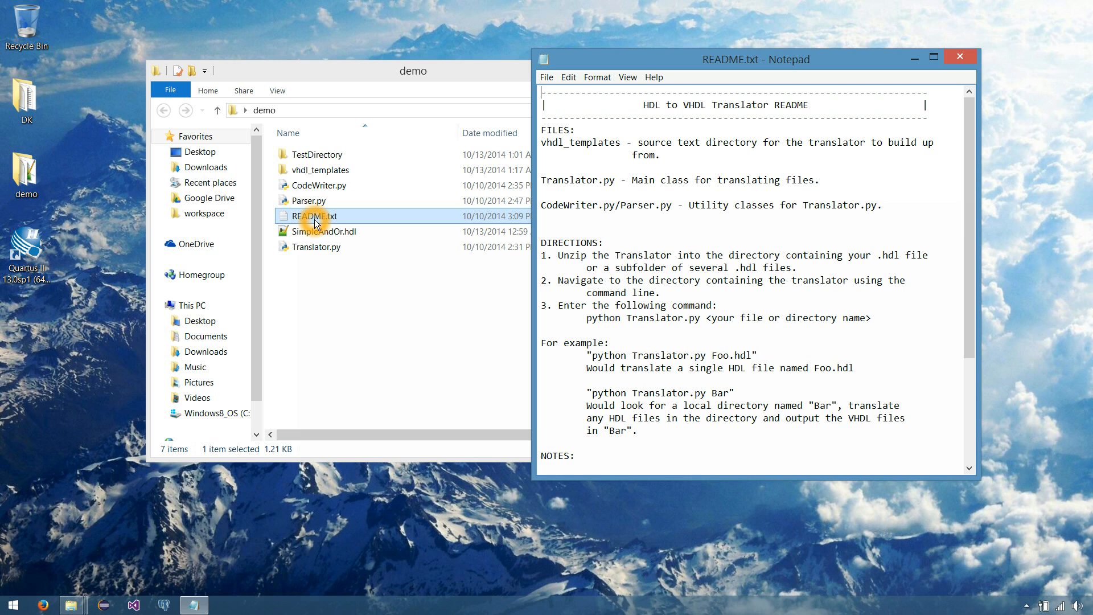
left_click(956, 181)
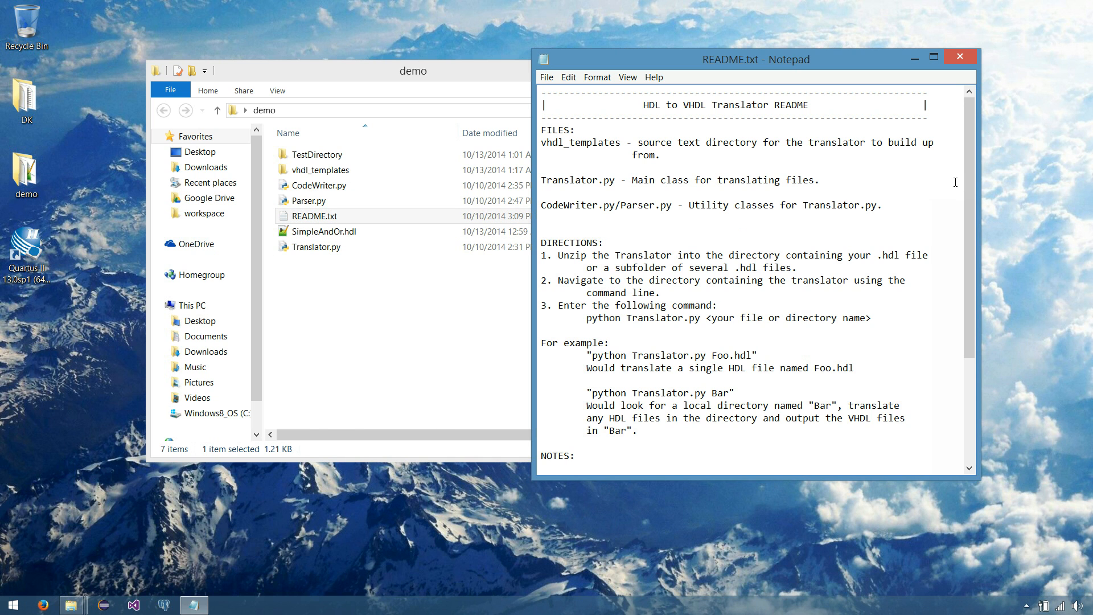
scroll("down", 3)
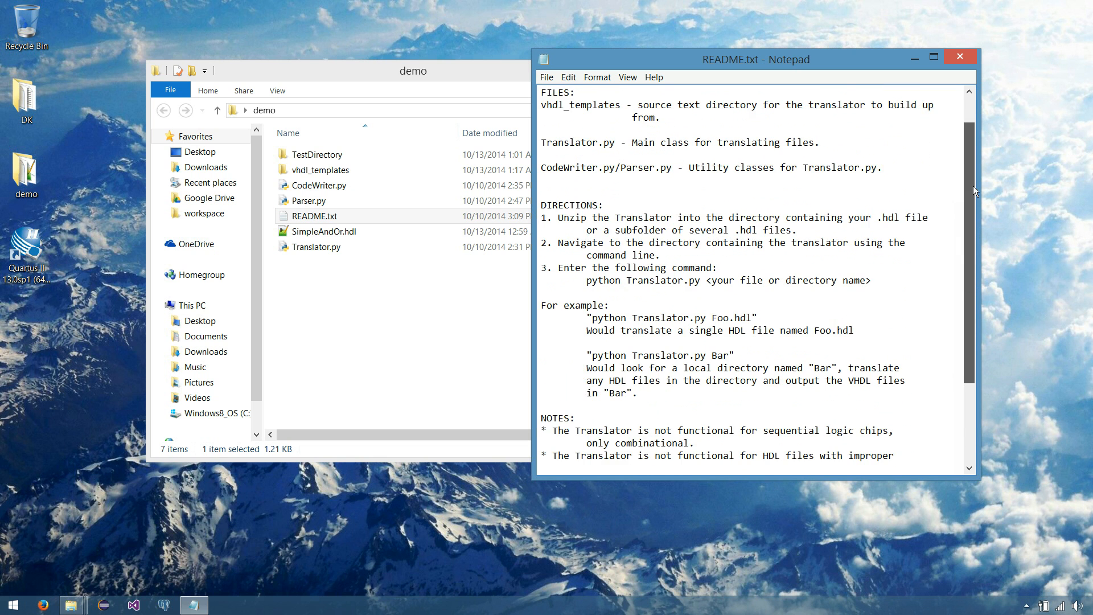
scroll("down", 3)
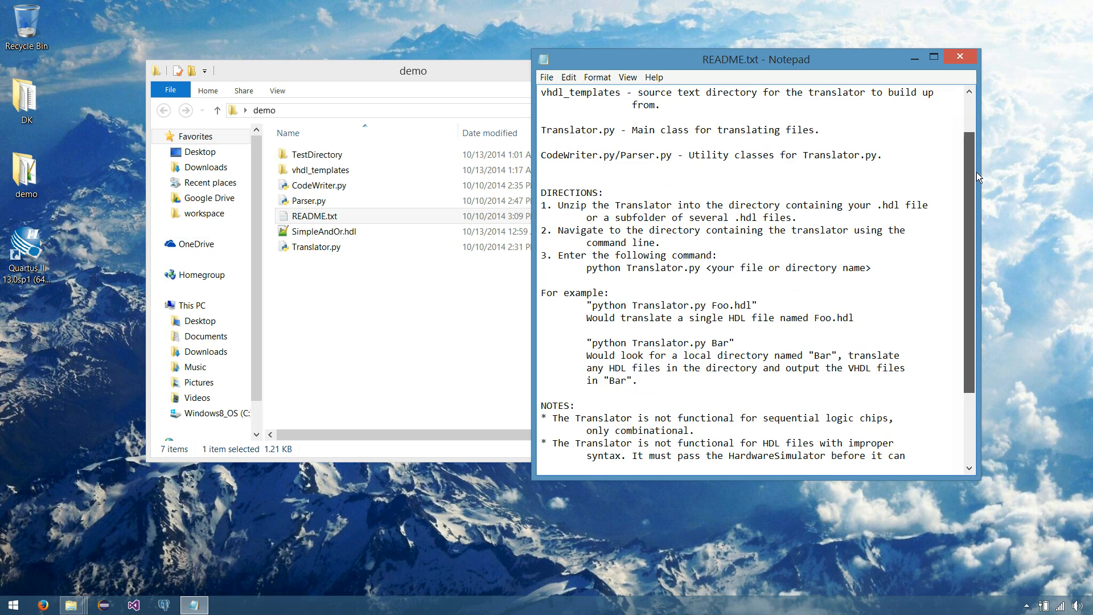
scroll("down", 3)
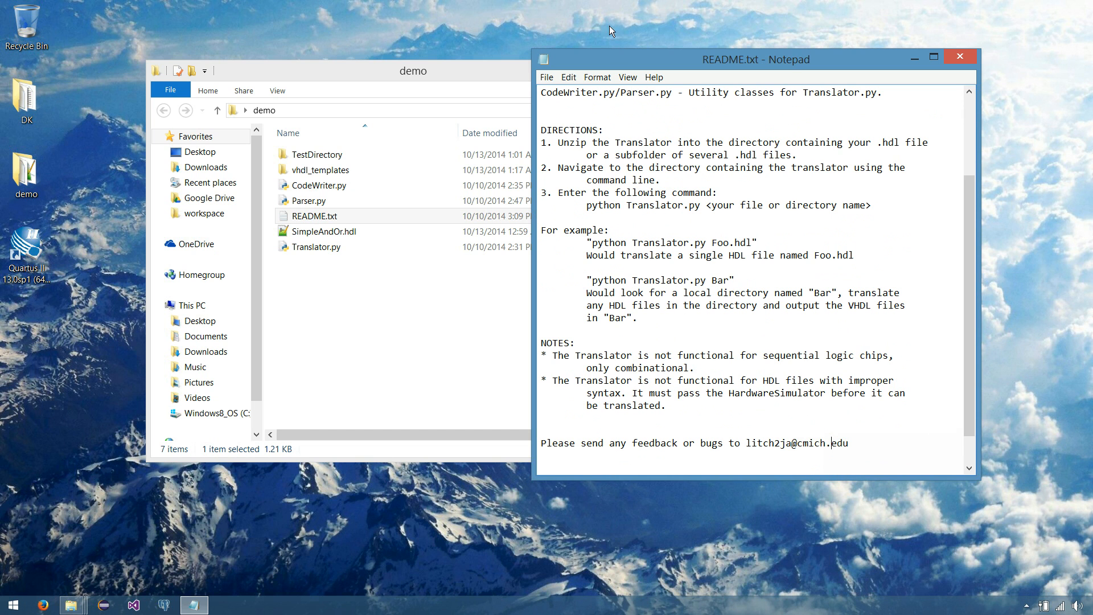
left_click(546, 77)
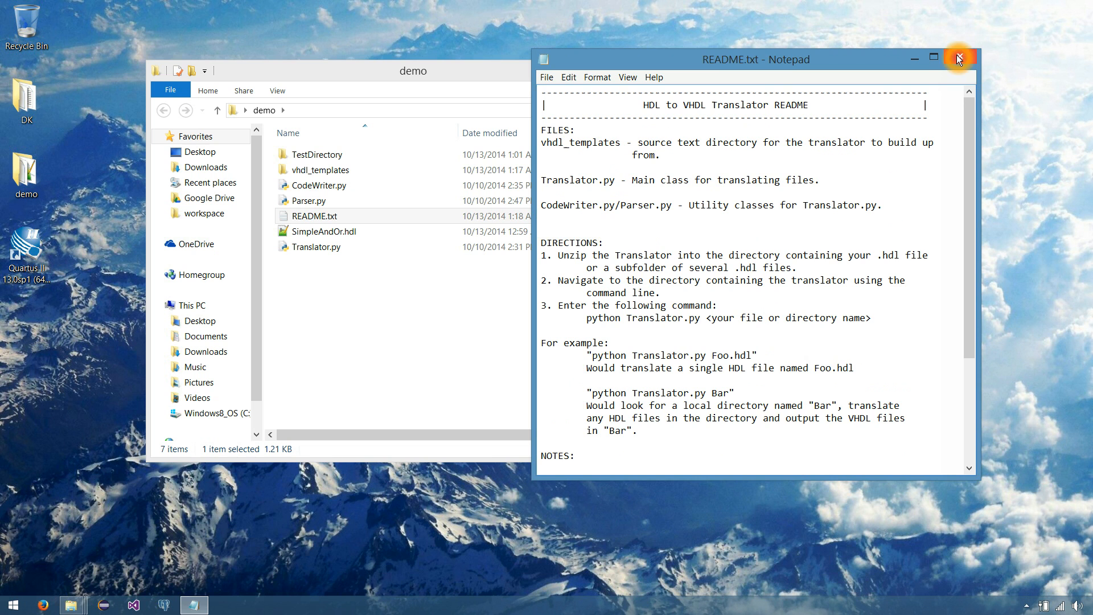
Close the README and open SimpleAndOr.hdl from the demo folder in Notepad++
left_click(957, 59)
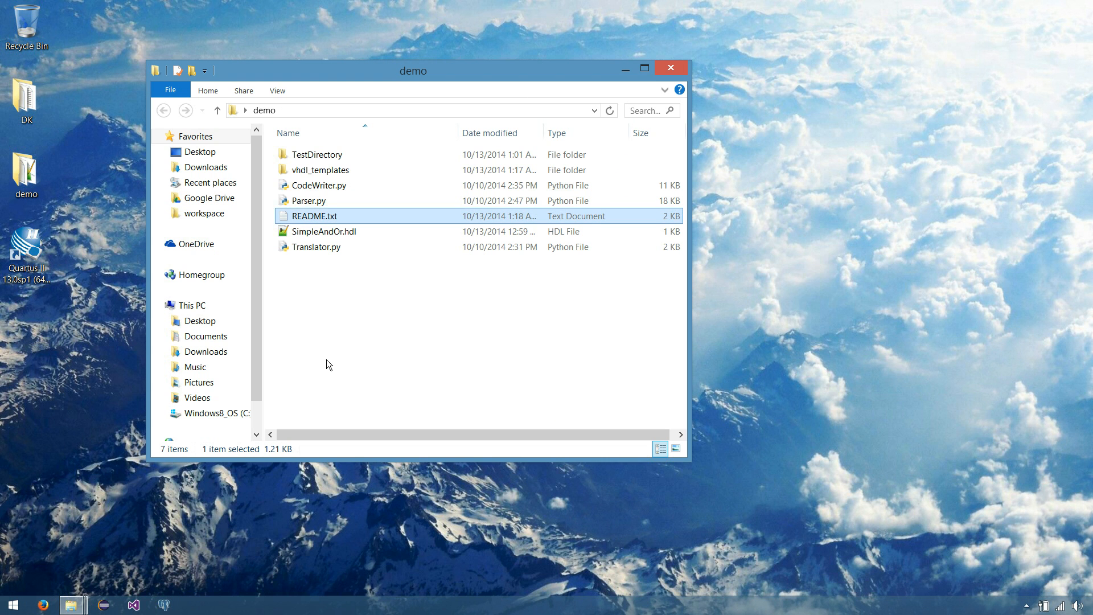
left_click(316, 246)
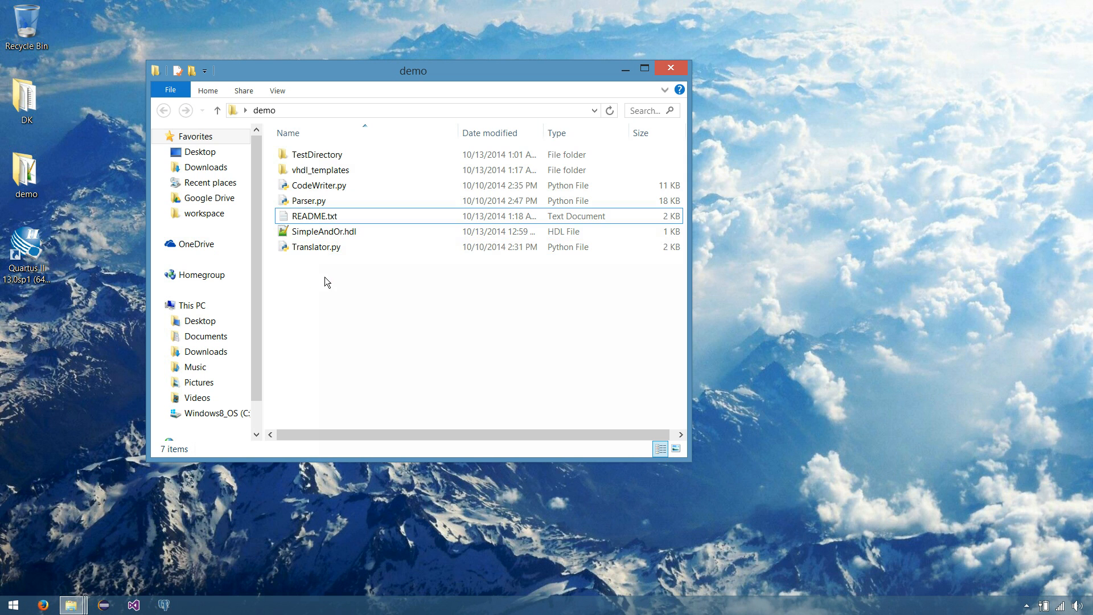
mouse_move(313, 236)
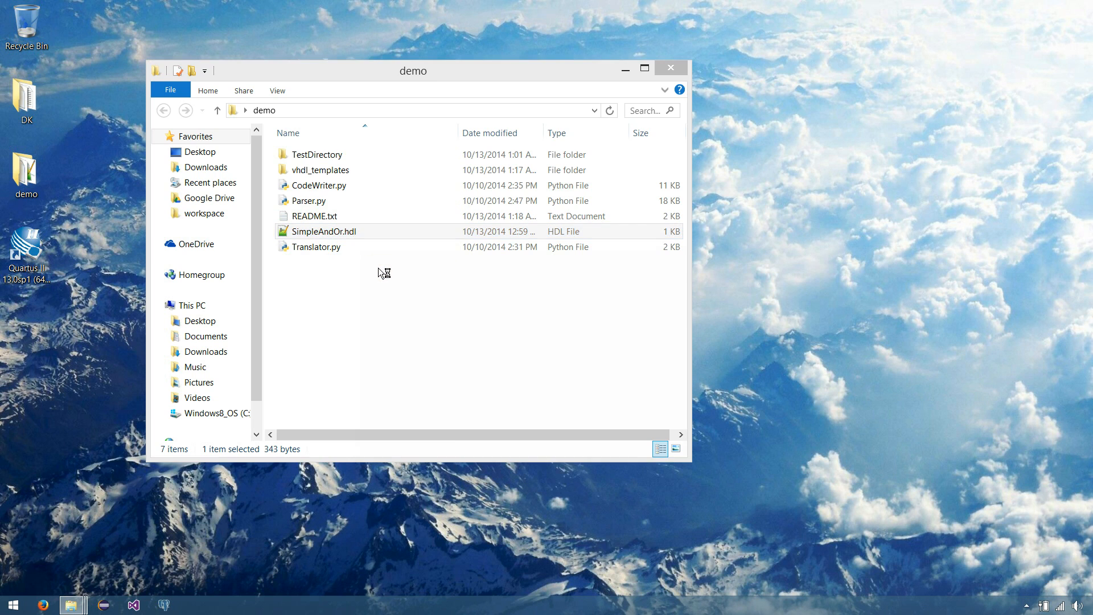
double_click(323, 230)
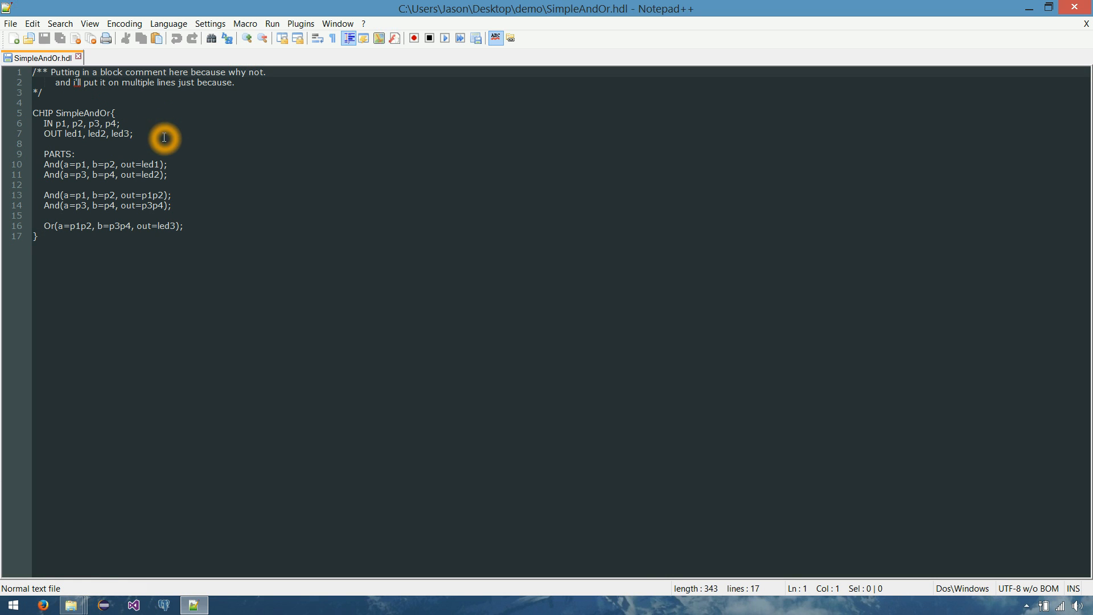
mouse_move(205, 114)
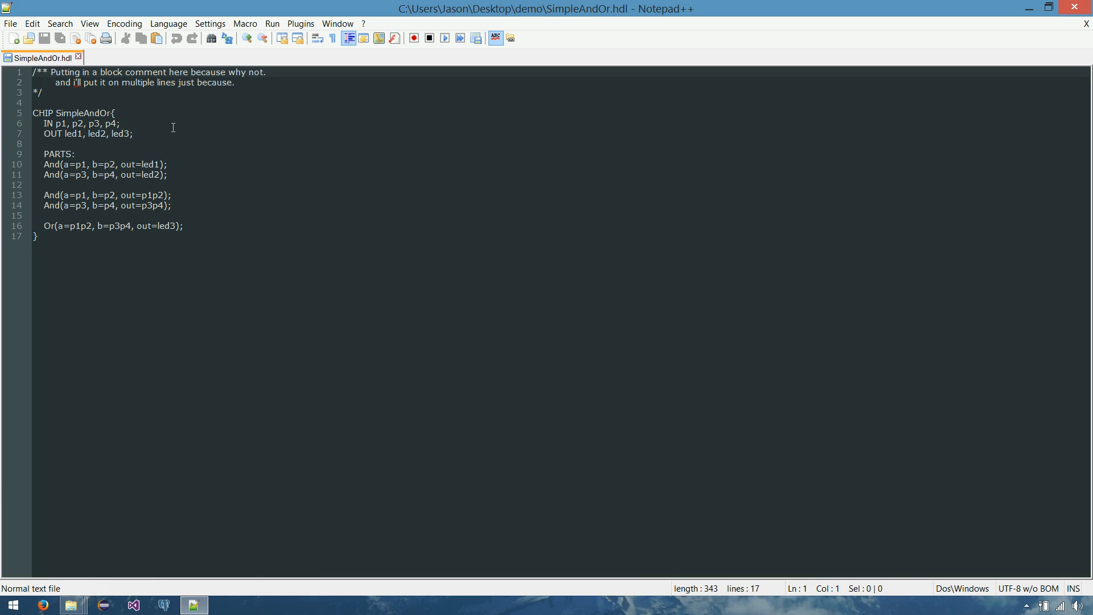
mouse_move(147, 119)
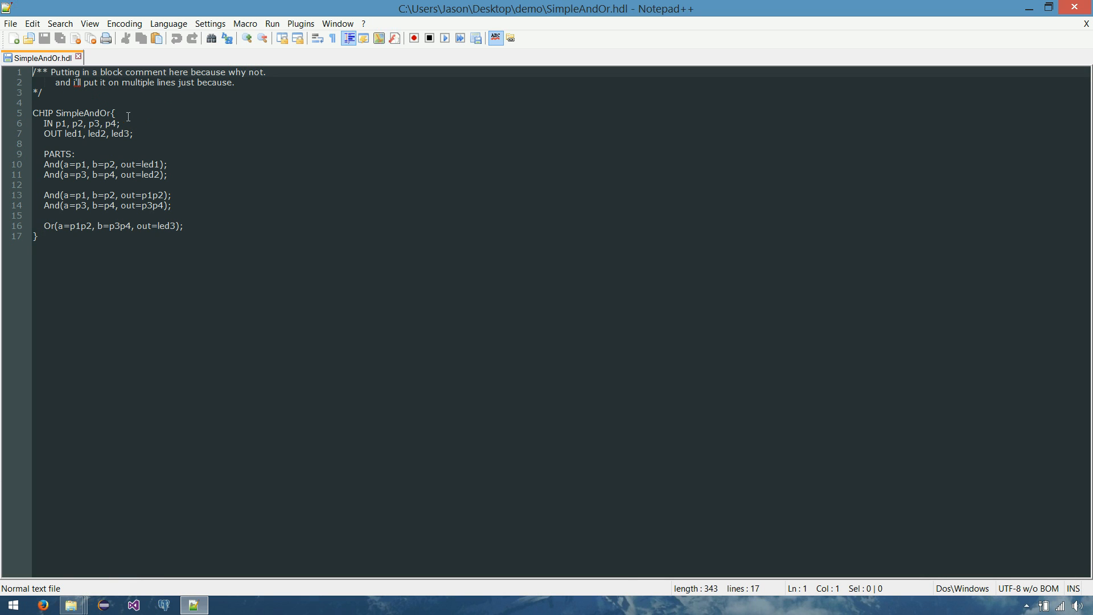
mouse_move(178, 150)
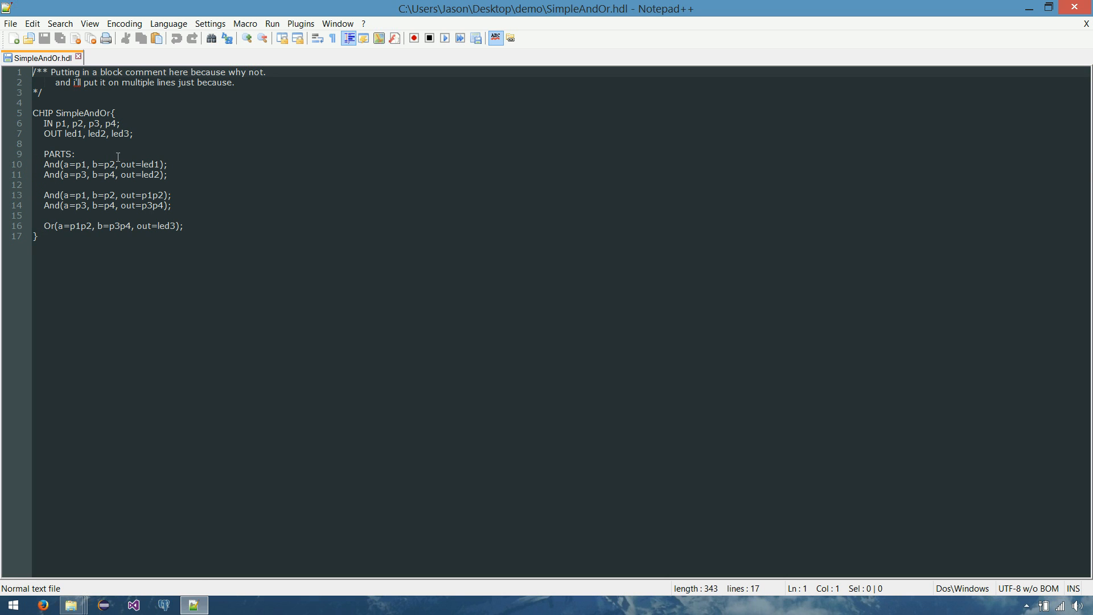
mouse_move(174, 156)
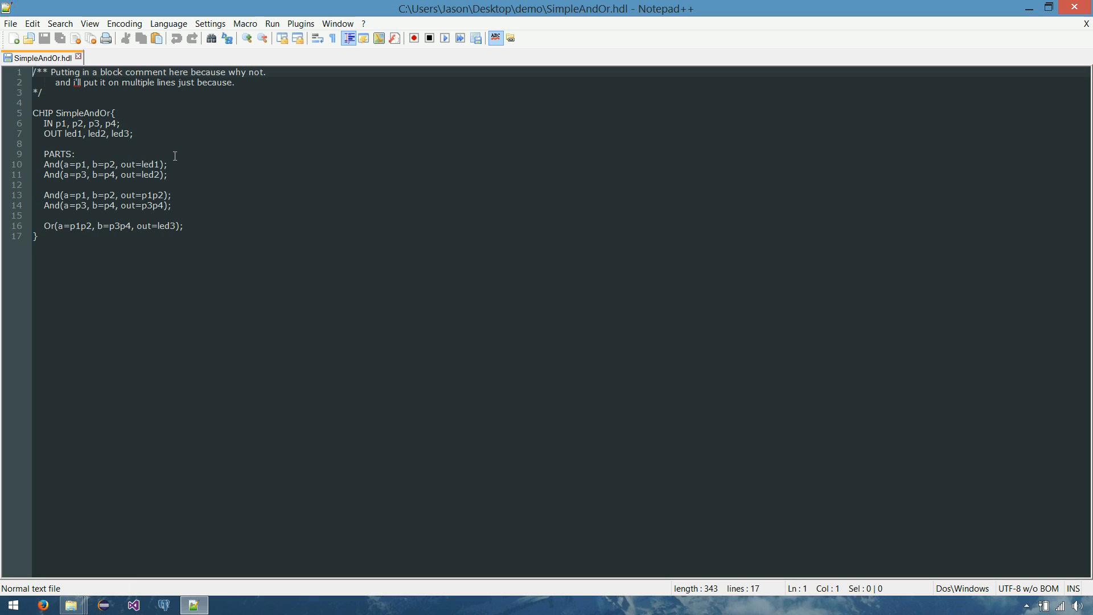
mouse_move(177, 170)
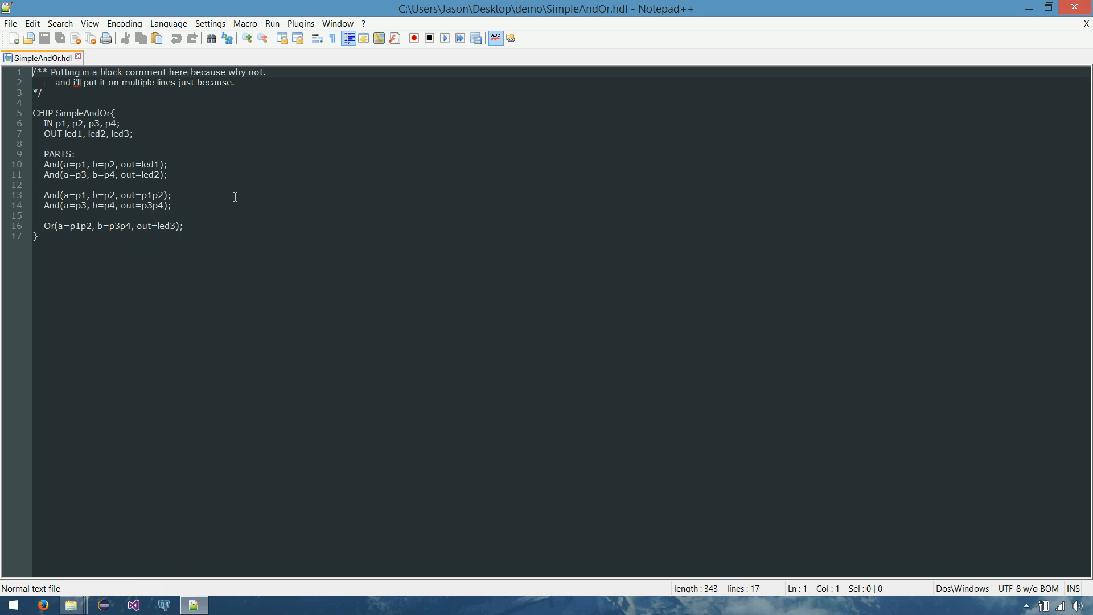
mouse_move(363, 163)
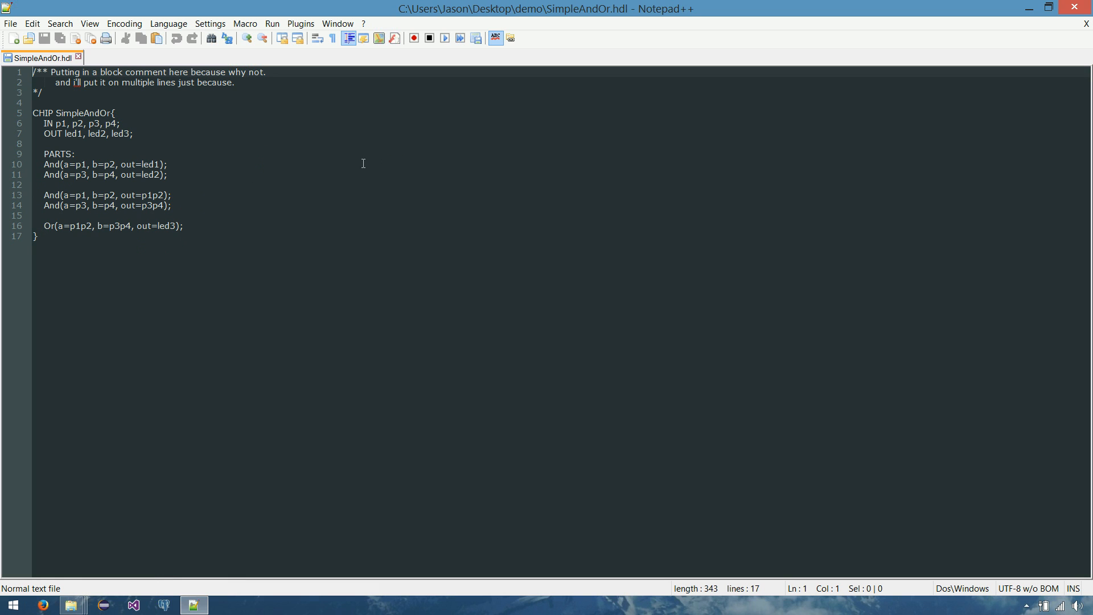
mouse_move(223, 136)
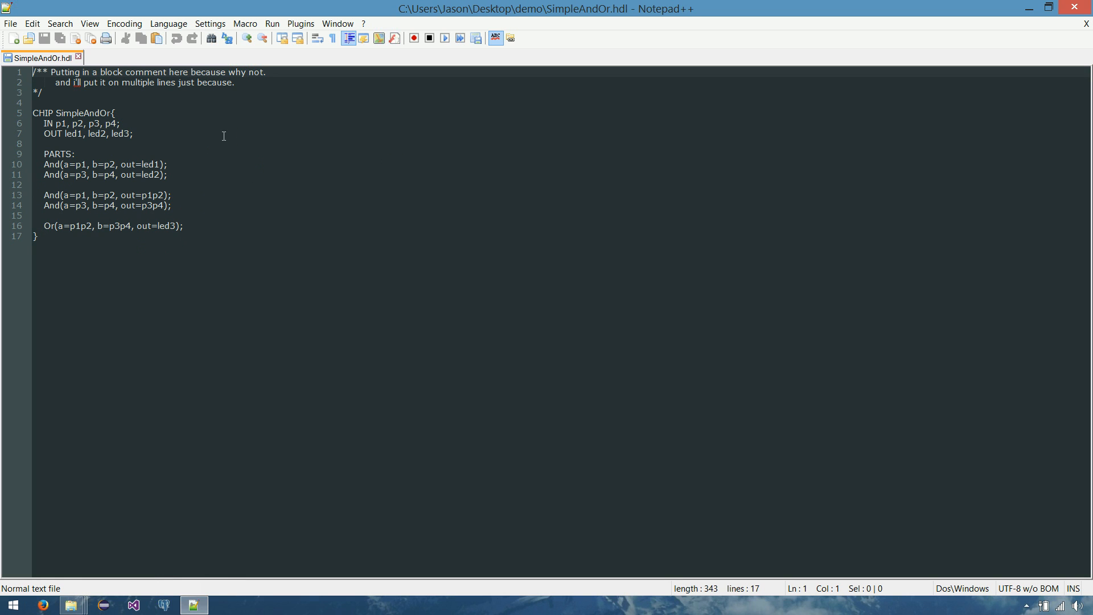
mouse_move(1077, 40)
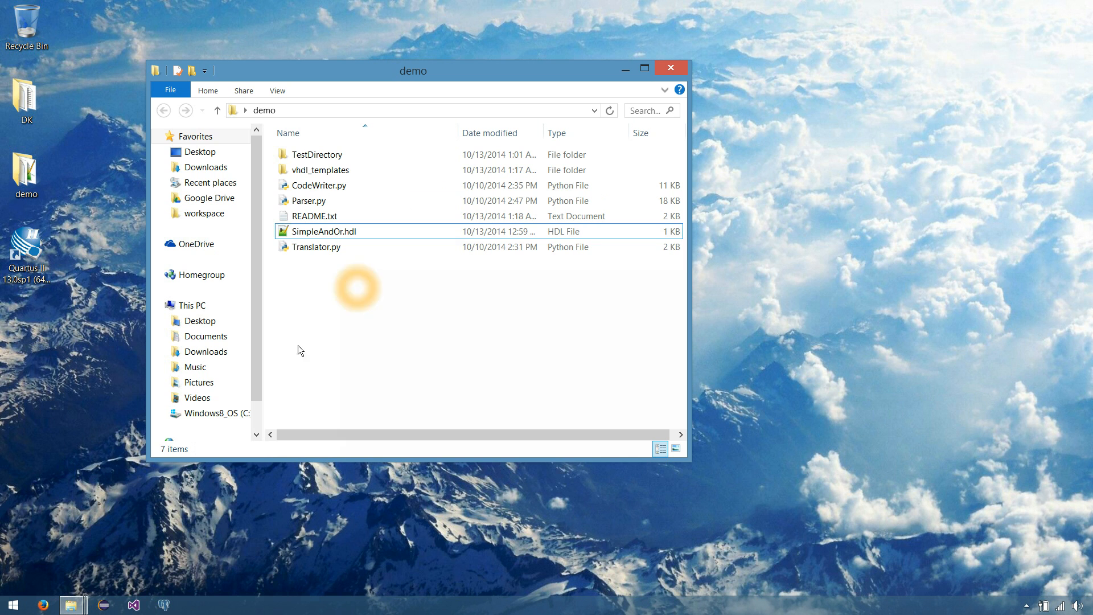
Launch a command prompt and cd into C:\Users\Jason\Desktop\demo
left_click(12, 604)
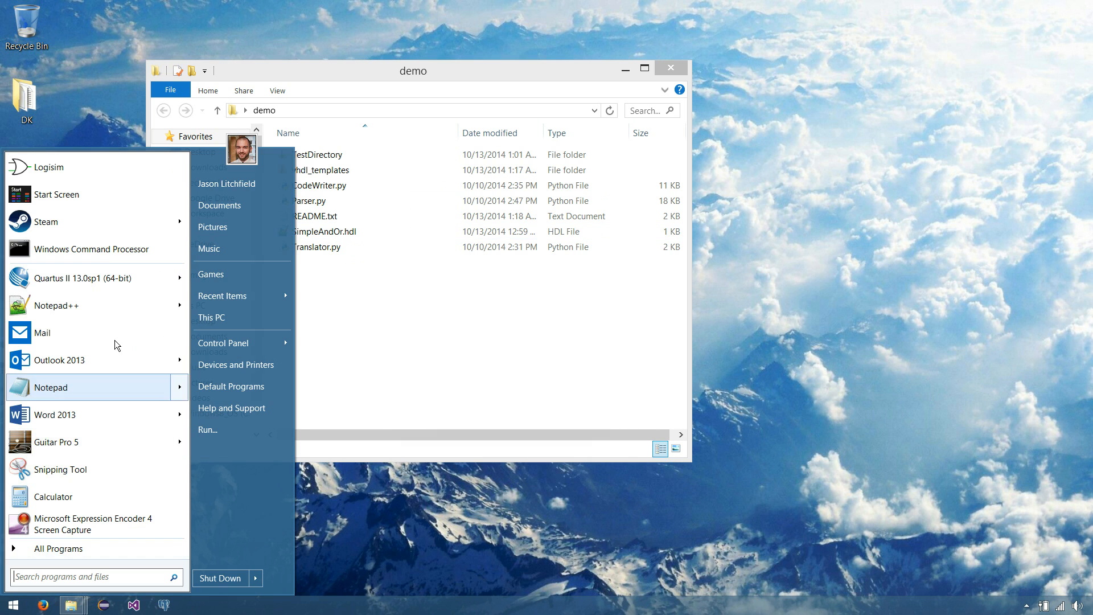
left_click(91, 249)
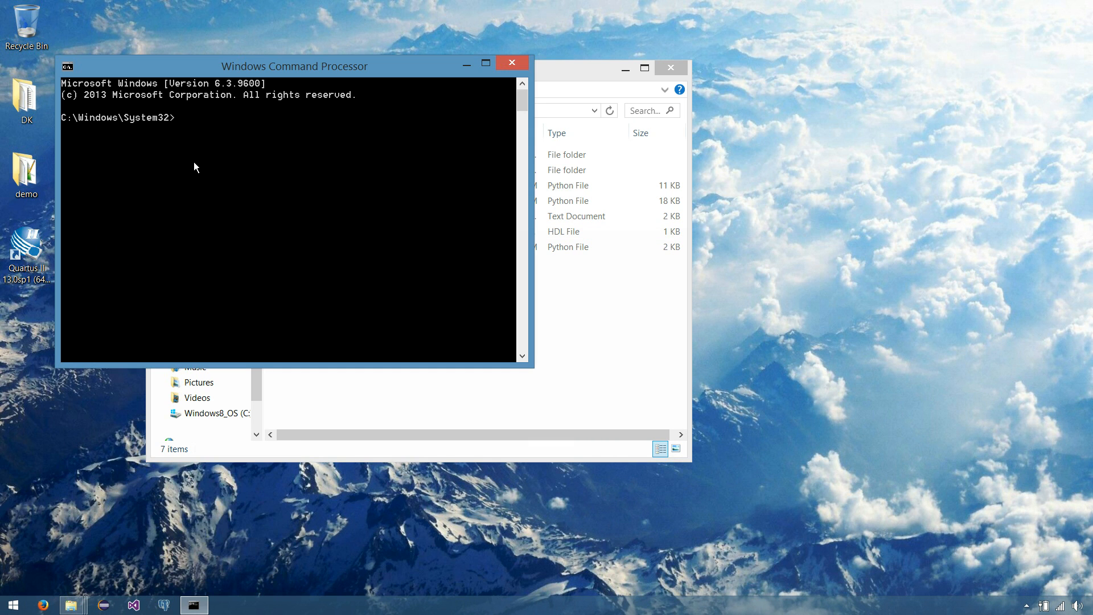
type("cd")
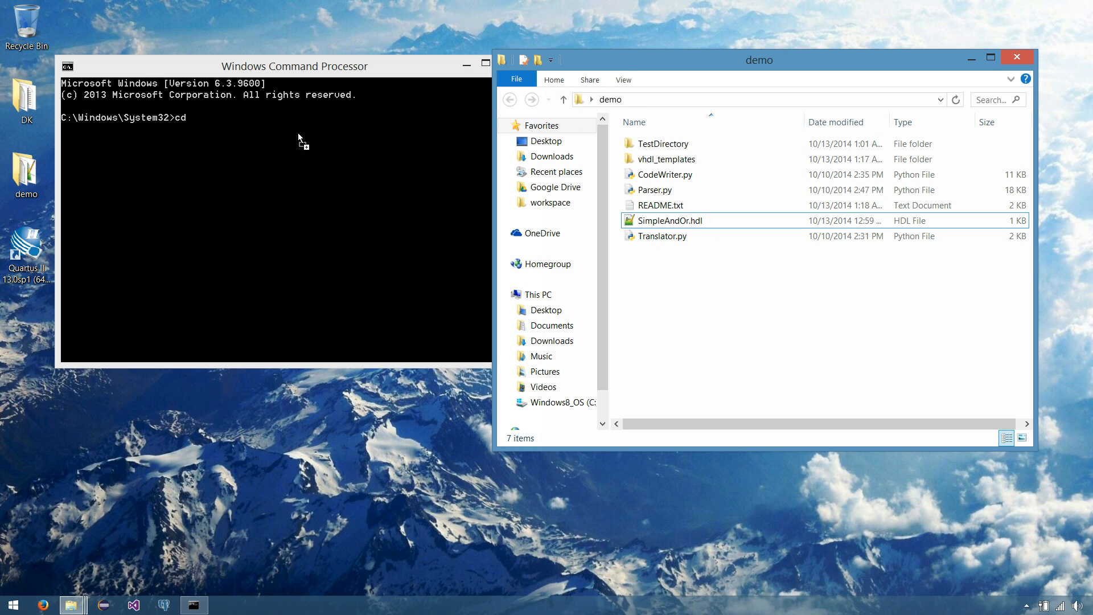
type("C:\\Users\\Jason\\Desktop\\demo")
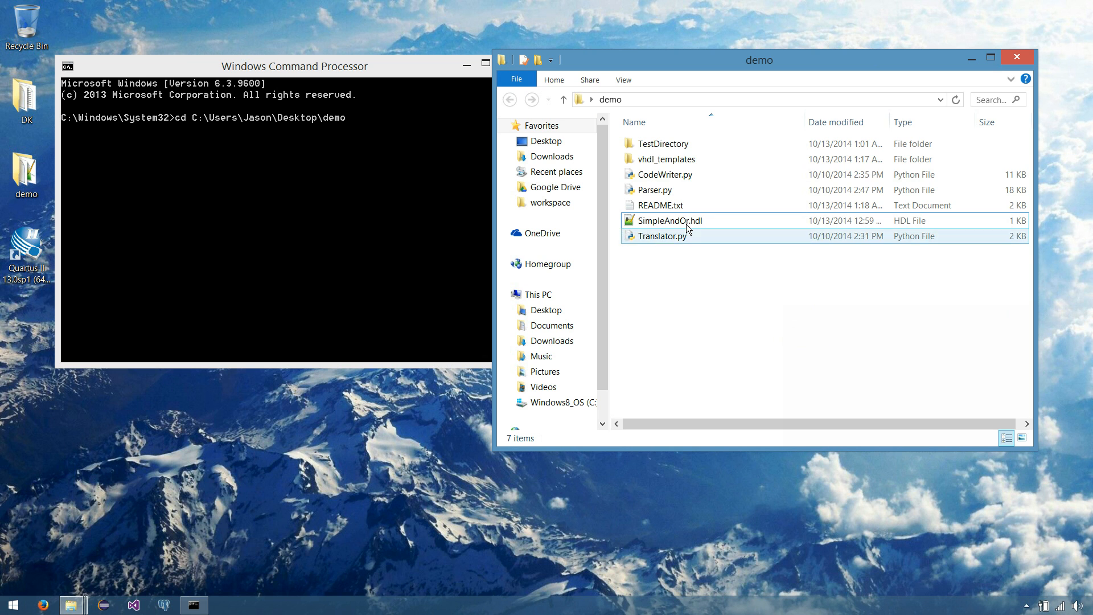
left_click(668, 220)
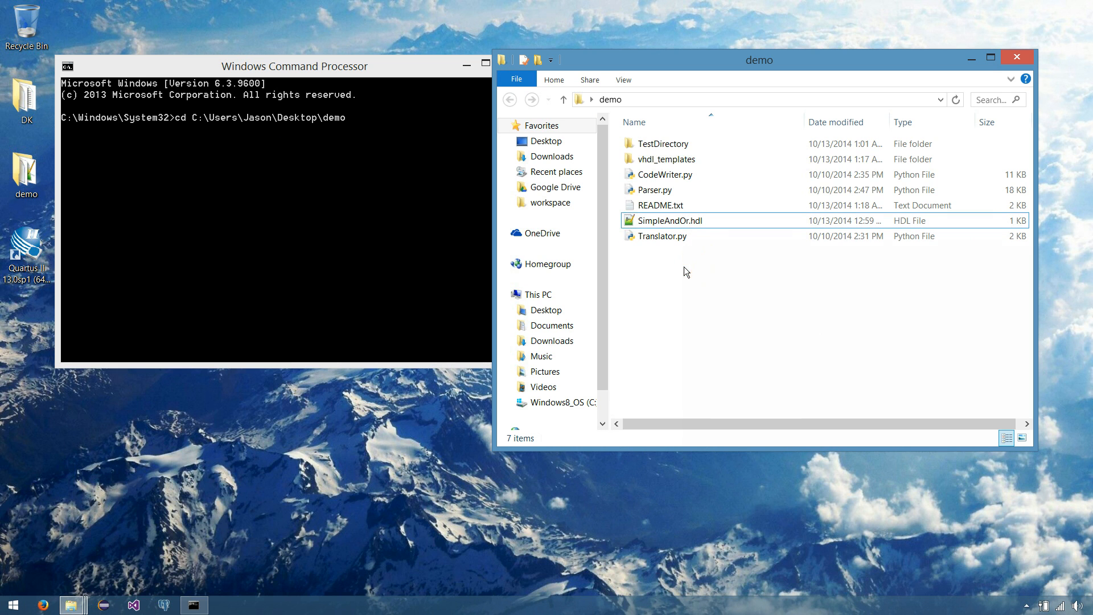
left_click(670, 221)
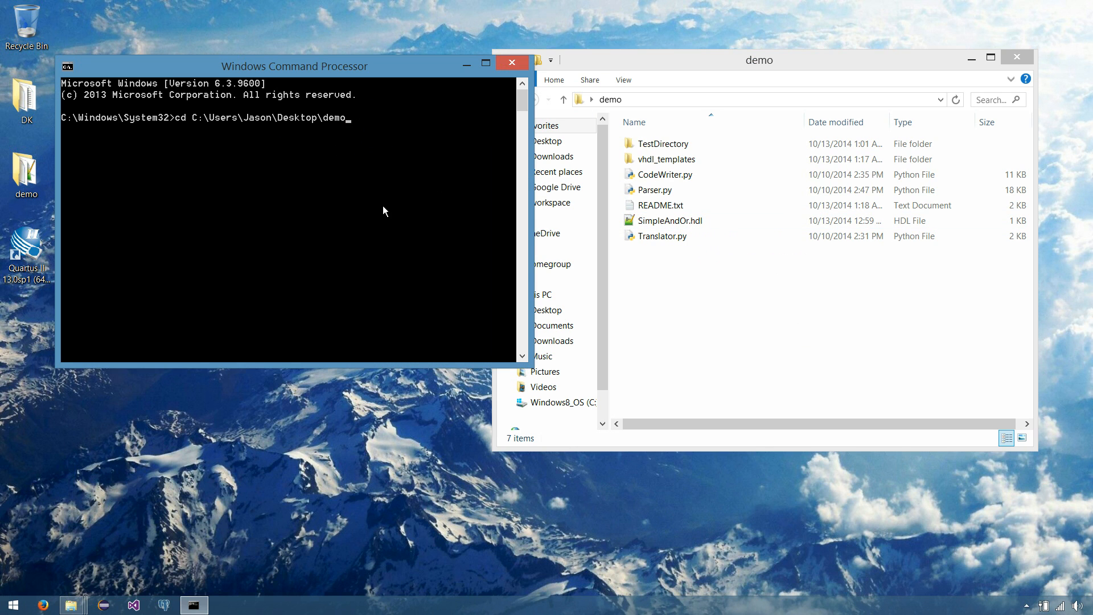
key("enter")
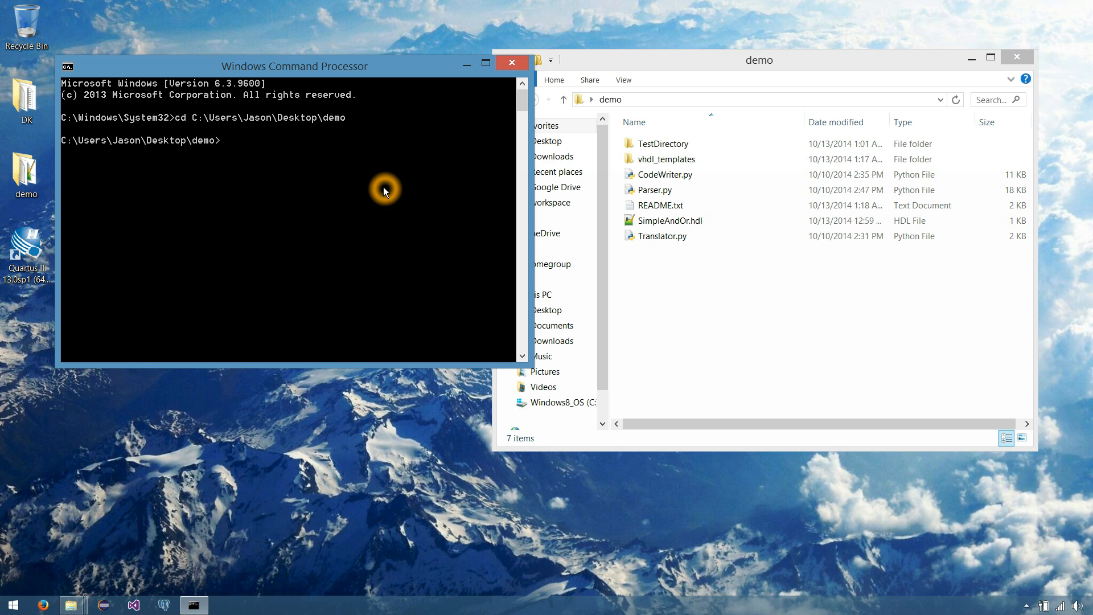
mouse_move(246, 241)
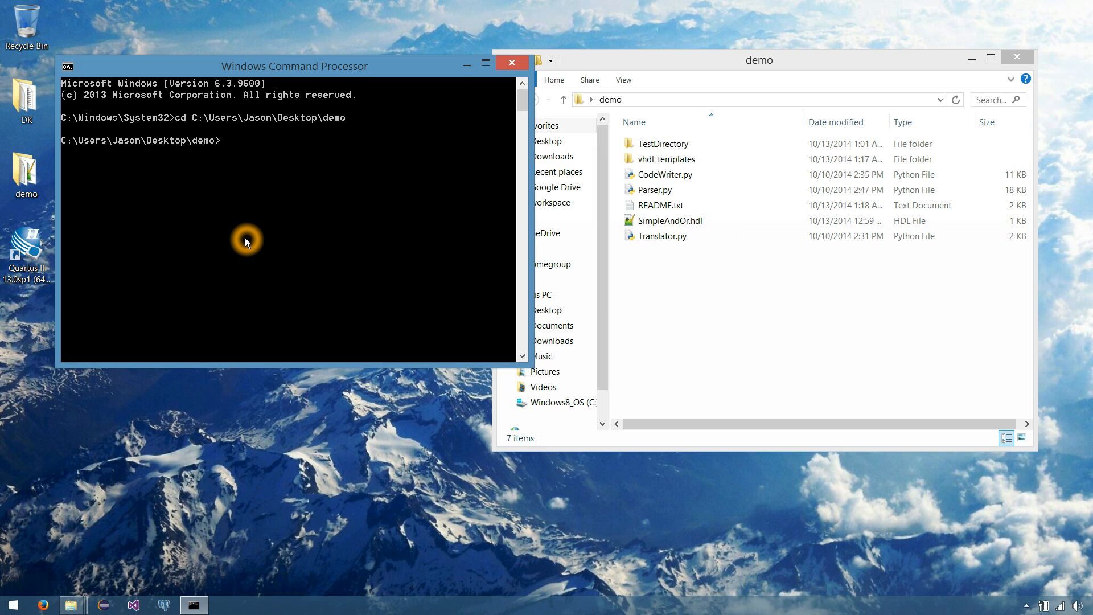
Enter the command 'python Translator.py SimpleAndOr.hdl' at the prompt
type("python")
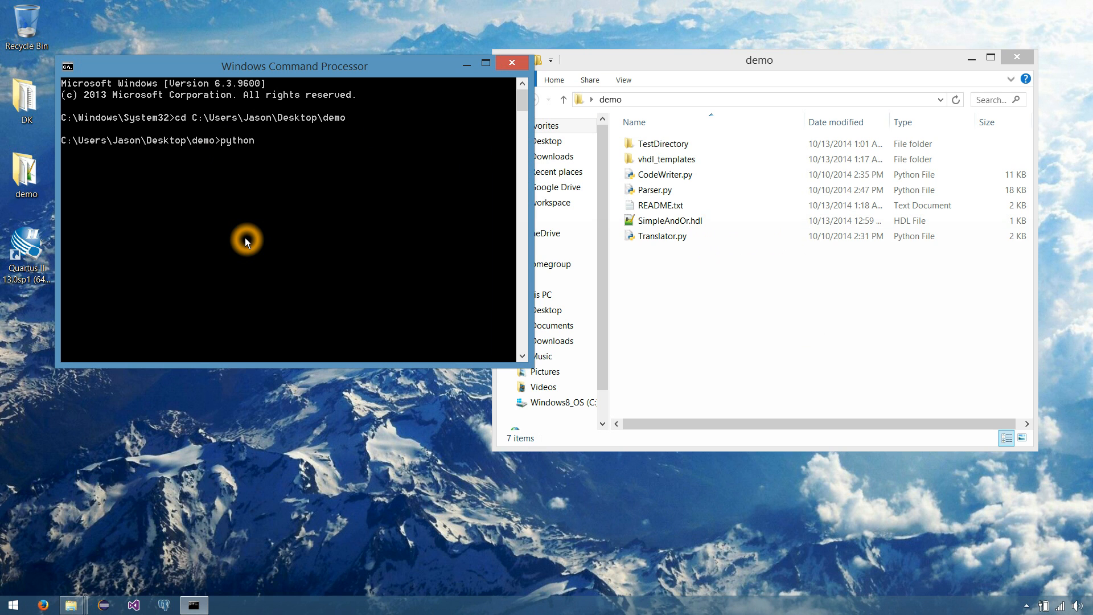
type("Translator.py")
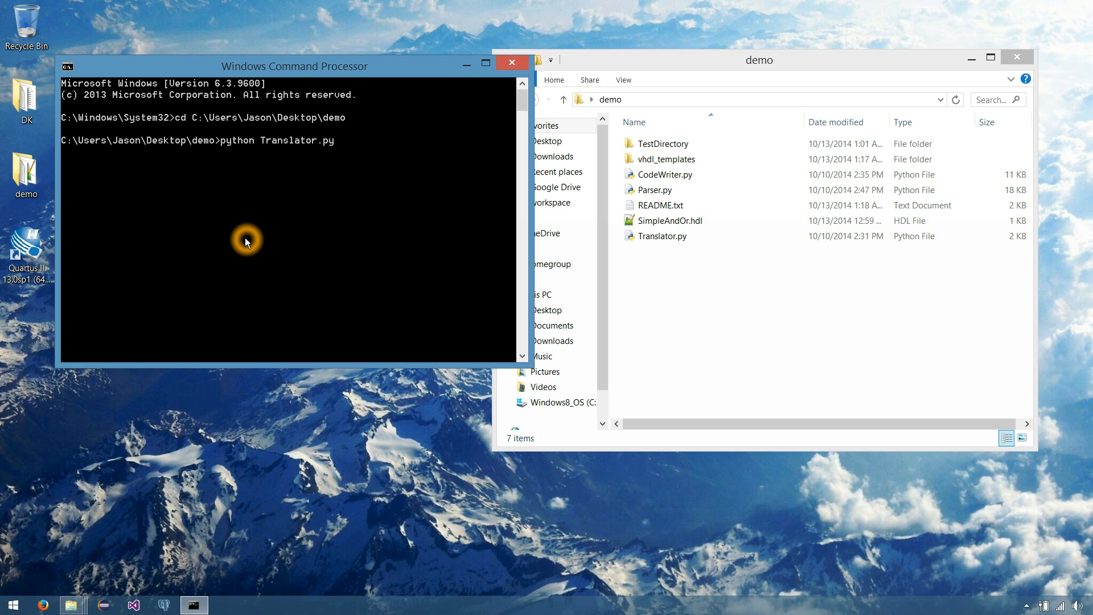
type("Sin")
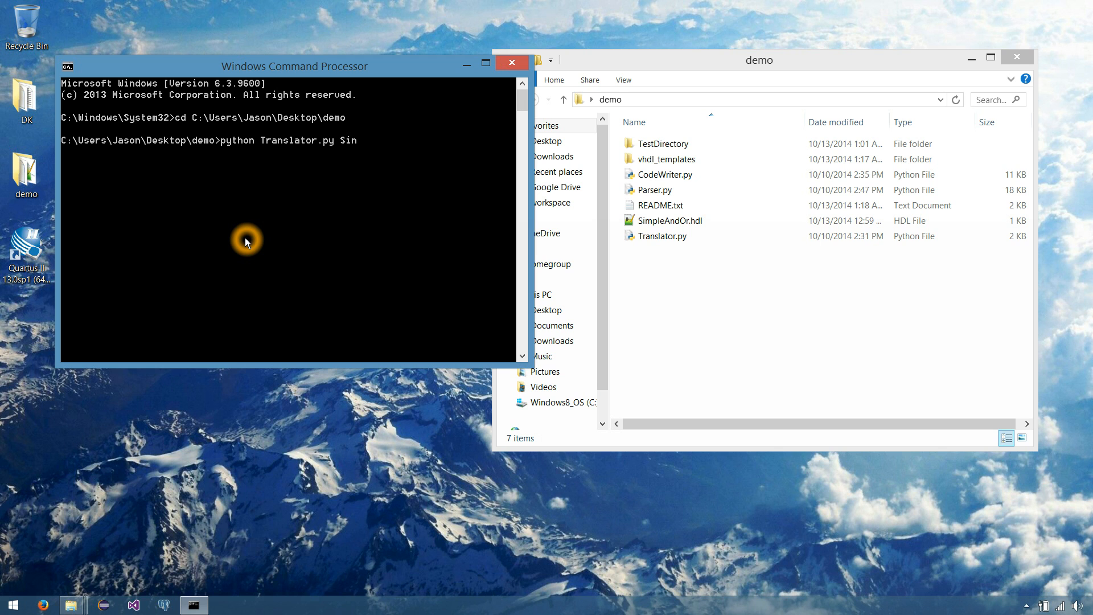
type("impleAndOr.hdl")
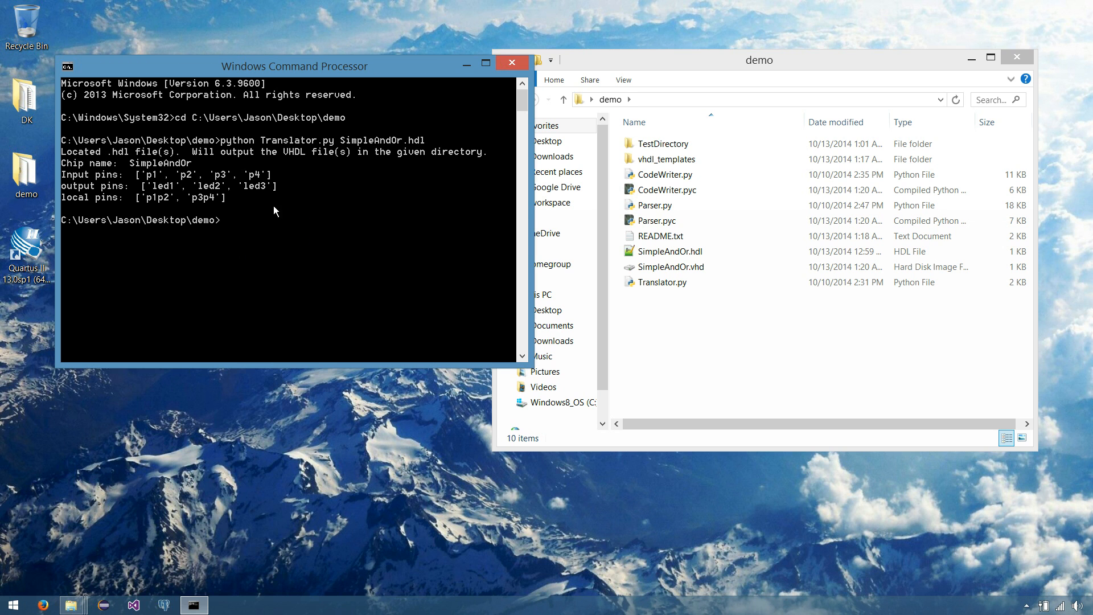
mouse_move(148, 158)
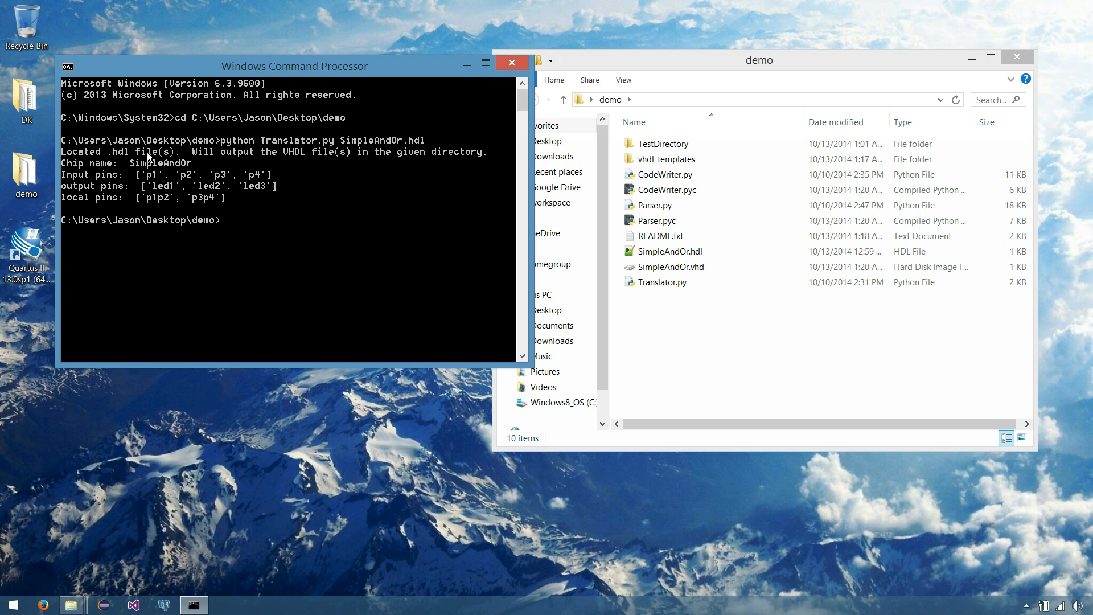
mouse_move(321, 159)
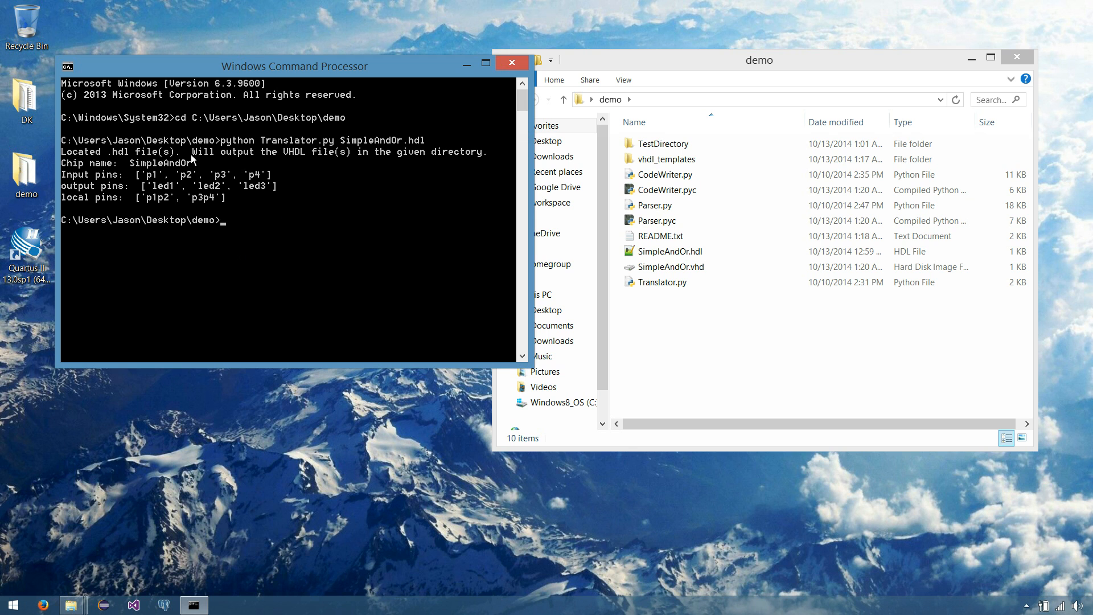
mouse_move(174, 169)
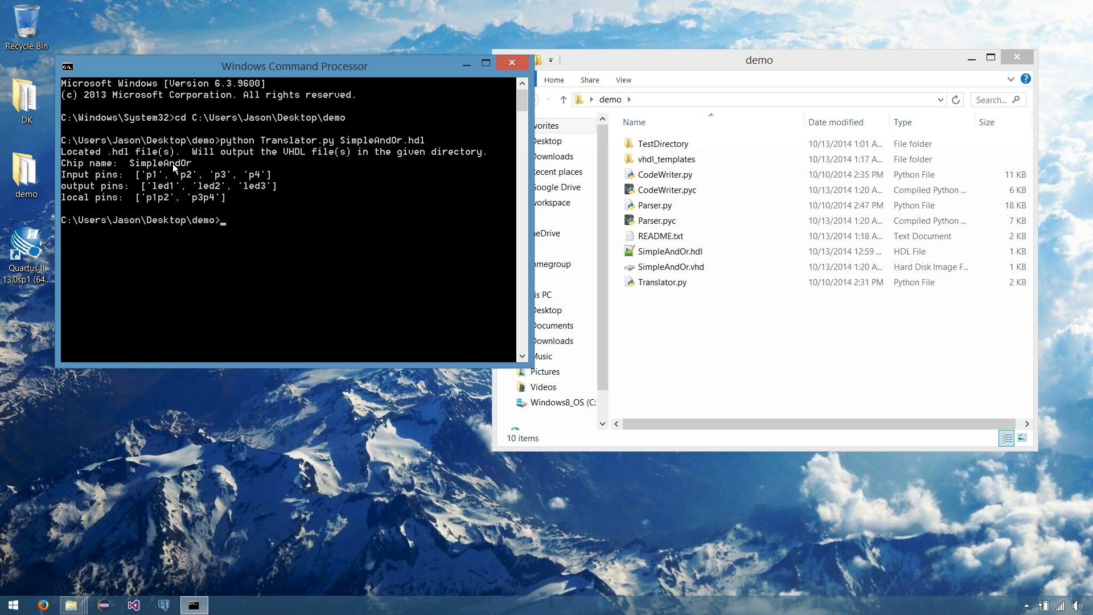
mouse_move(247, 183)
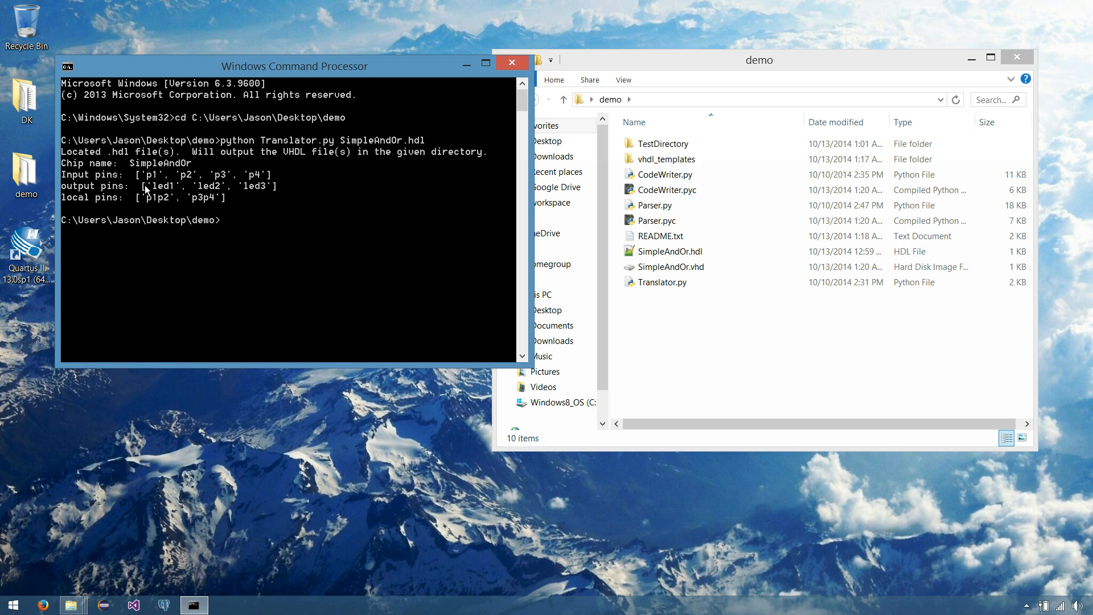
mouse_move(220, 221)
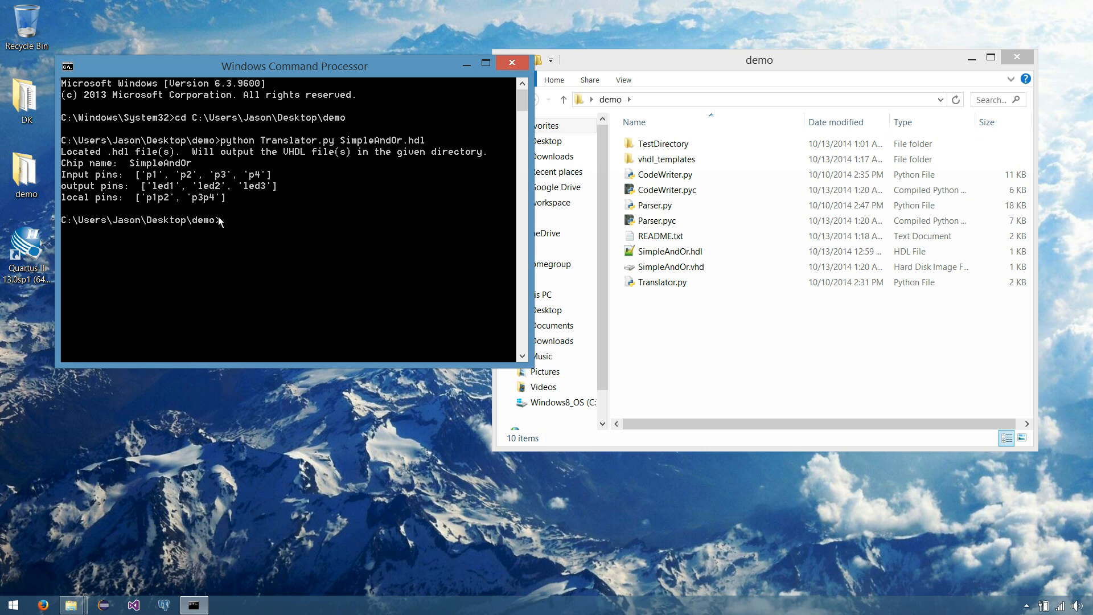
mouse_move(163, 210)
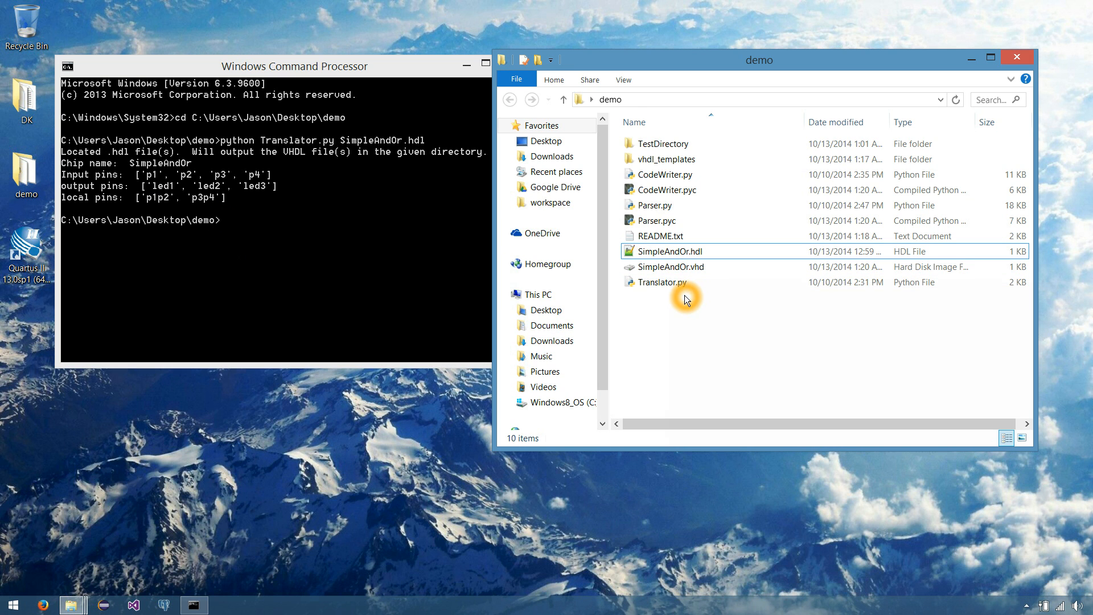
mouse_move(671, 266)
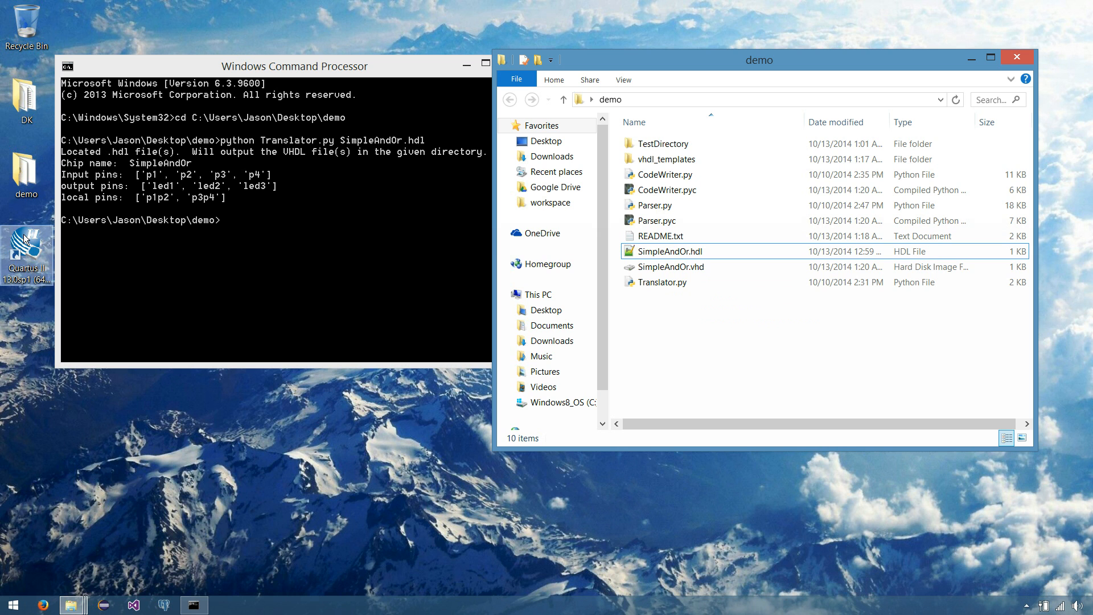
Open the generated SimpleAndOr.vhd from the demo folder in Notepad++
left_click(670, 266)
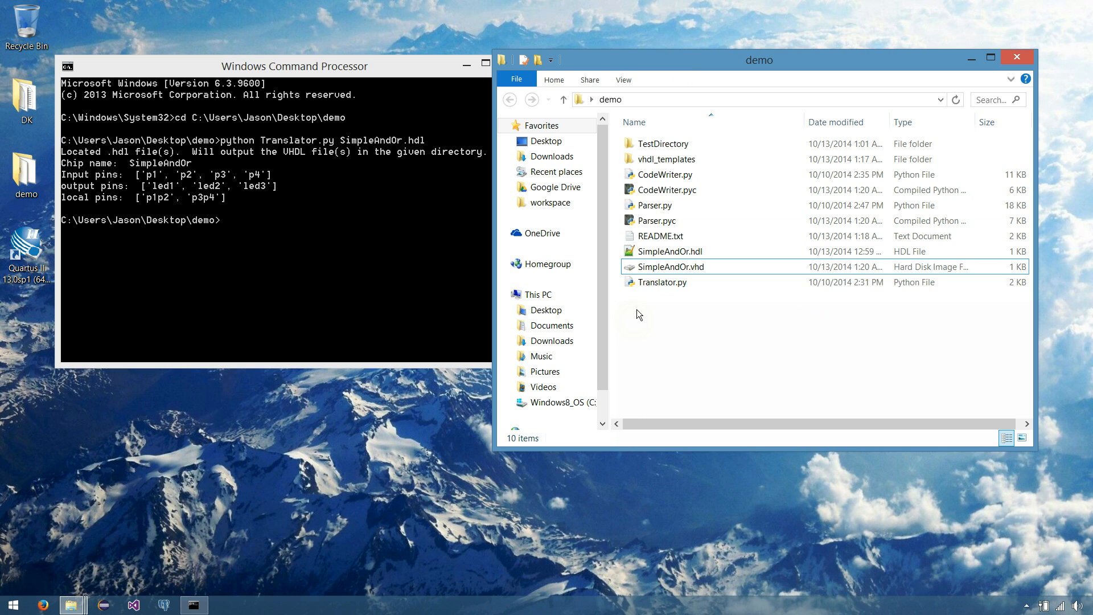
left_click(668, 266)
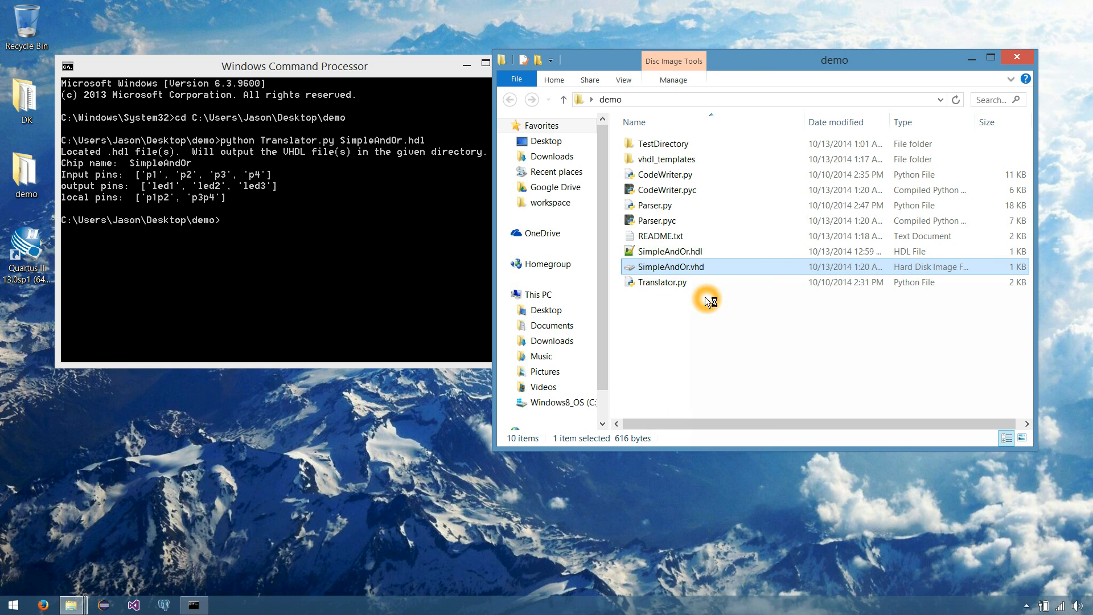
double_click(669, 266)
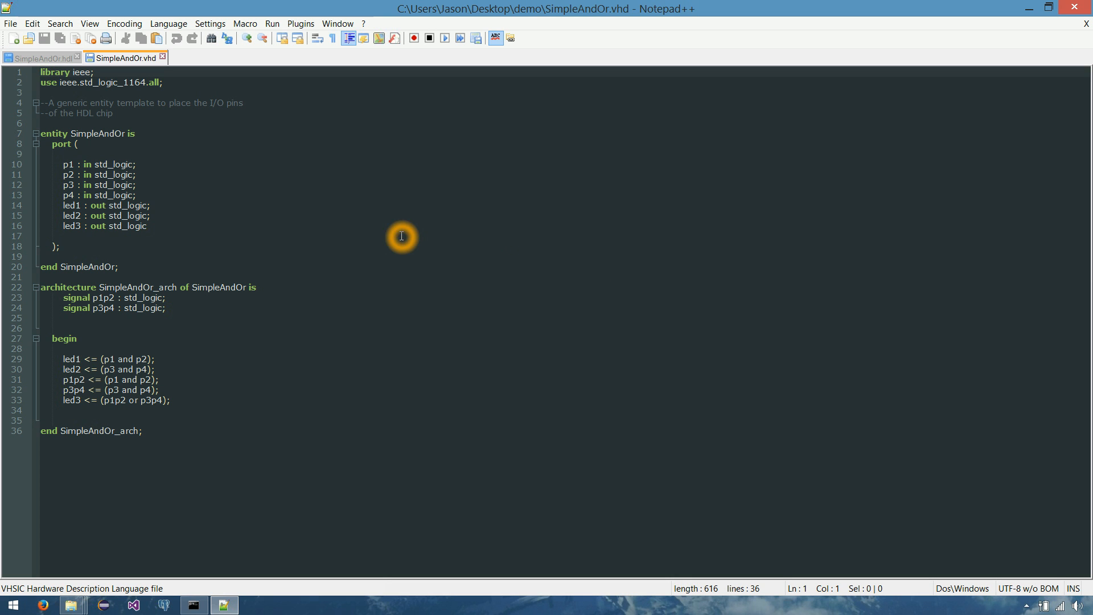
mouse_move(318, 132)
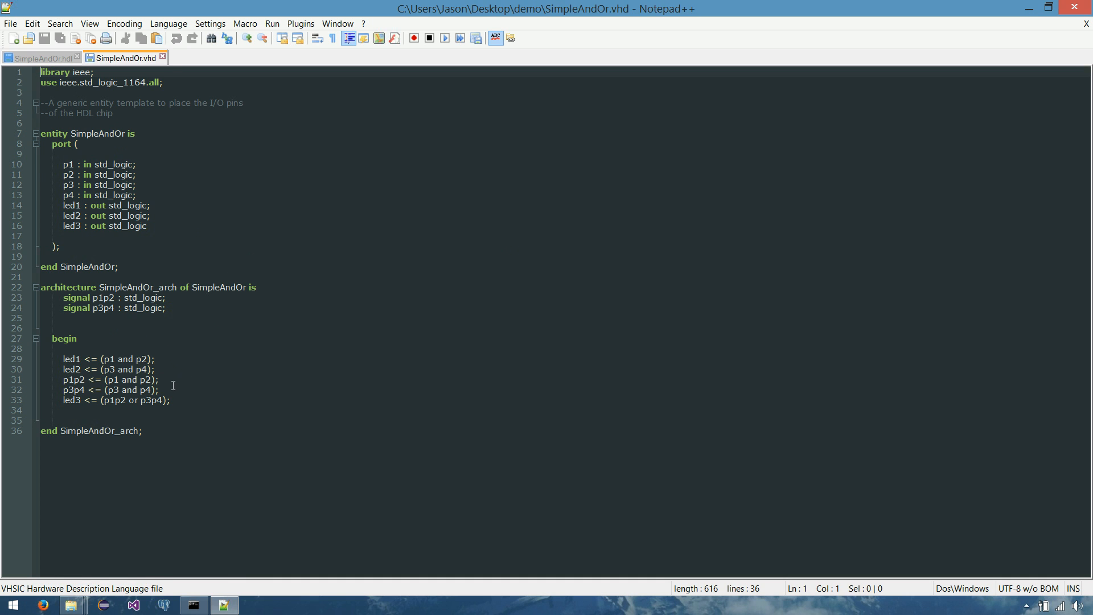
mouse_move(168, 382)
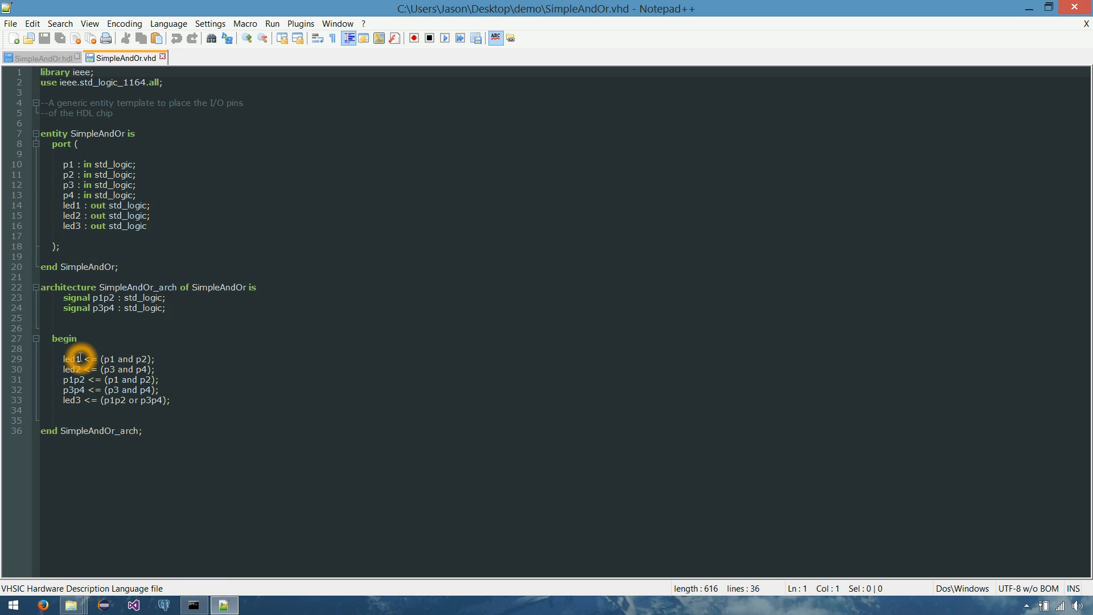
mouse_move(227, 420)
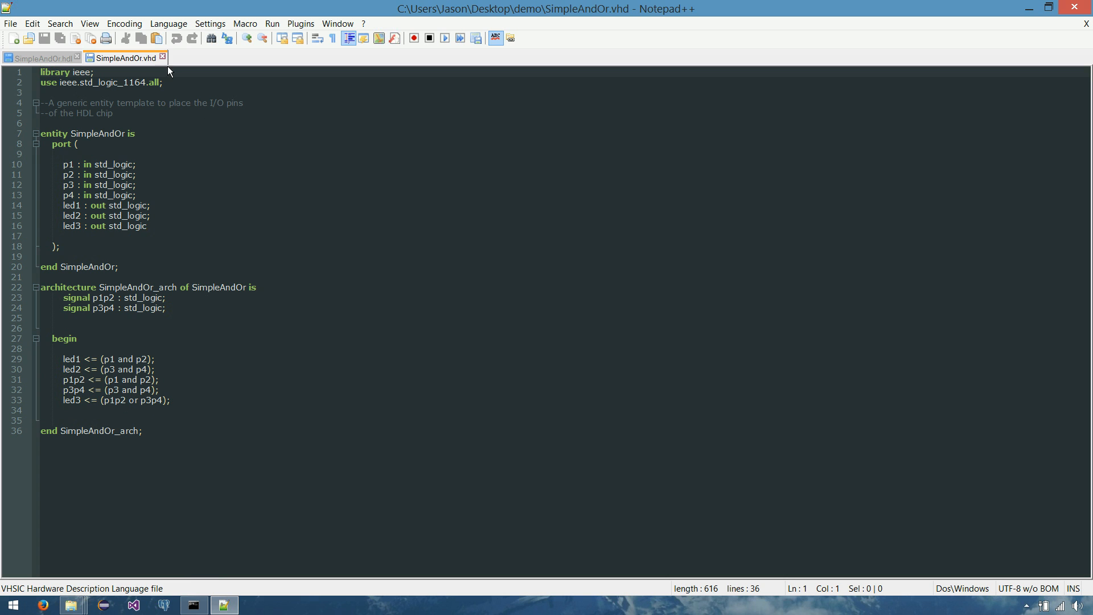
mouse_move(165, 58)
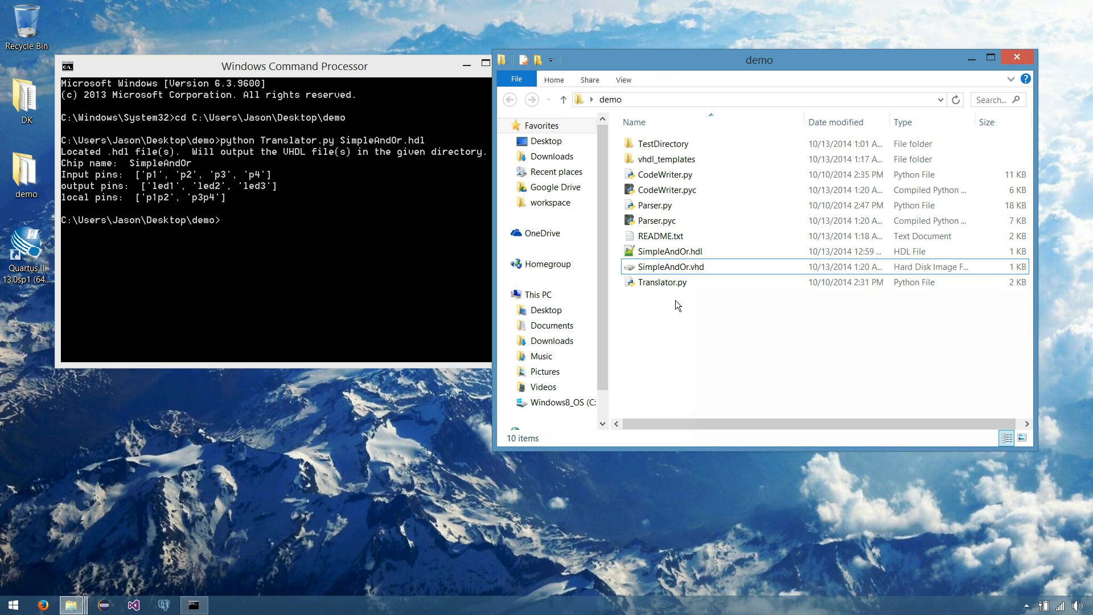
mouse_move(819, 329)
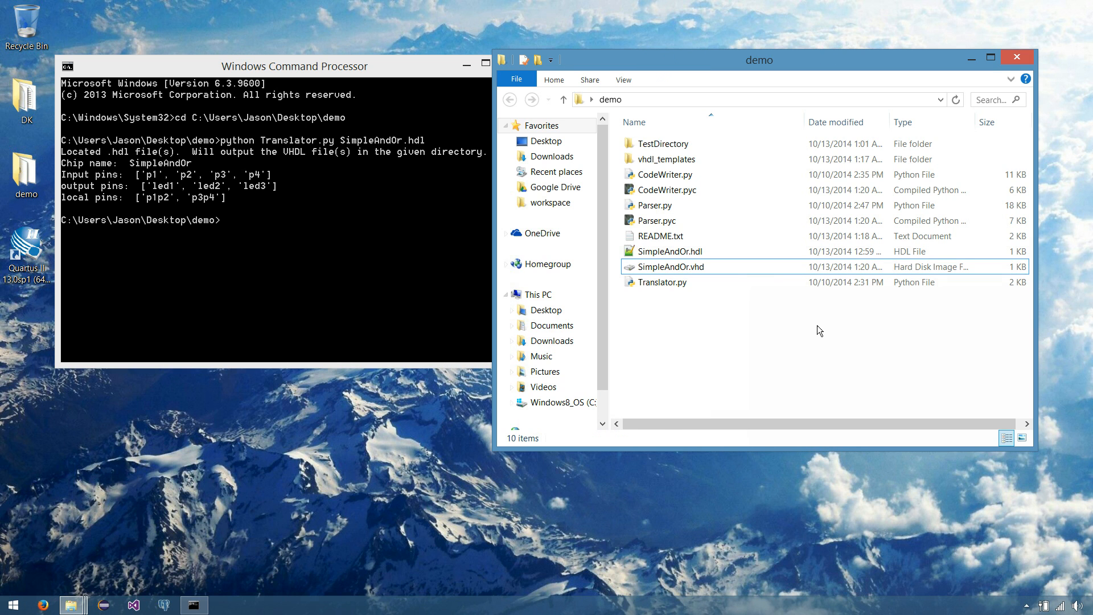
Return to the demo folder listing and select the TestDirectory folder
left_click(667, 159)
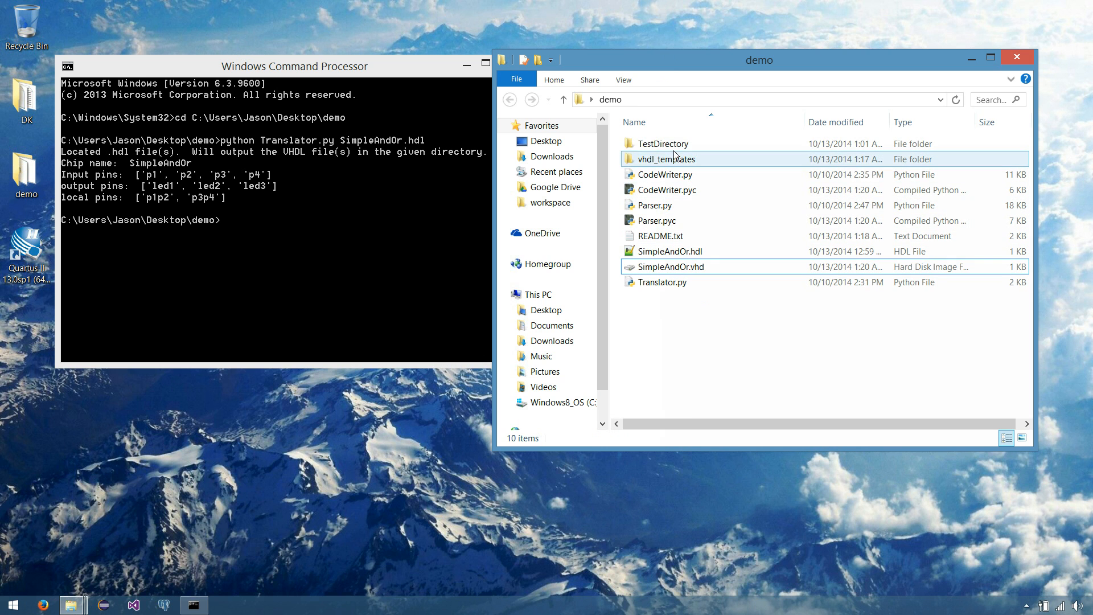
mouse_move(670, 143)
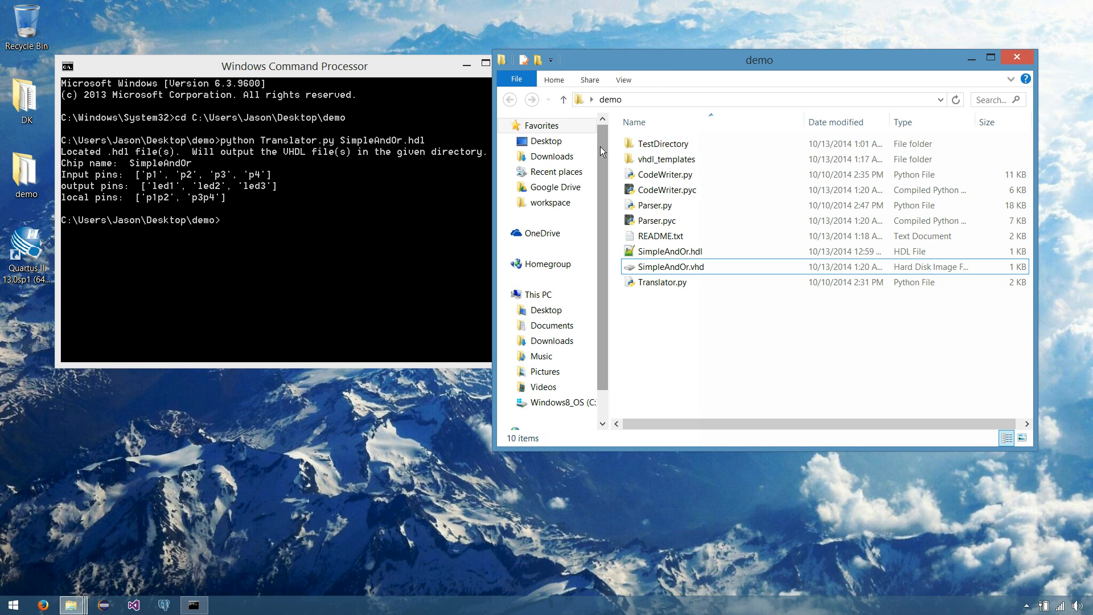
mouse_move(703, 175)
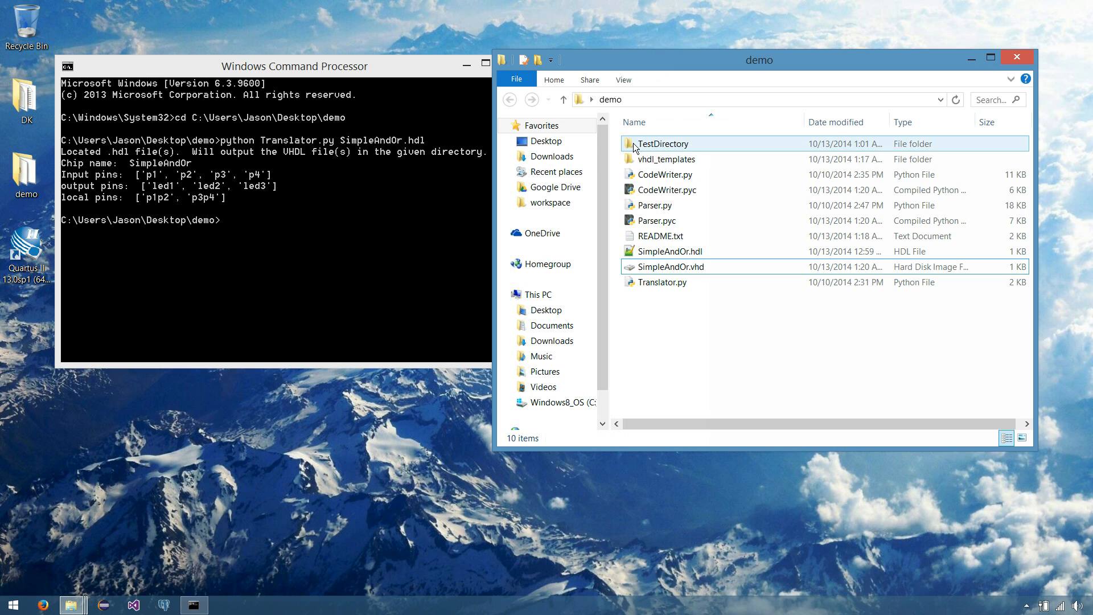
left_click(662, 144)
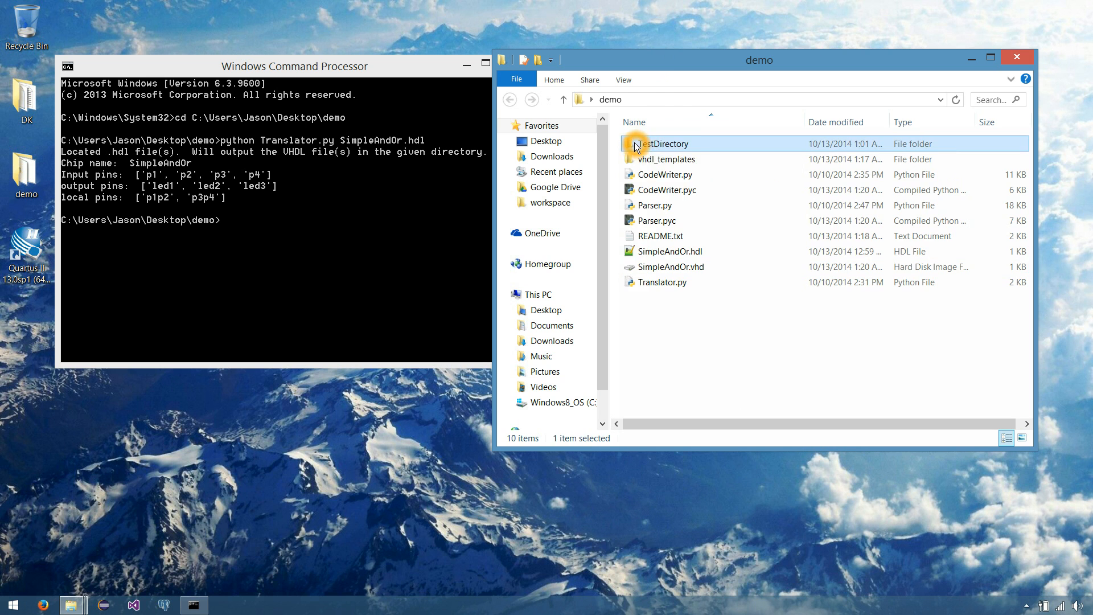
Open TestDirectory and launch AdvancedAndOr.hdl in Notepad++
double_click(666, 143)
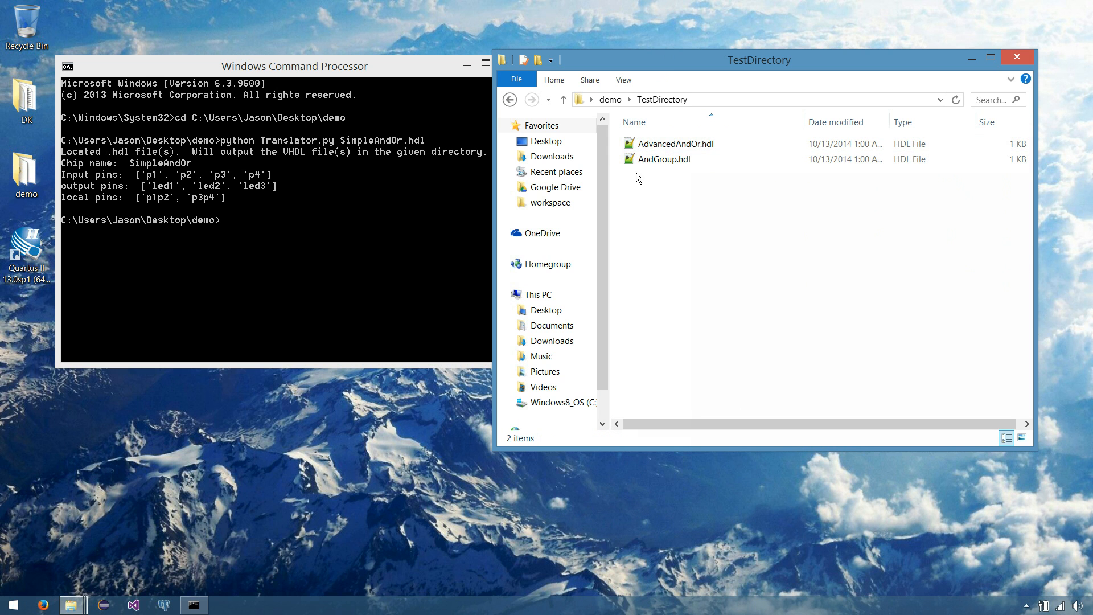
left_click(664, 159)
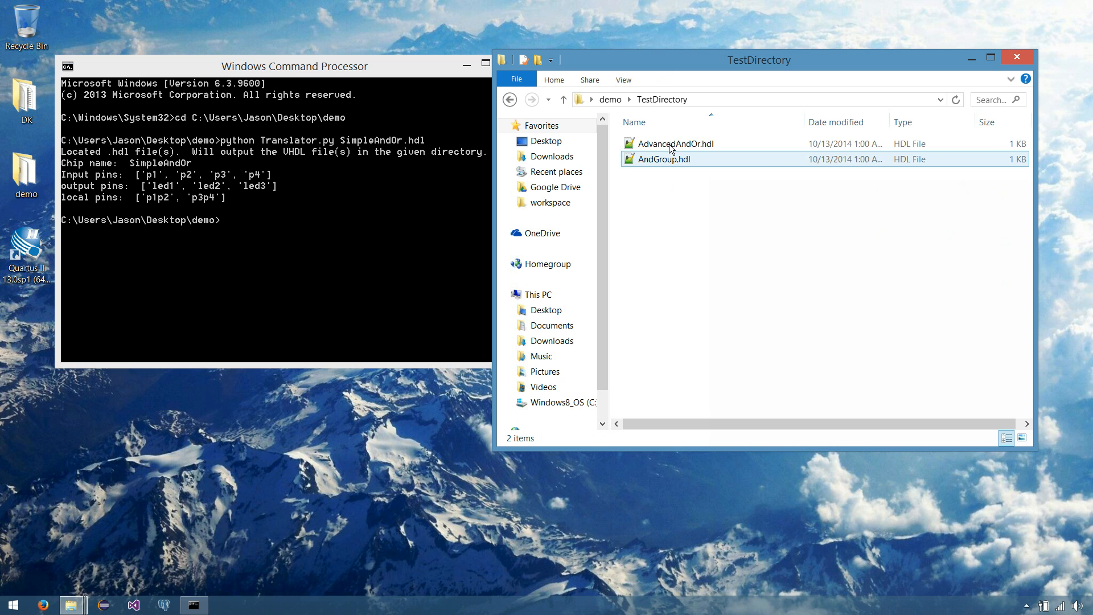
left_click(673, 143)
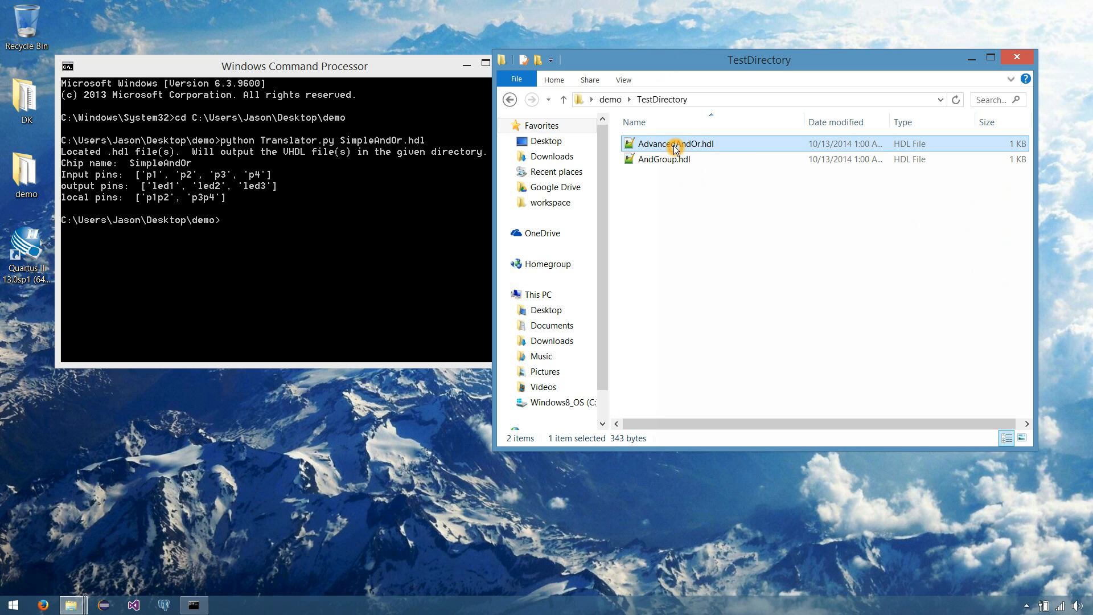
double_click(673, 142)
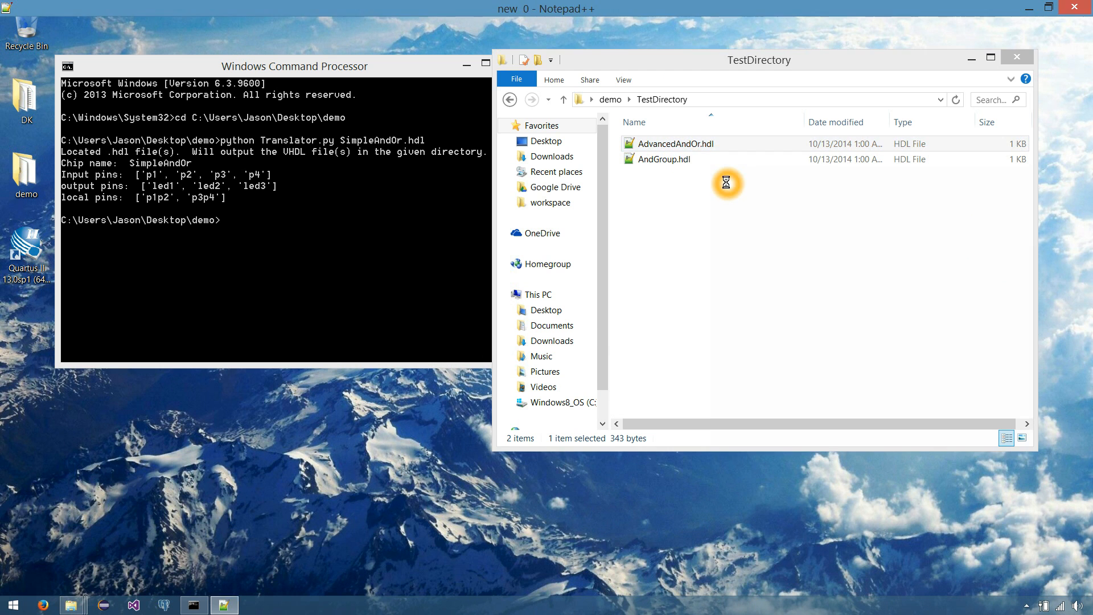
Review AdvancedAndOr.hdl in Notepad++ and highlight the AndGroup part name on line 13
double_click(677, 143)
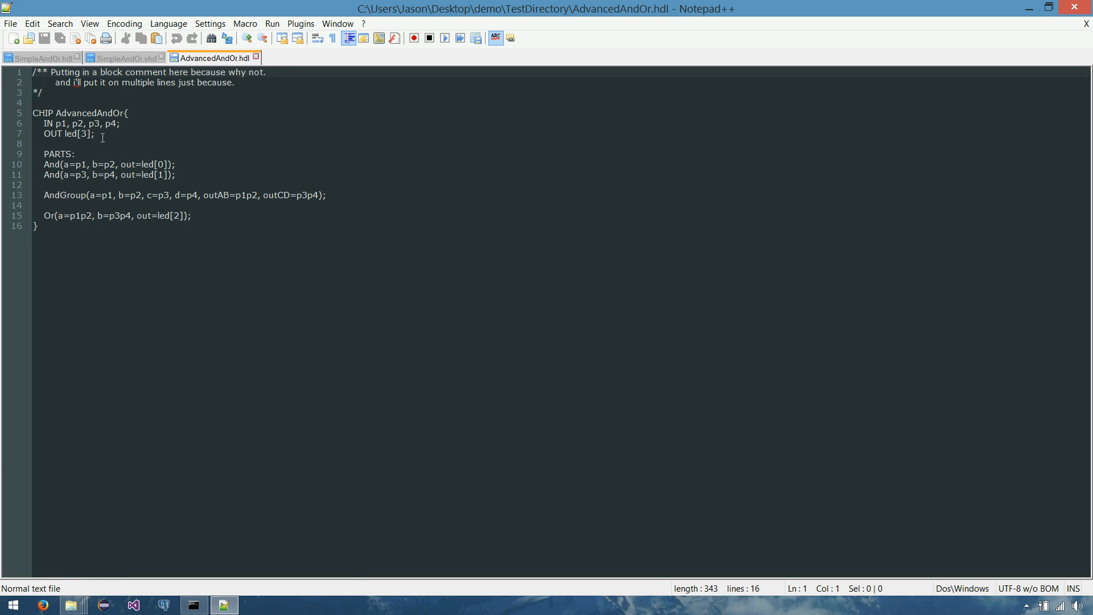
left_click(82, 137)
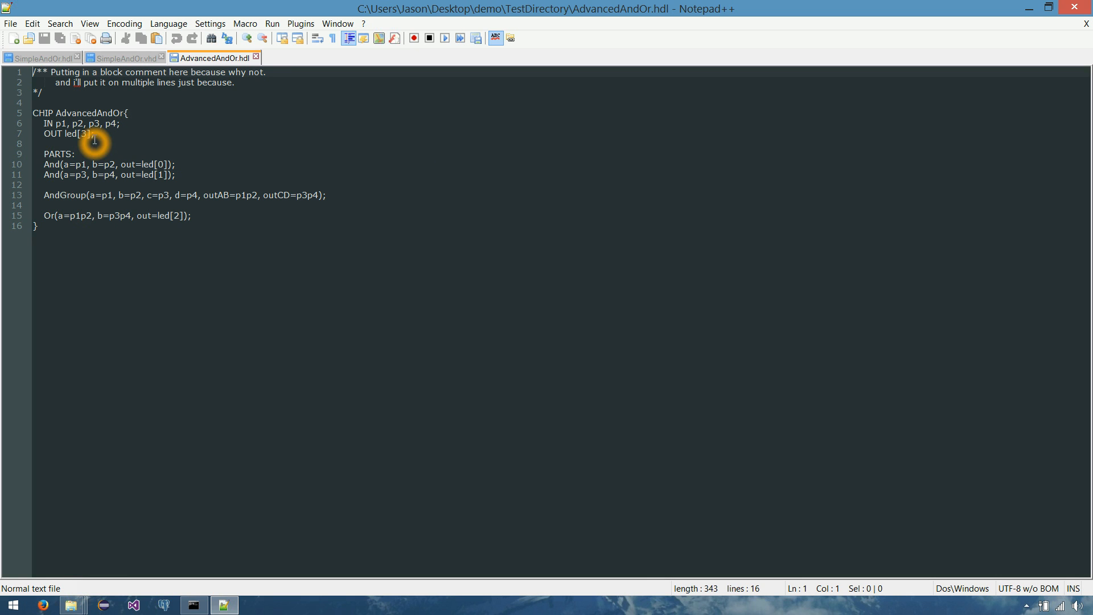
mouse_move(159, 151)
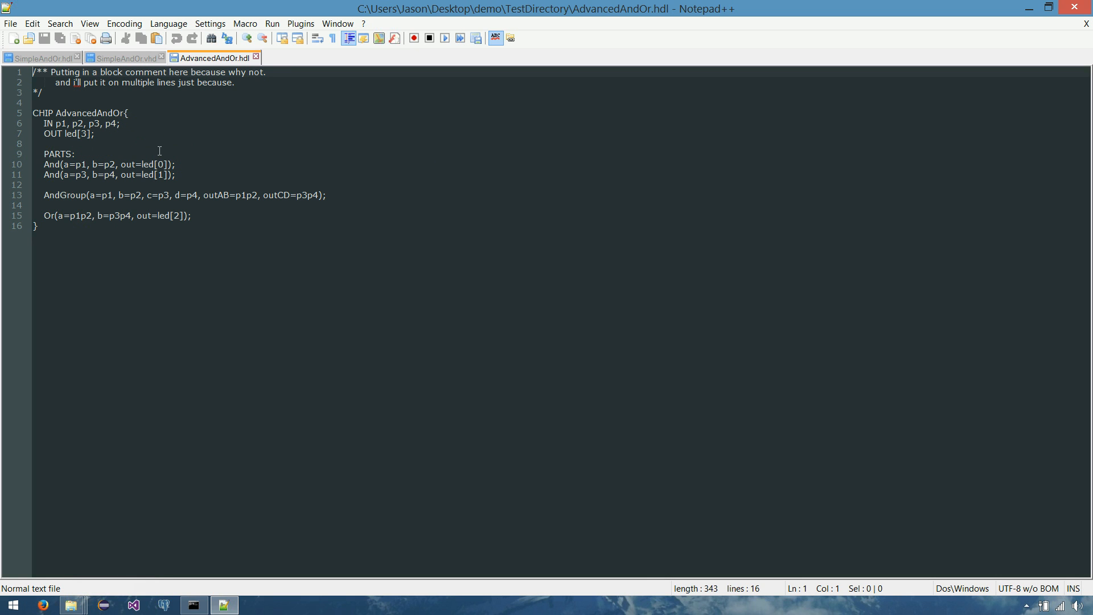
left_click(77, 165)
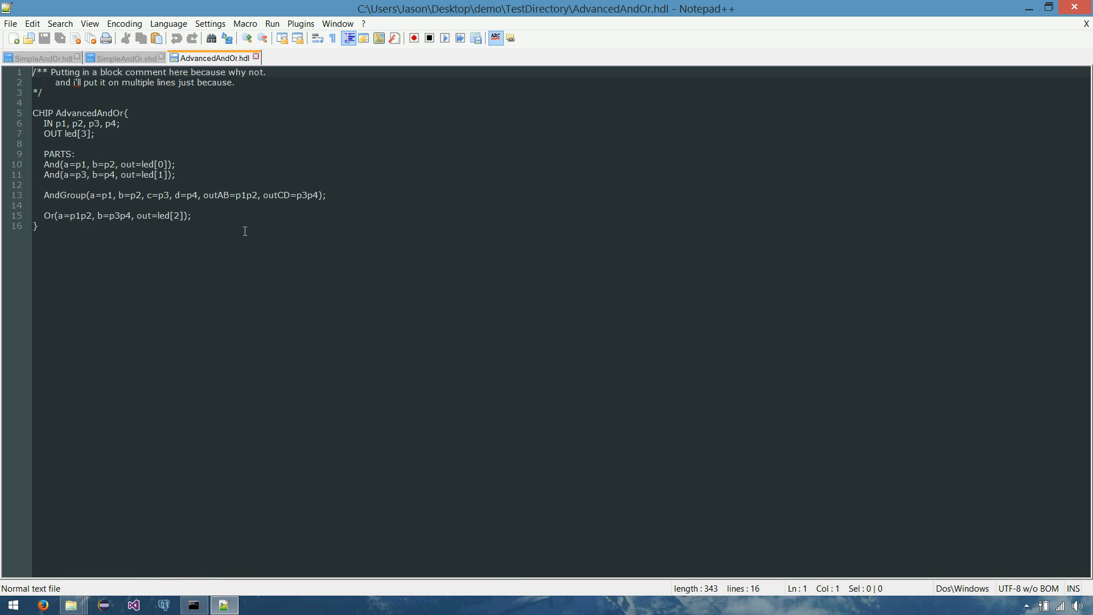
mouse_move(225, 173)
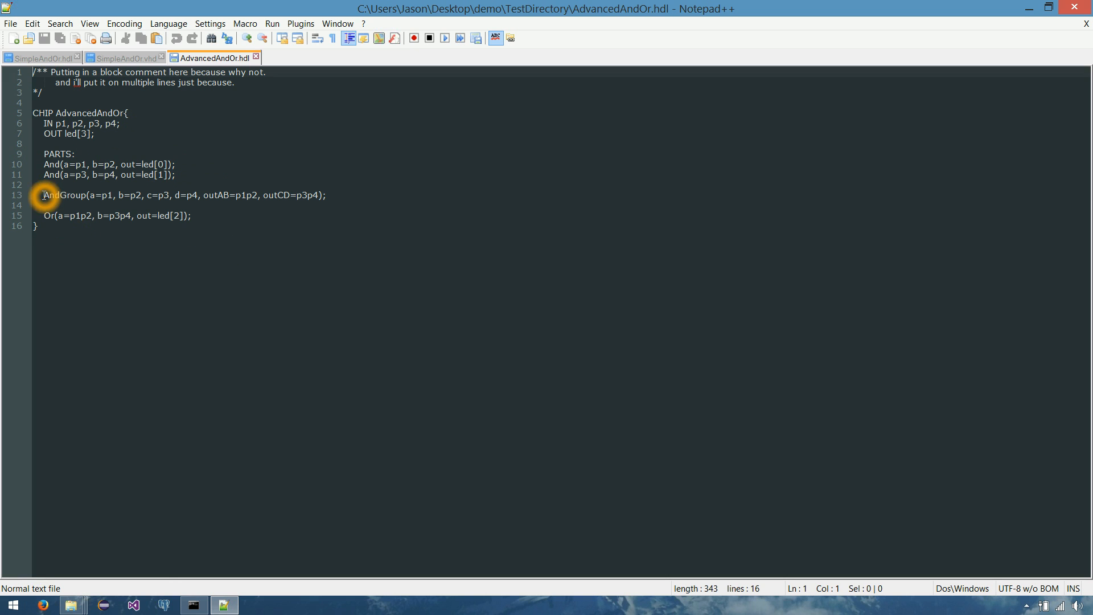
double_click(64, 195)
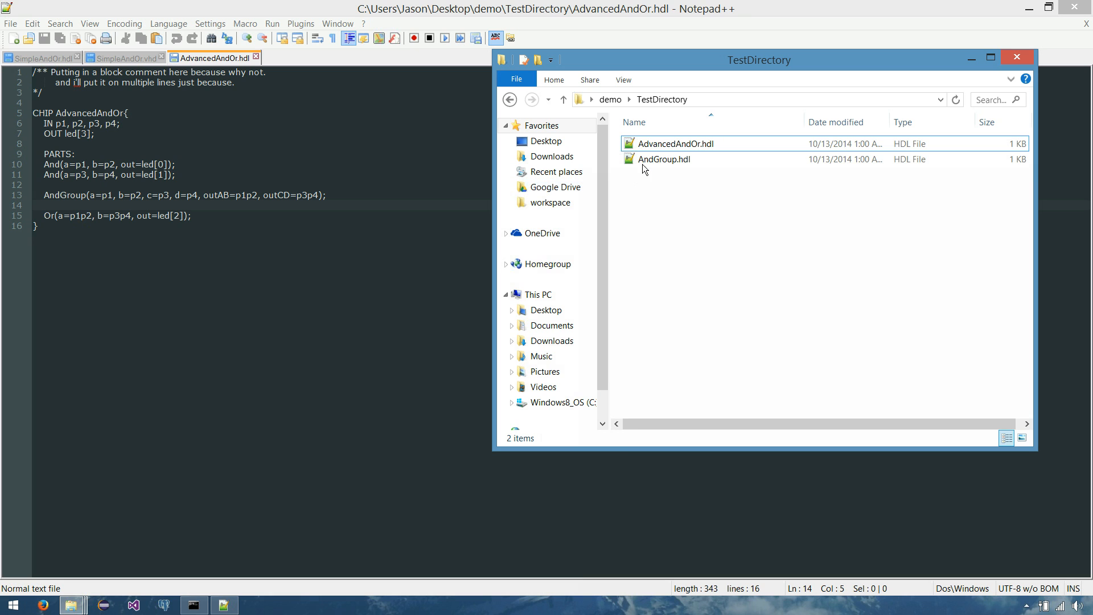
Open AndGroup.hdl, then flip through the SimpleAndOr, AndGroup and AdvancedAndOr documents
left_click(664, 159)
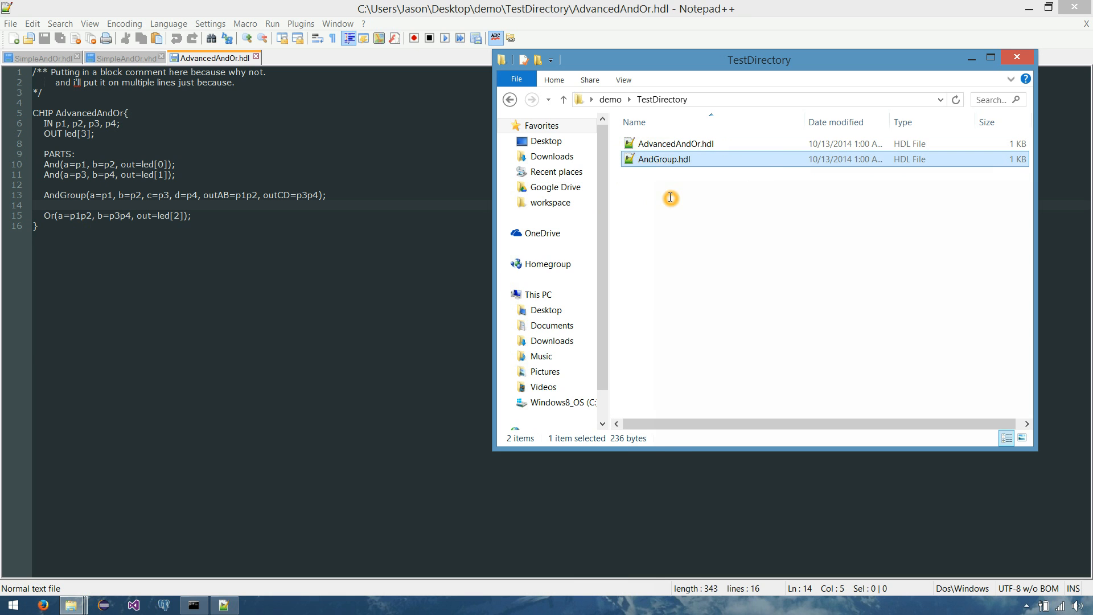
double_click(667, 159)
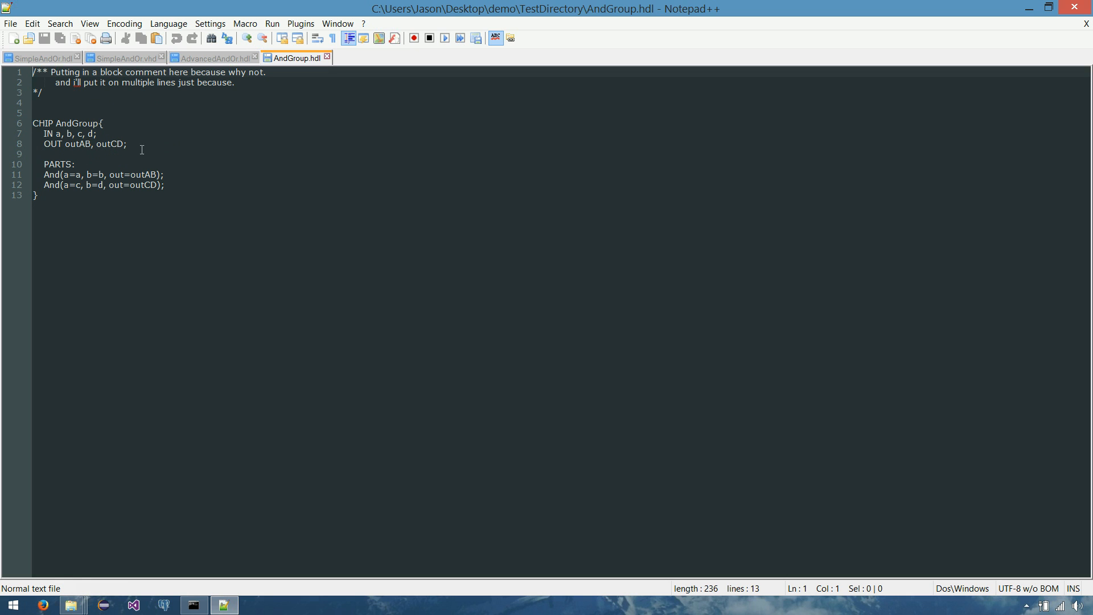
left_click(69, 164)
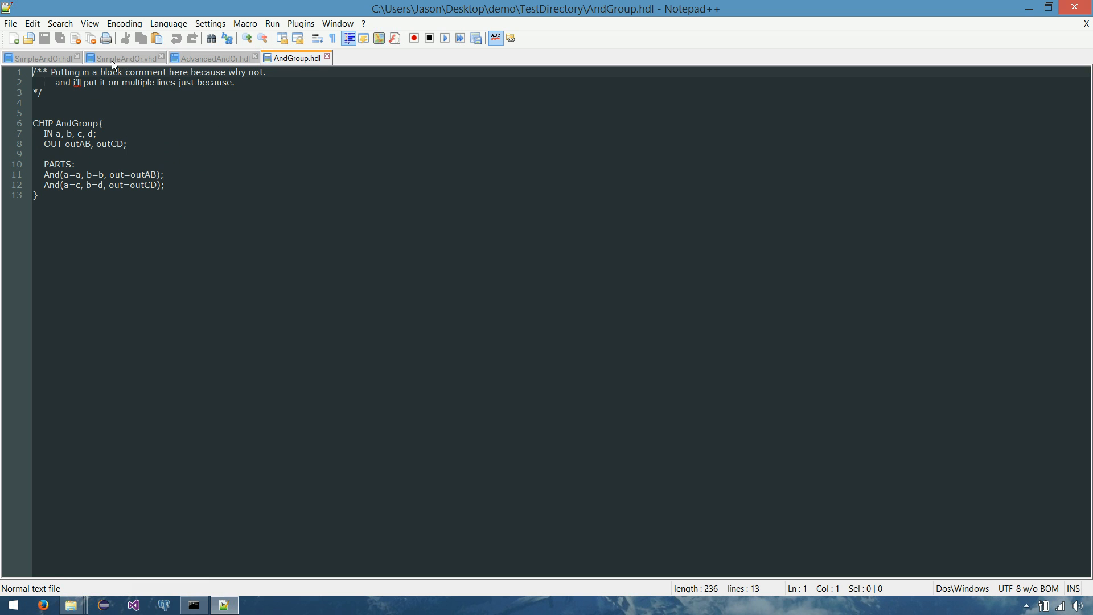
left_click(38, 58)
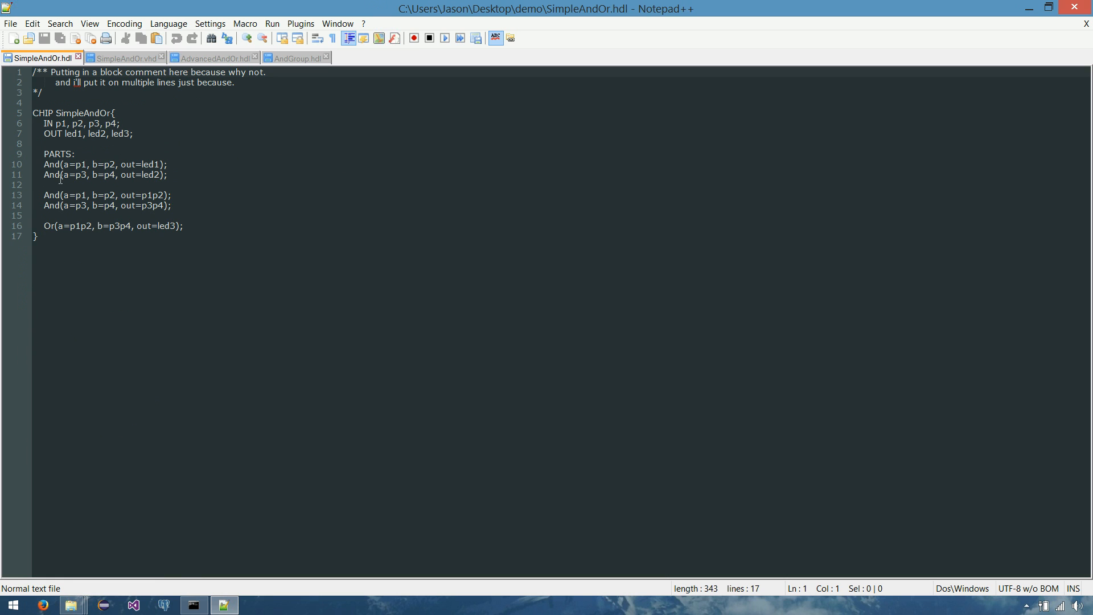
mouse_move(292, 69)
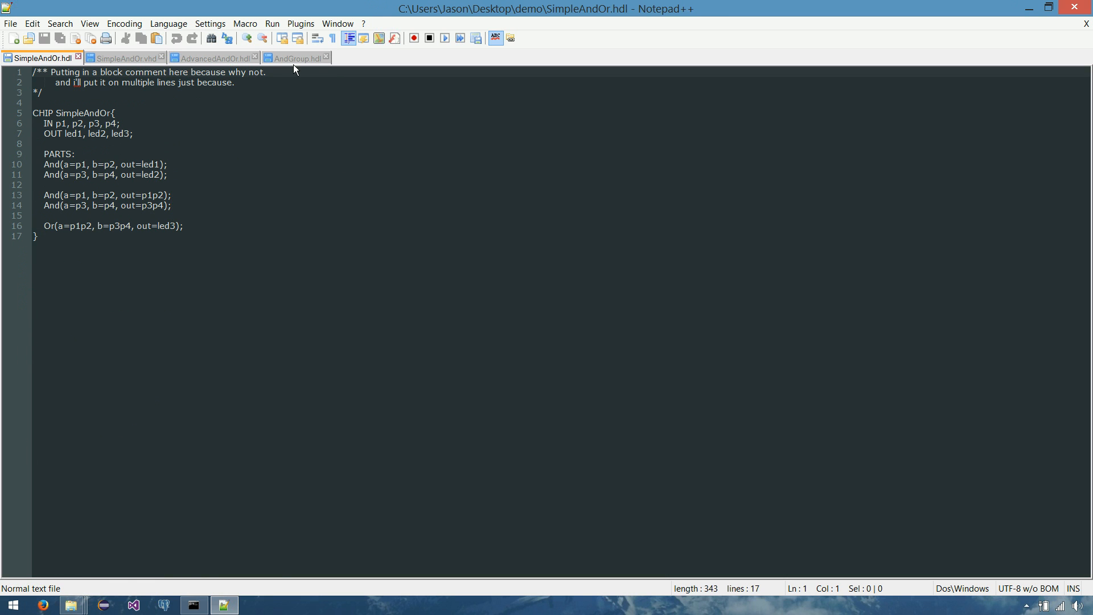
left_click(296, 58)
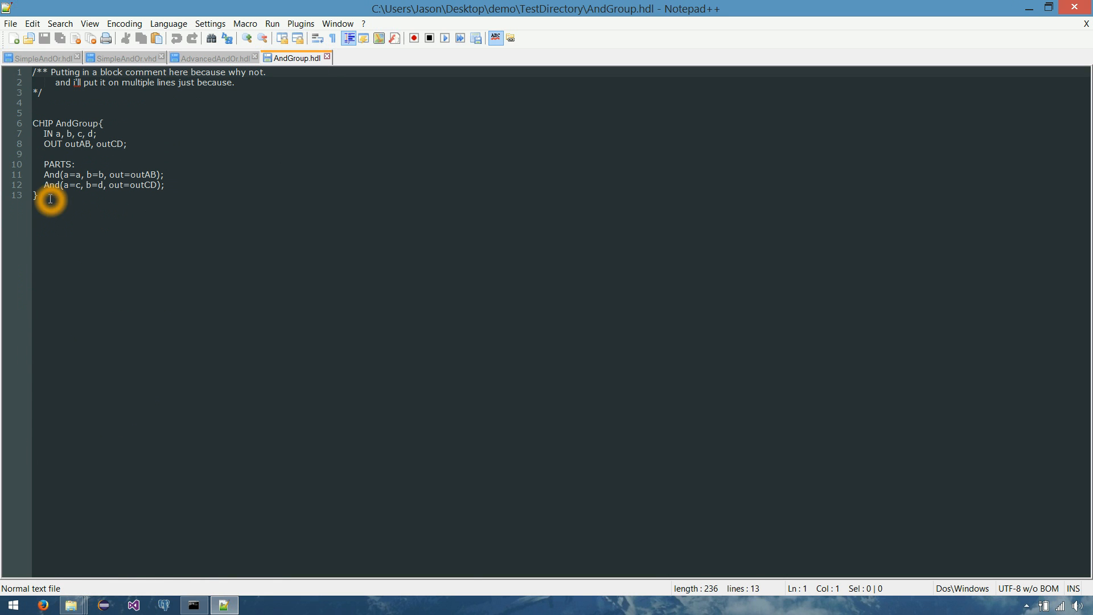
left_click(212, 58)
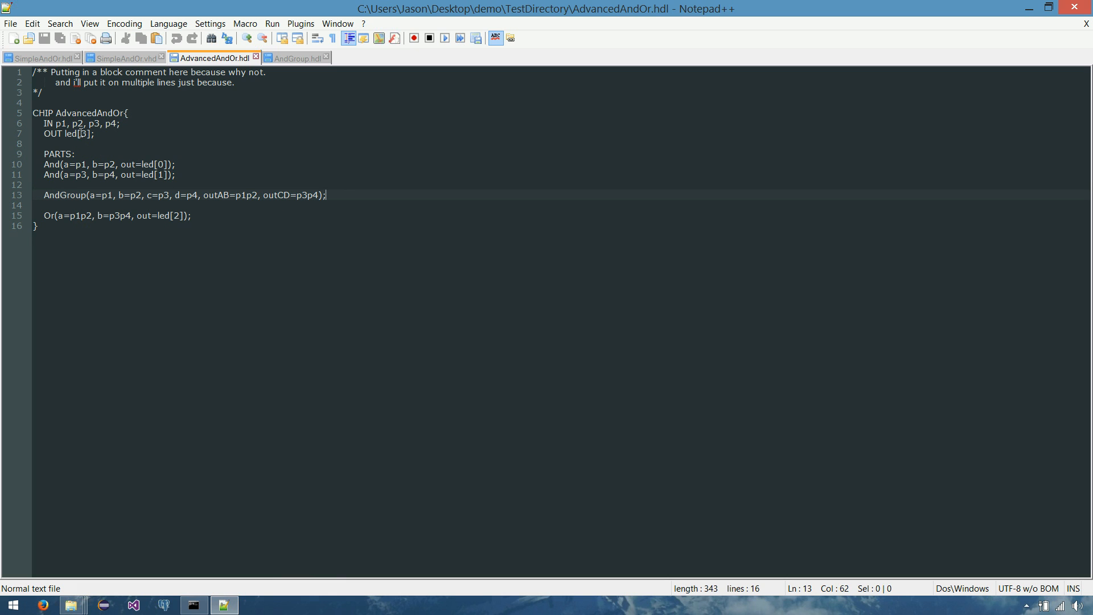
mouse_move(284, 289)
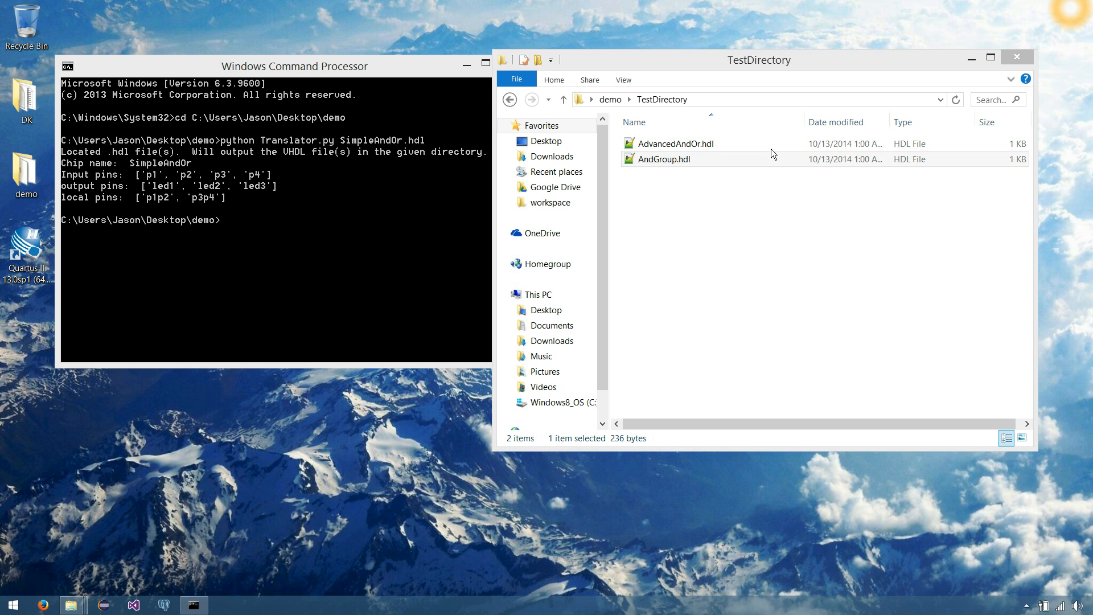
Navigate up from TestDirectory to the demo folder and bring the command prompt forward
left_click(664, 158)
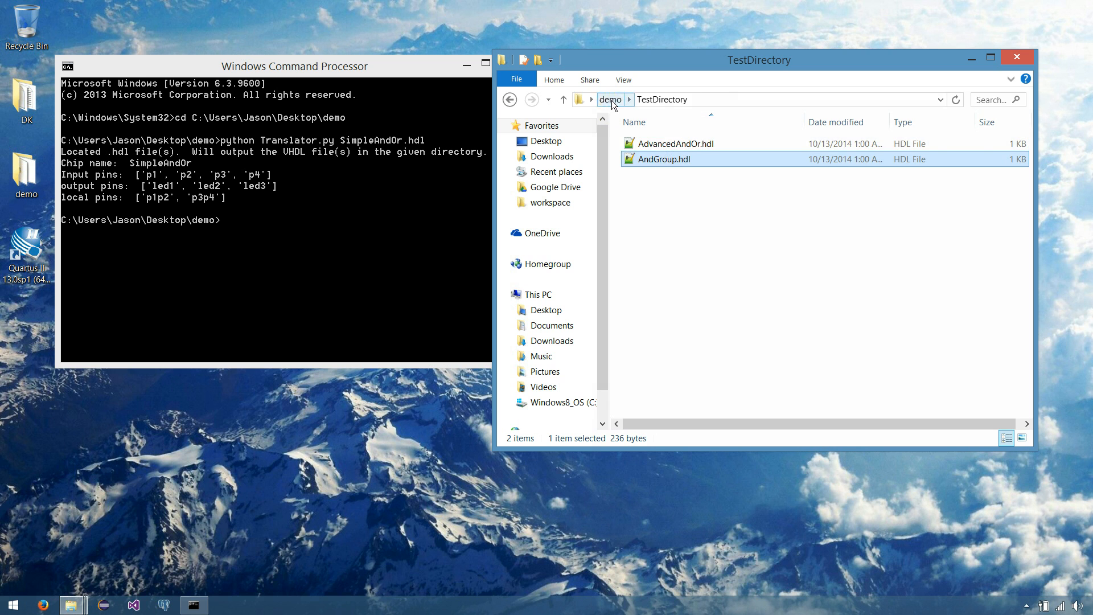
left_click(608, 99)
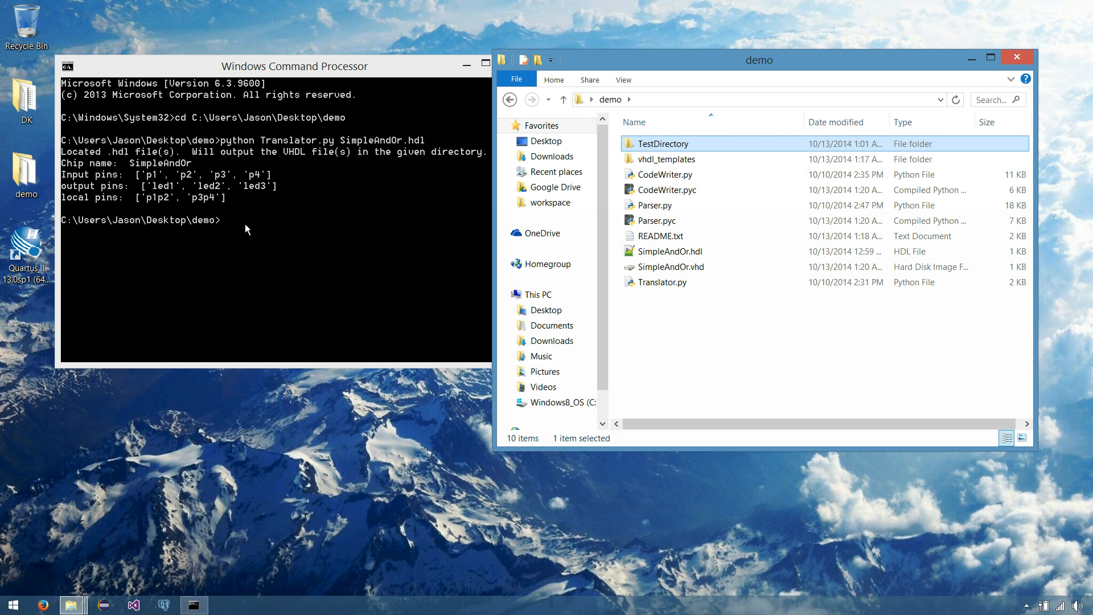
left_click(669, 251)
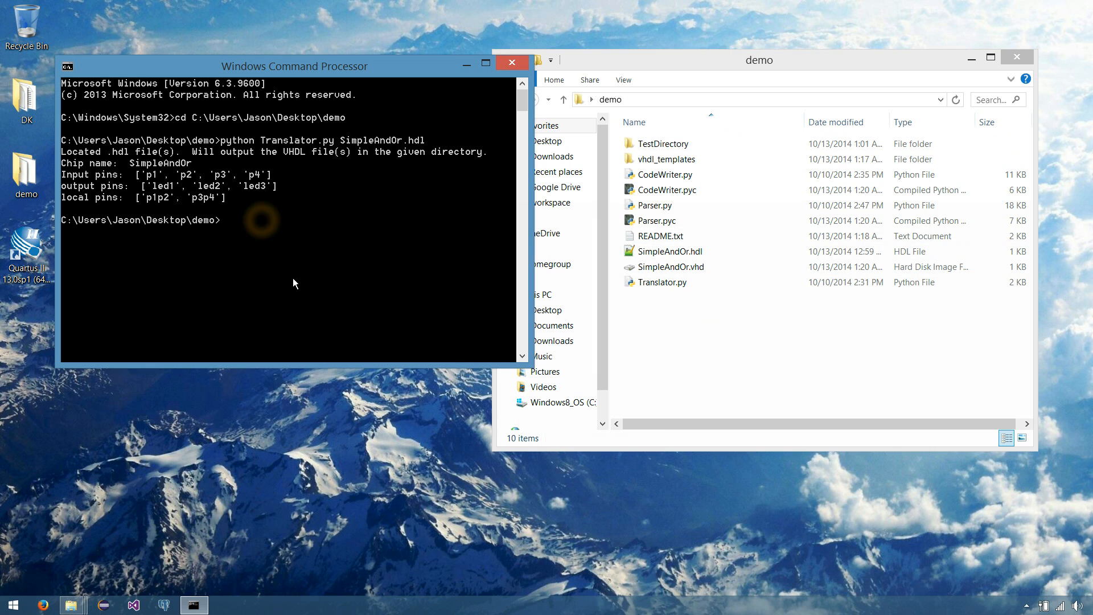
Run 'python Translator.py TestDirectory', listing pins for AdvancedAndOr and AndGroup, then refocus the demo folder
type("python")
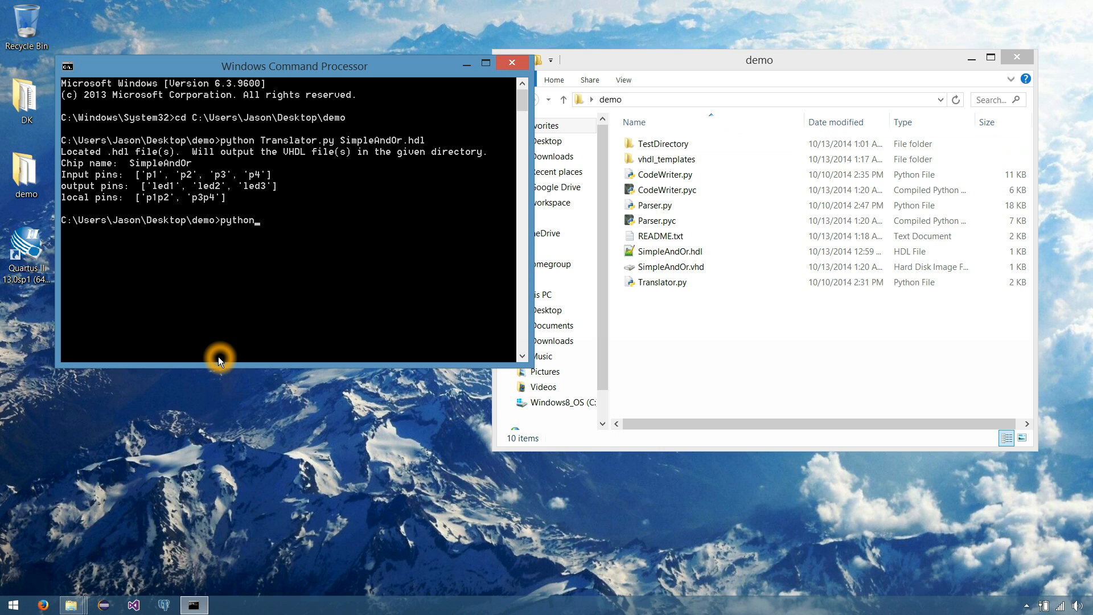
type("Translator.py")
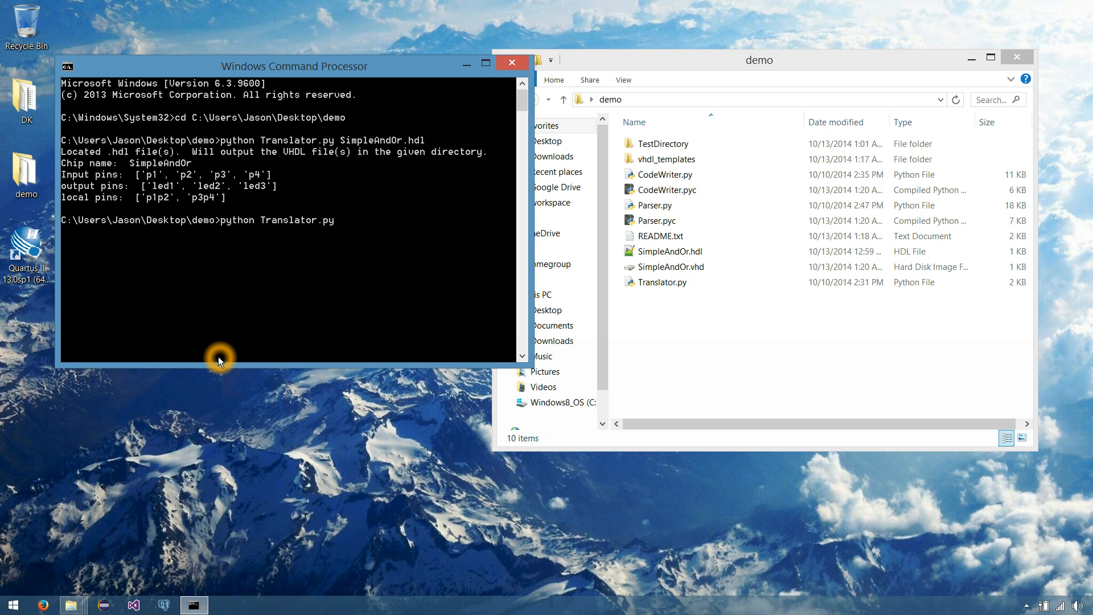
type("Tes")
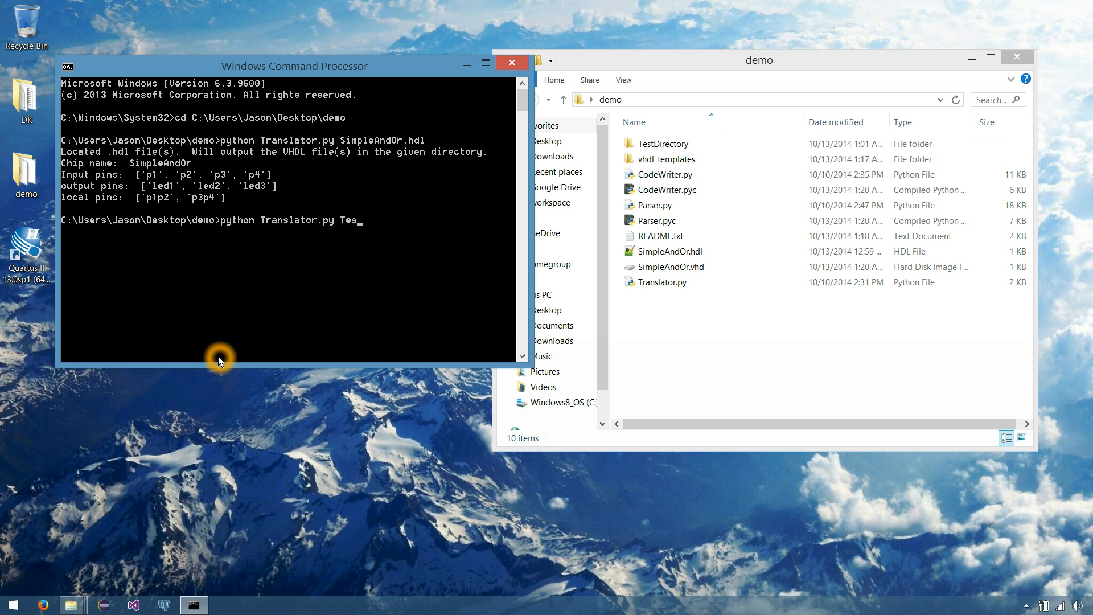
type("tDirectory")
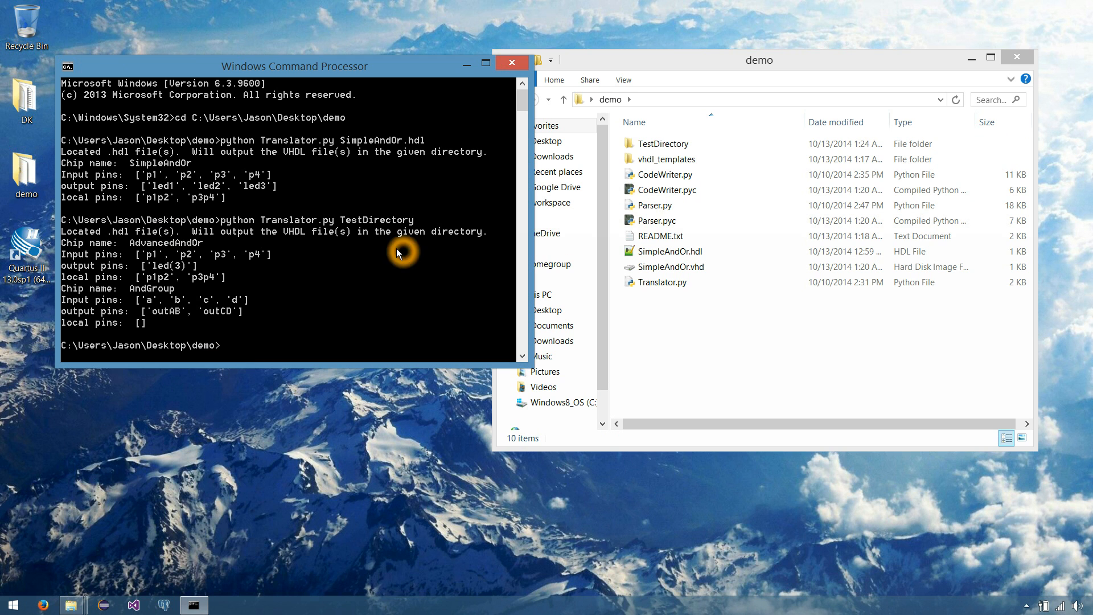
left_click(661, 143)
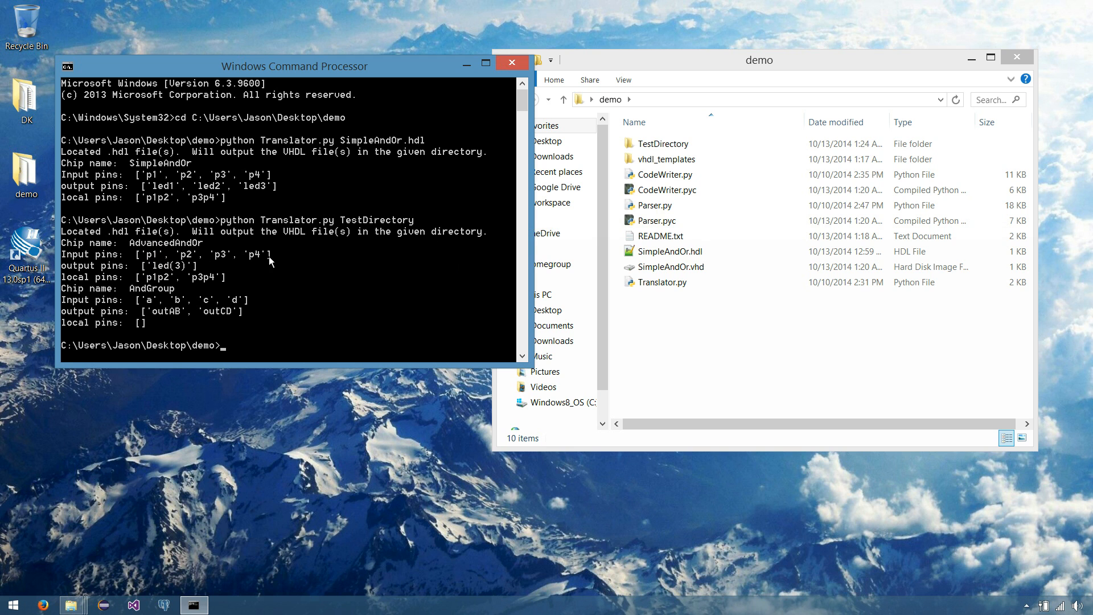
mouse_move(106, 268)
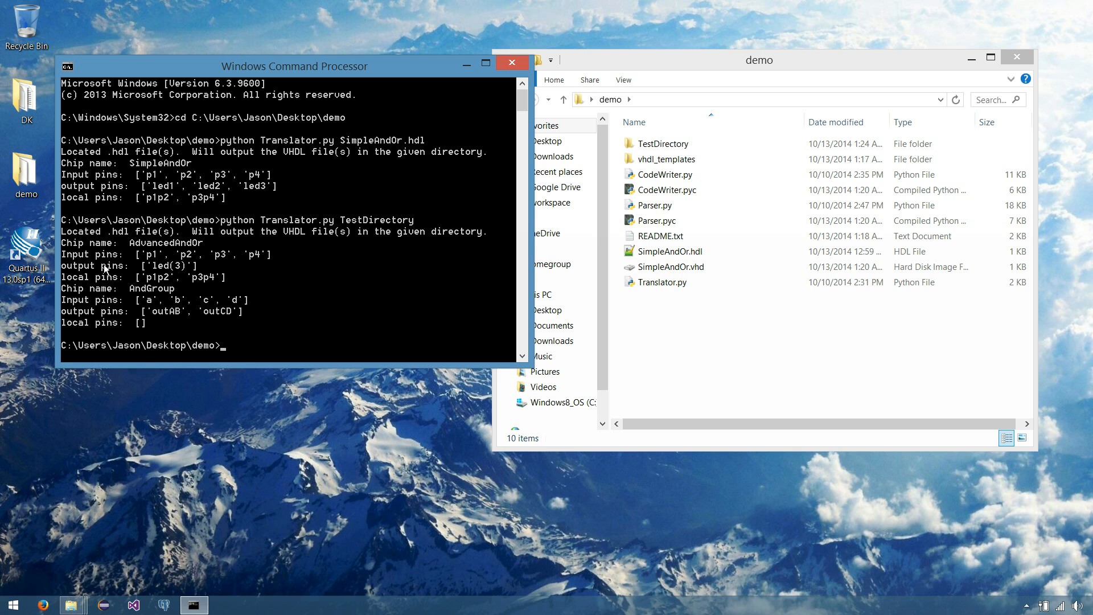
mouse_move(185, 274)
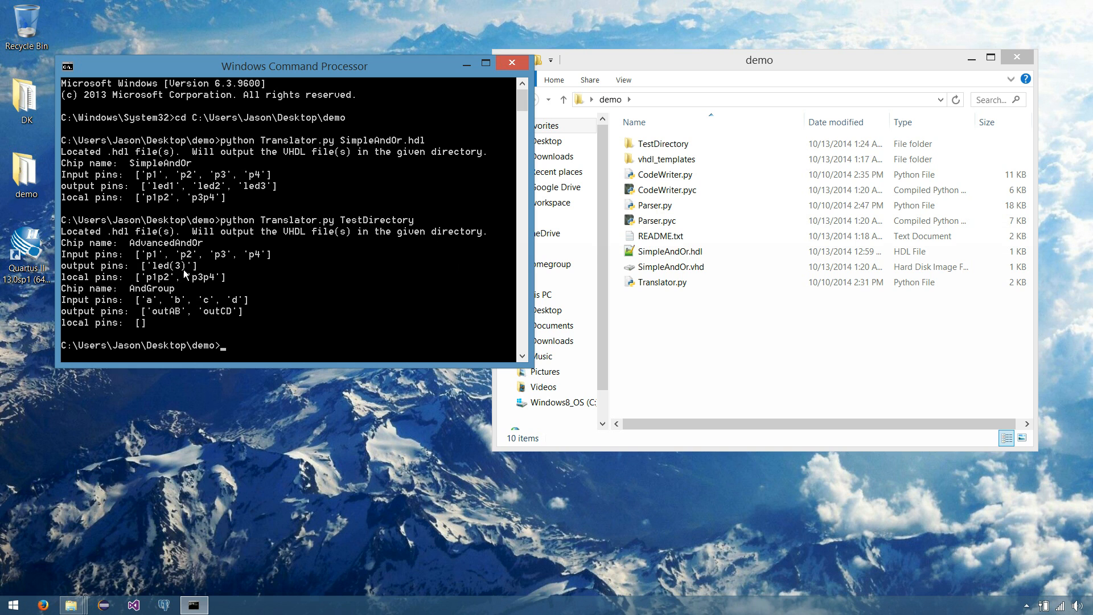
mouse_move(181, 274)
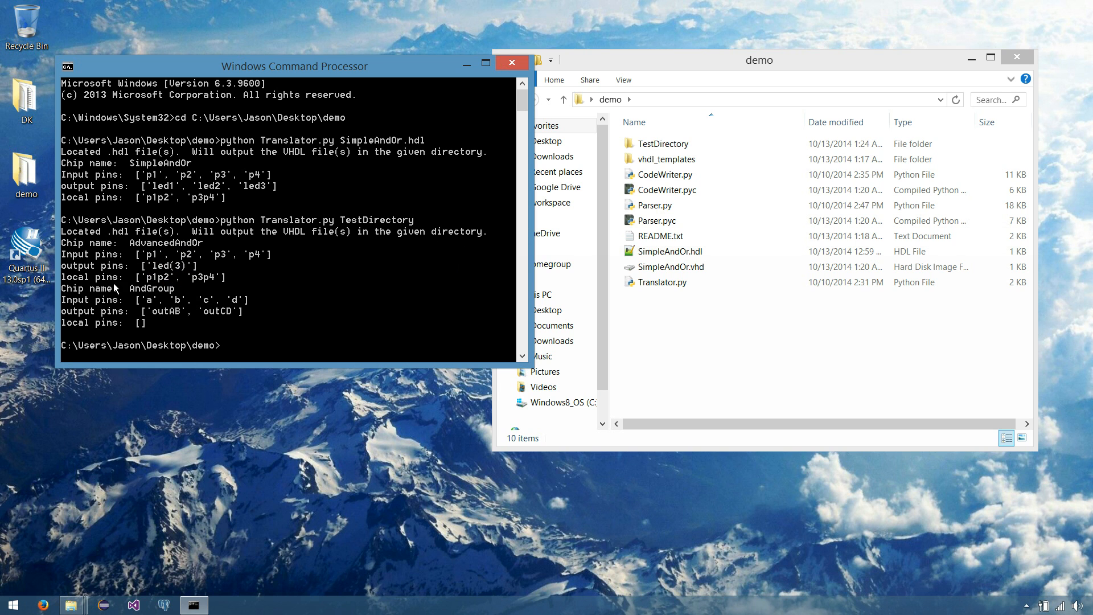
mouse_move(199, 279)
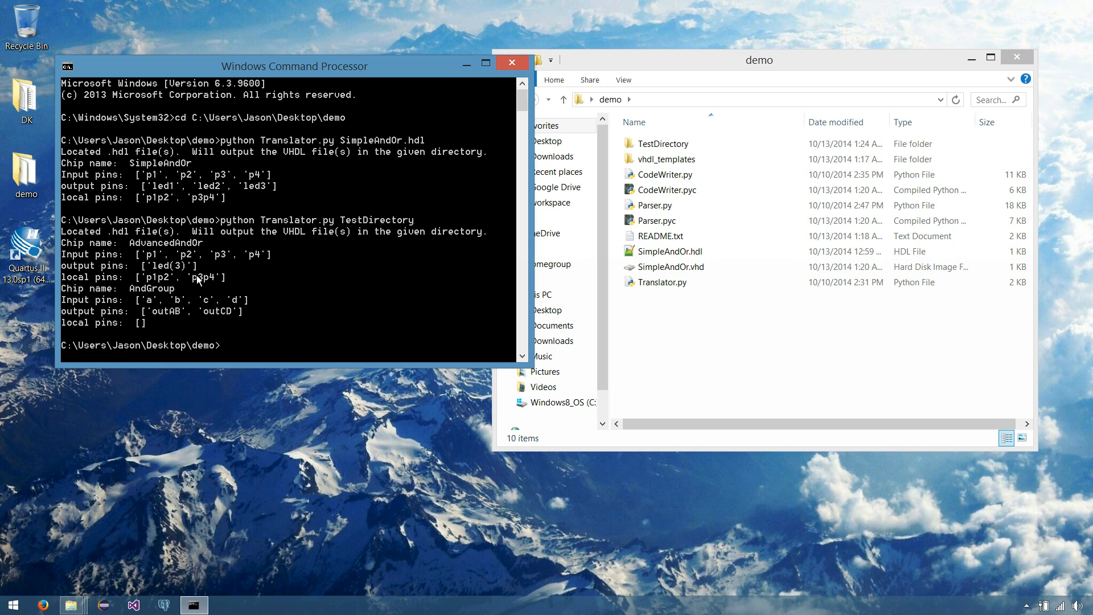
mouse_move(89, 282)
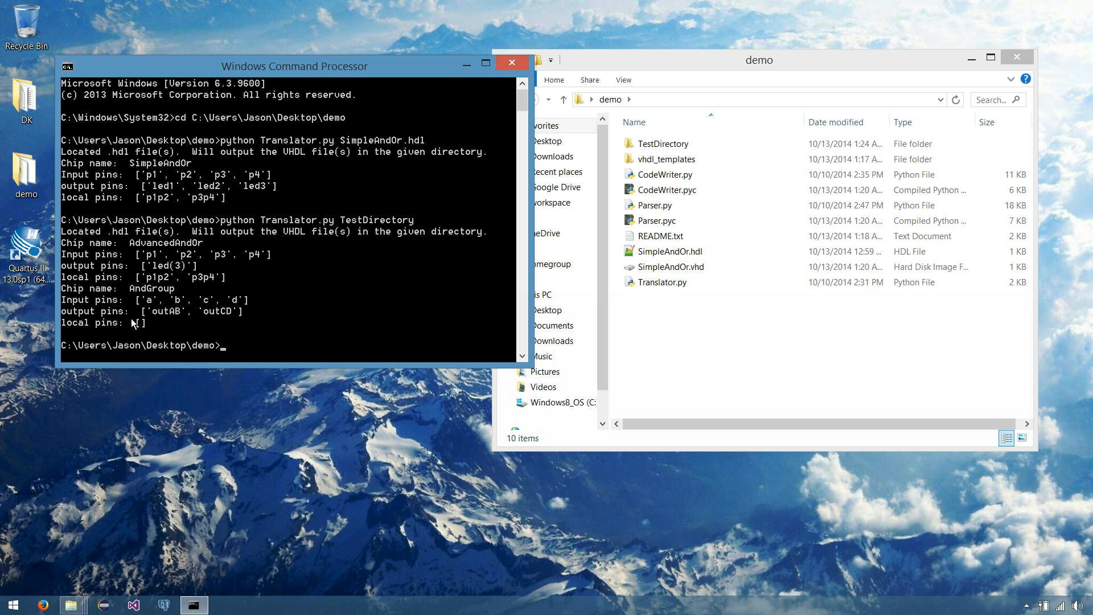
left_click(760, 324)
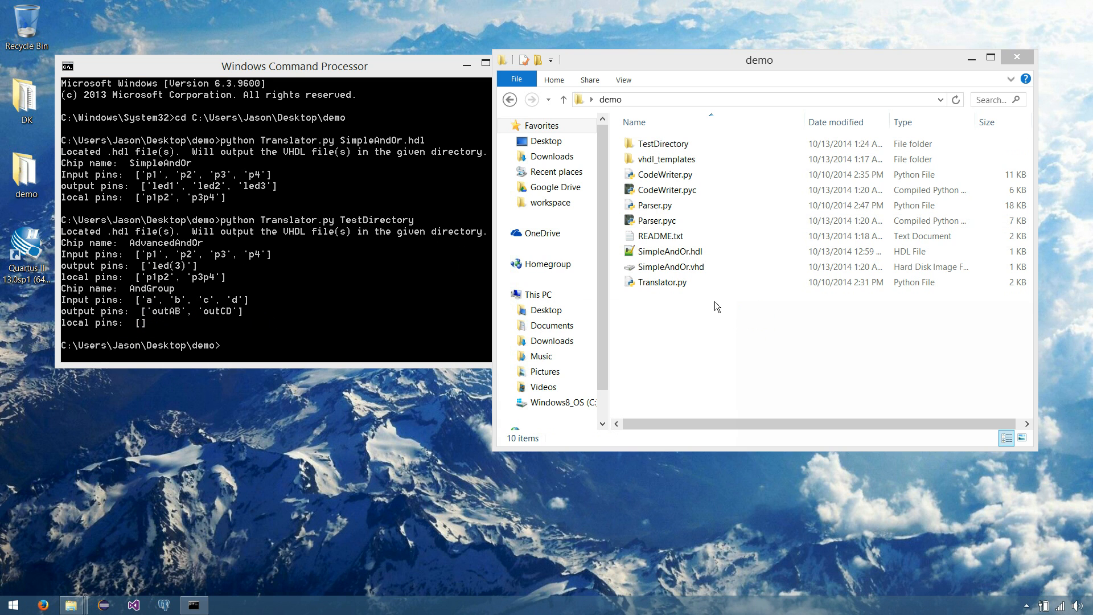
Open TestDirectory to verify AdvancedAndOr.vhd and AndGroup.vhd beside their .hdl sources, then return to demo
left_click(661, 144)
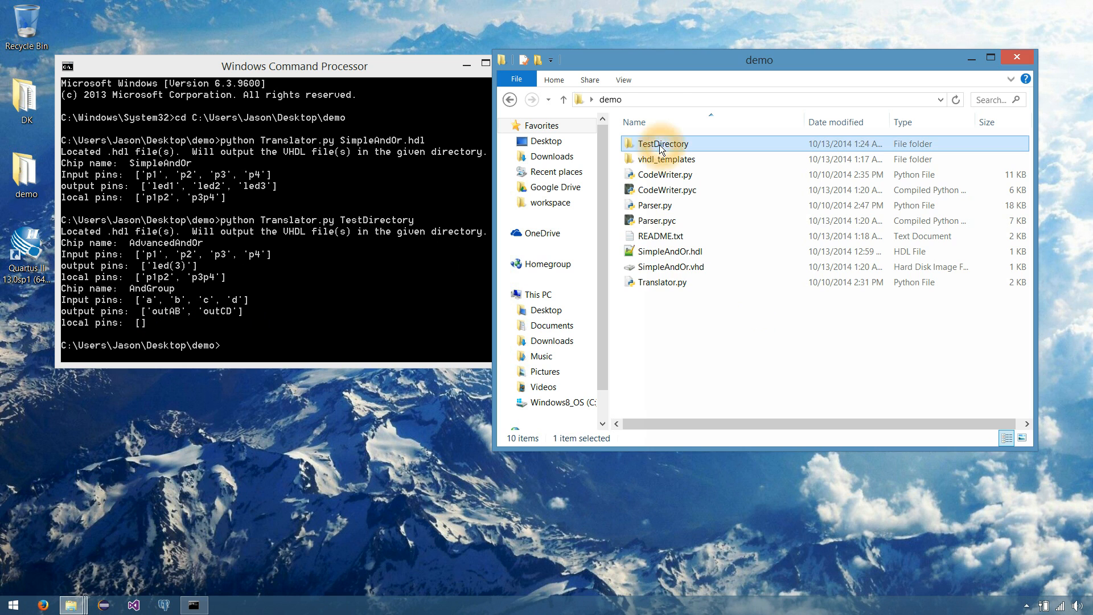
double_click(661, 143)
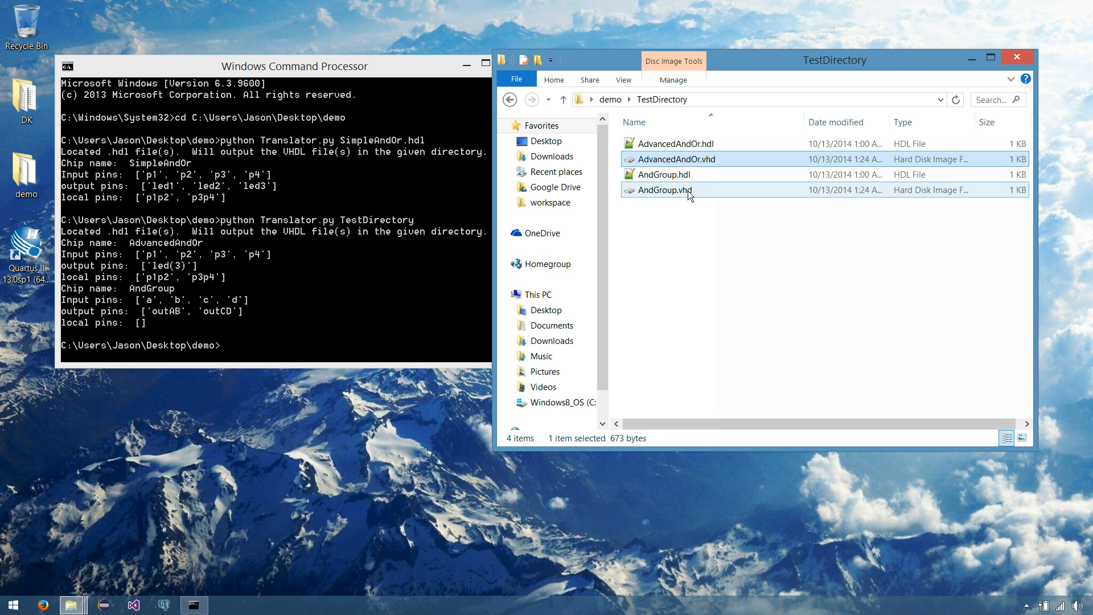
left_click(663, 190)
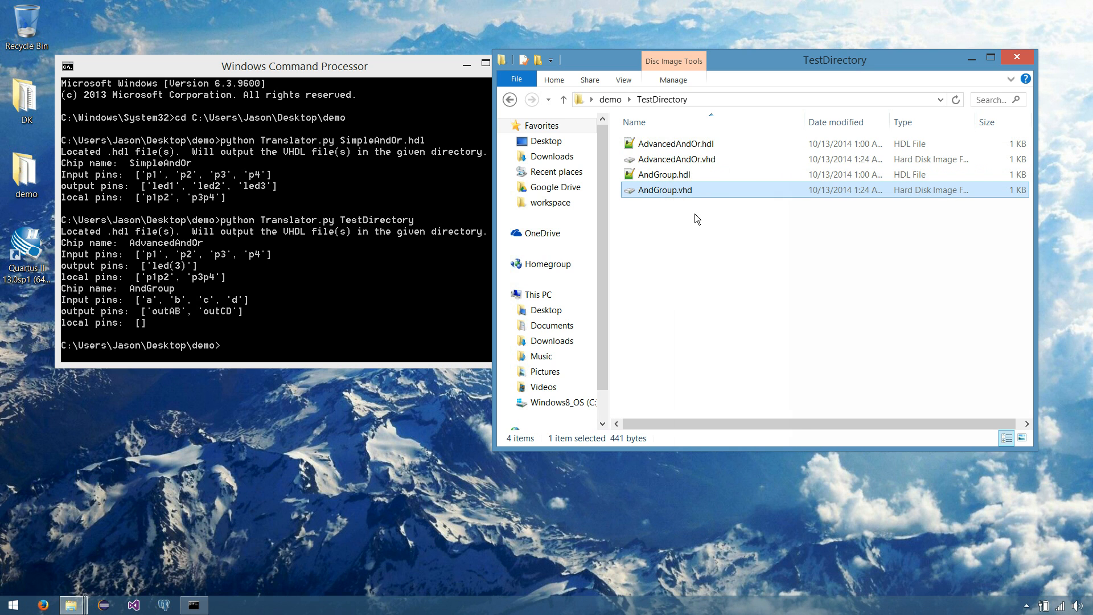
left_click(676, 159)
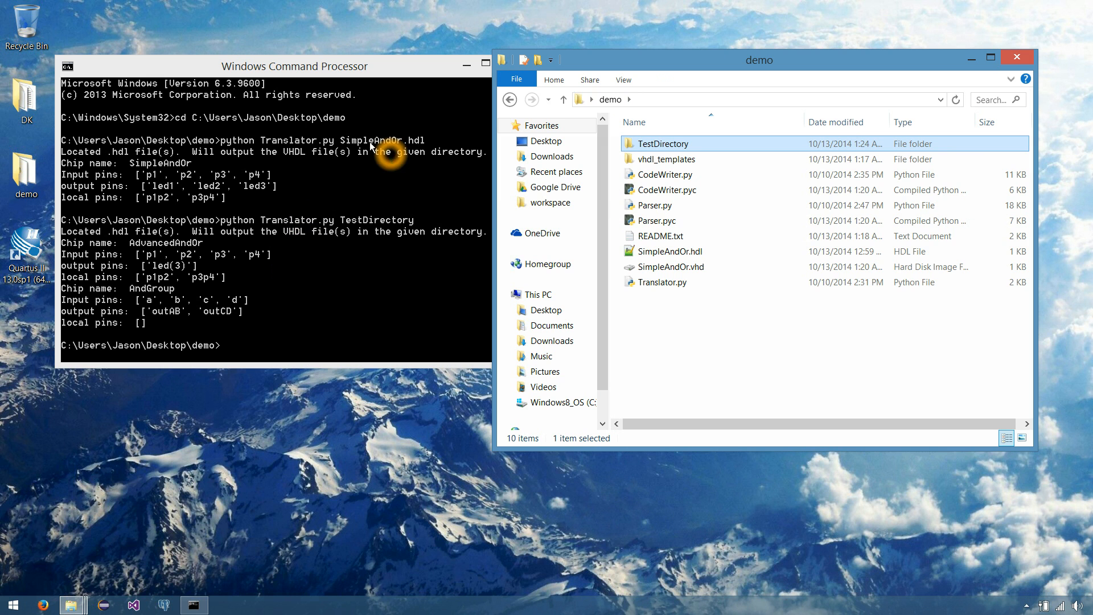
mouse_move(339, 224)
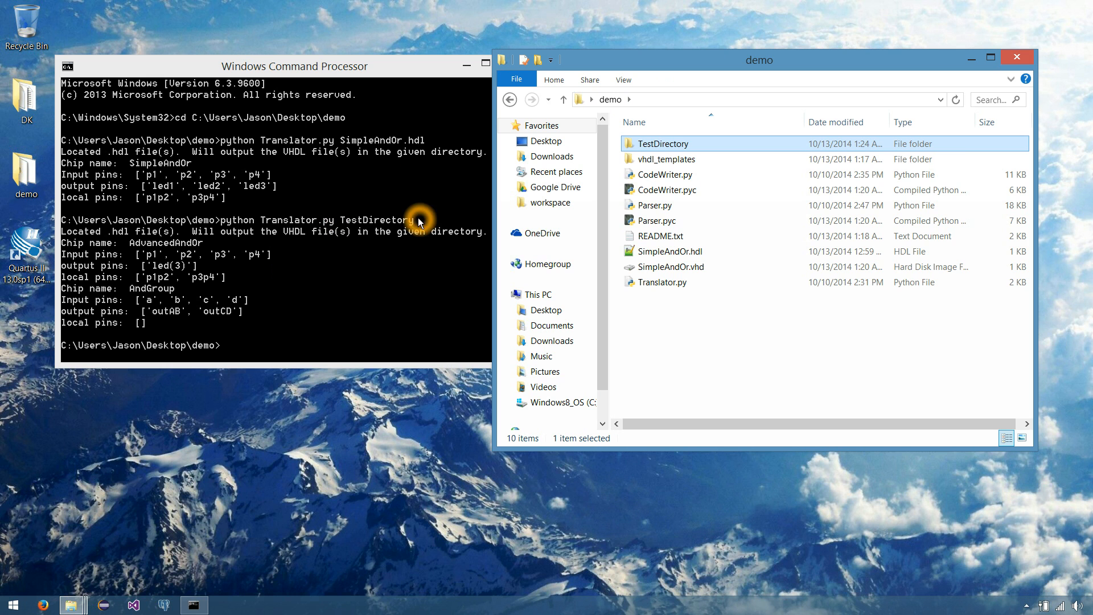
mouse_move(304, 73)
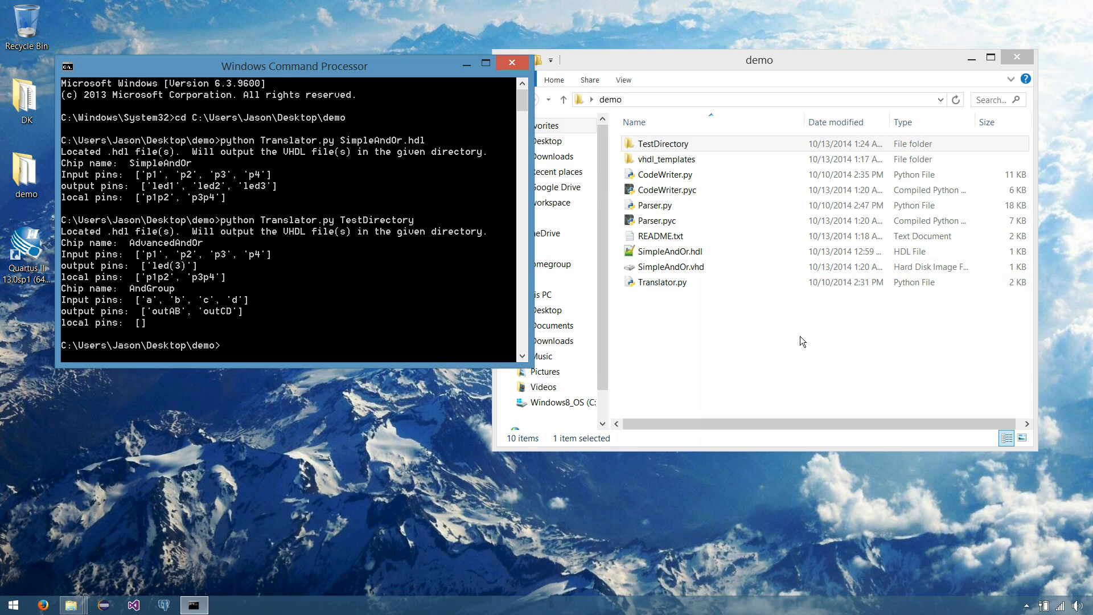
left_click(813, 364)
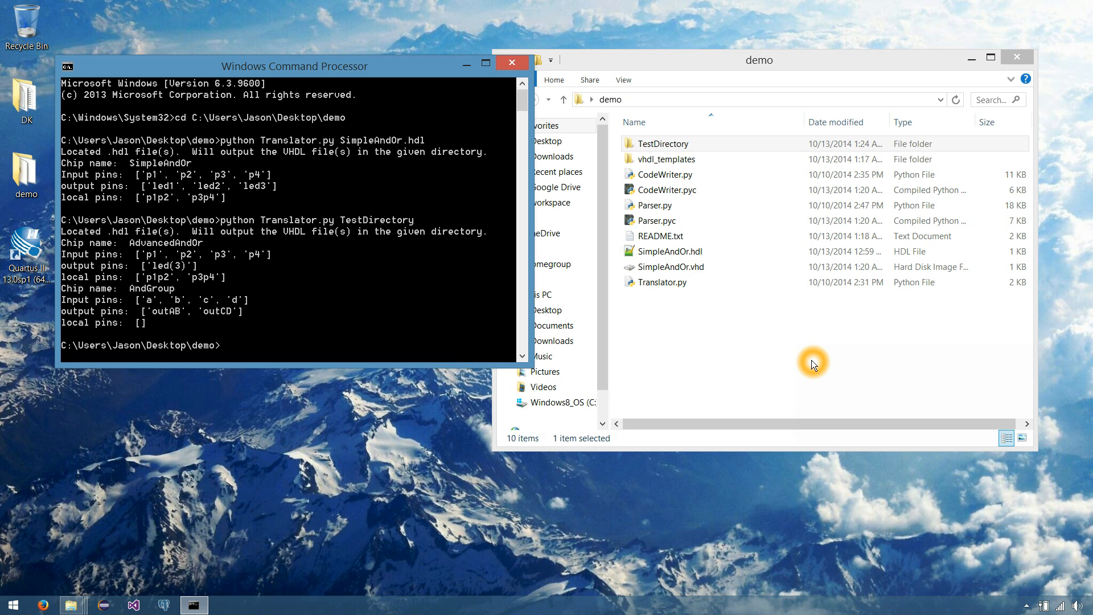